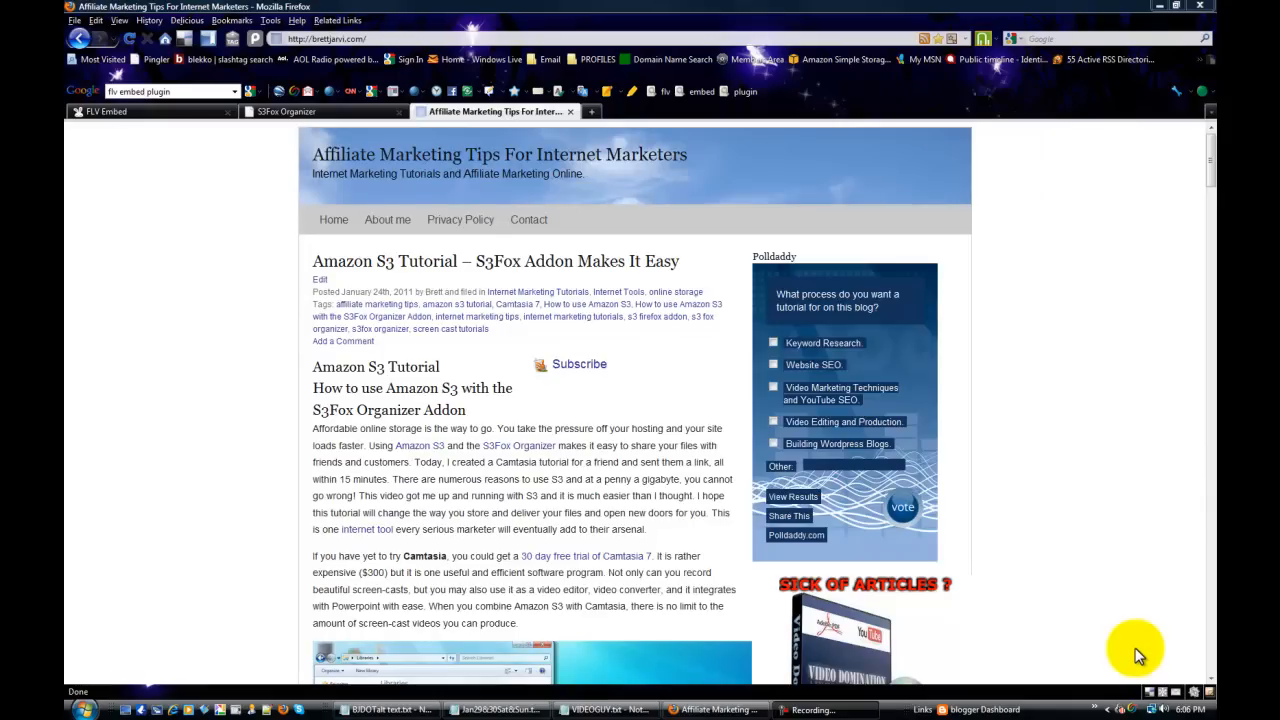
mouse_move(1160, 695)
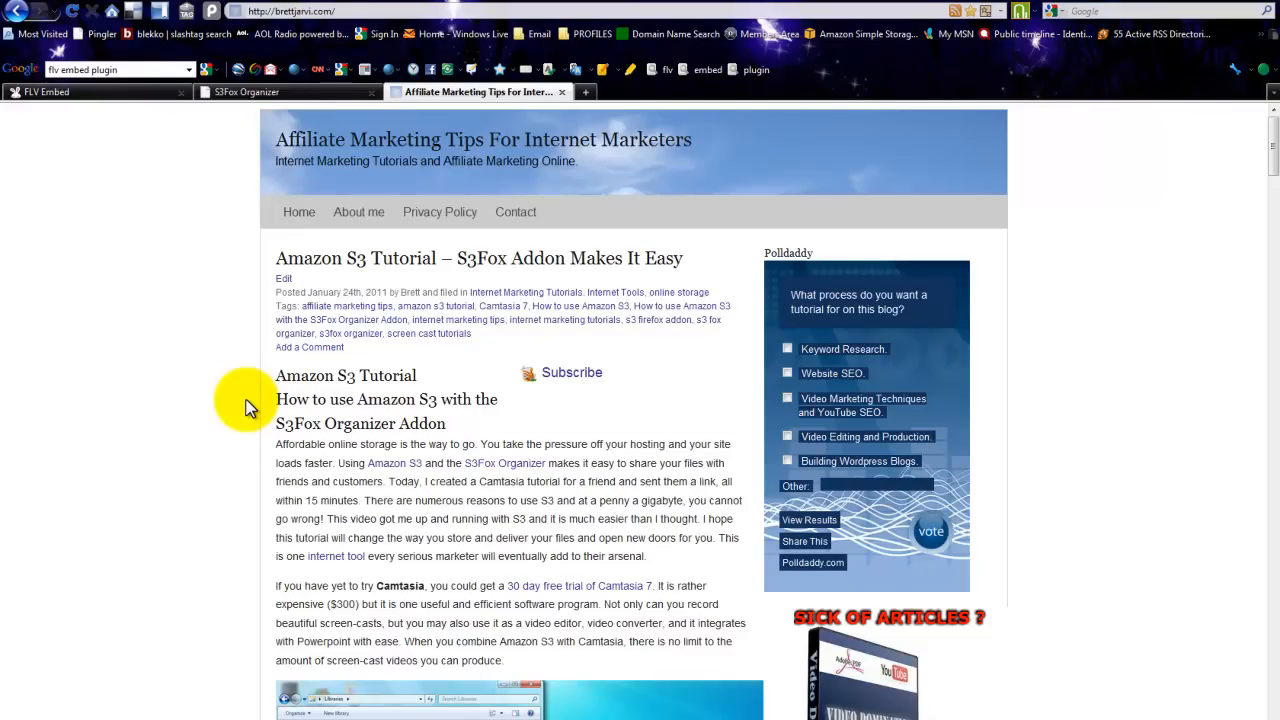
Scroll past the embed plugin results and go to the Media > Add New upload page
scroll(down, 3)
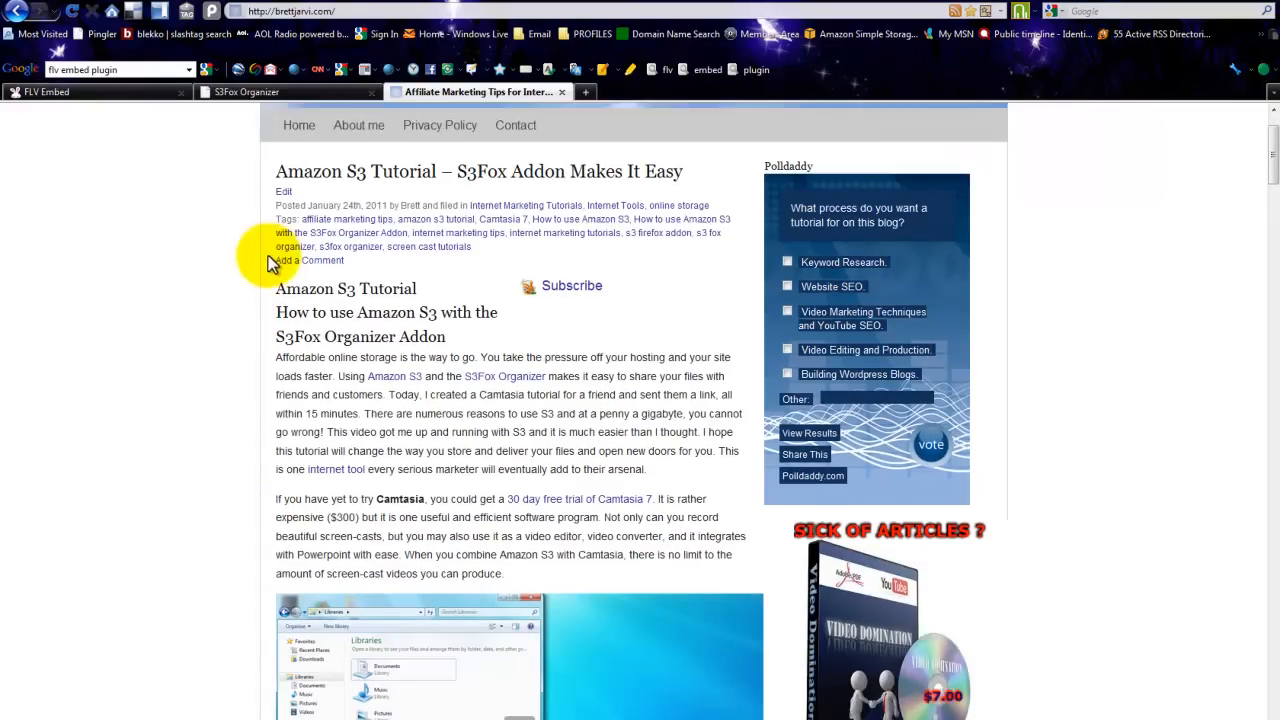
scroll(down, 3)
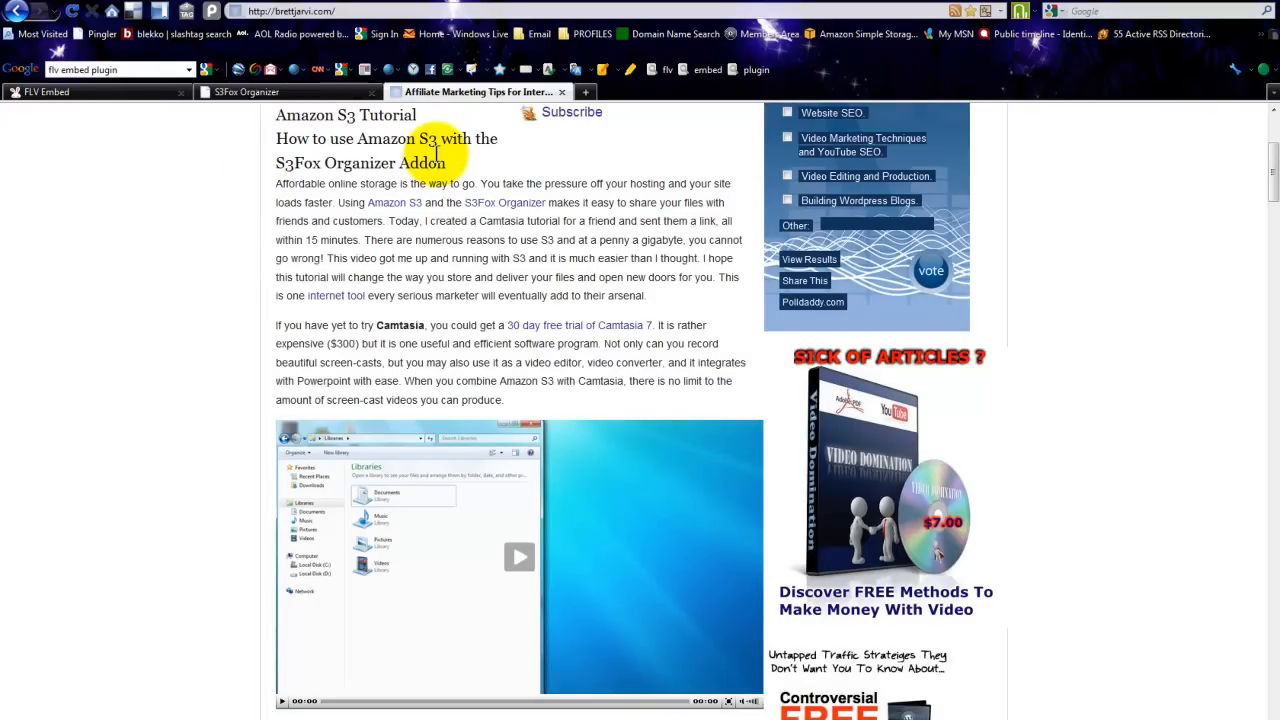
mouse_move(183, 290)
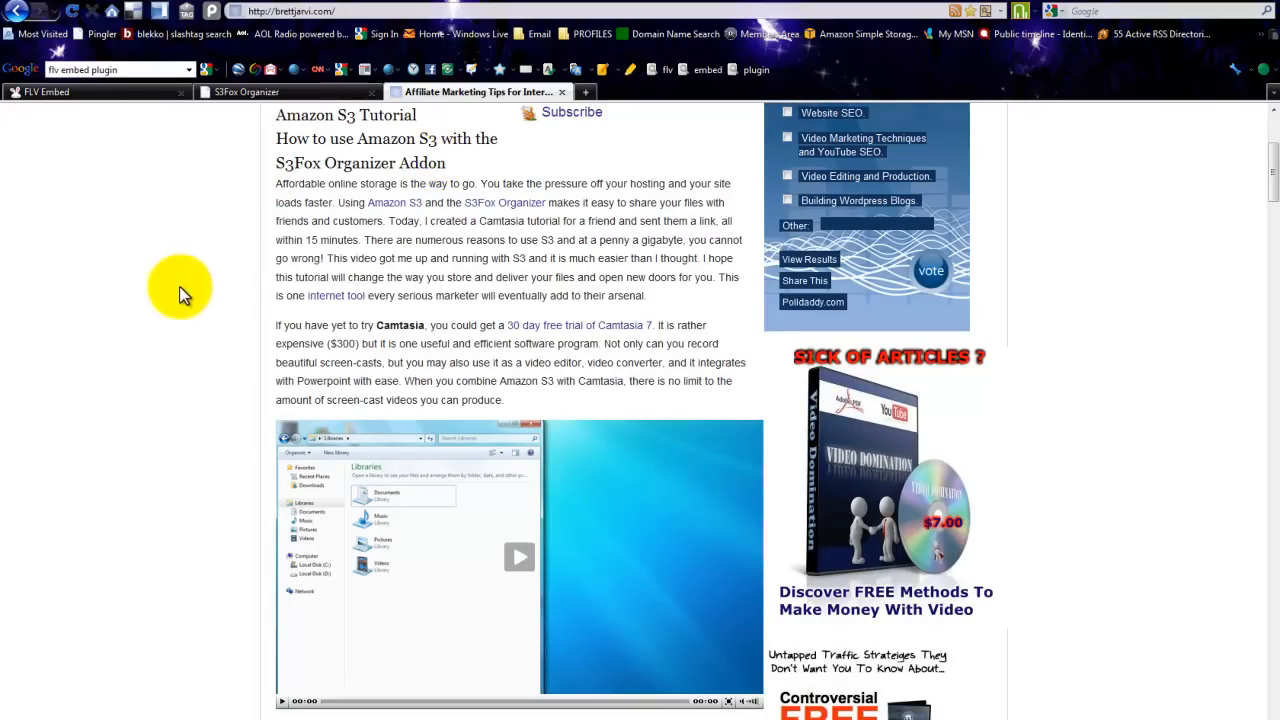
mouse_move(225, 235)
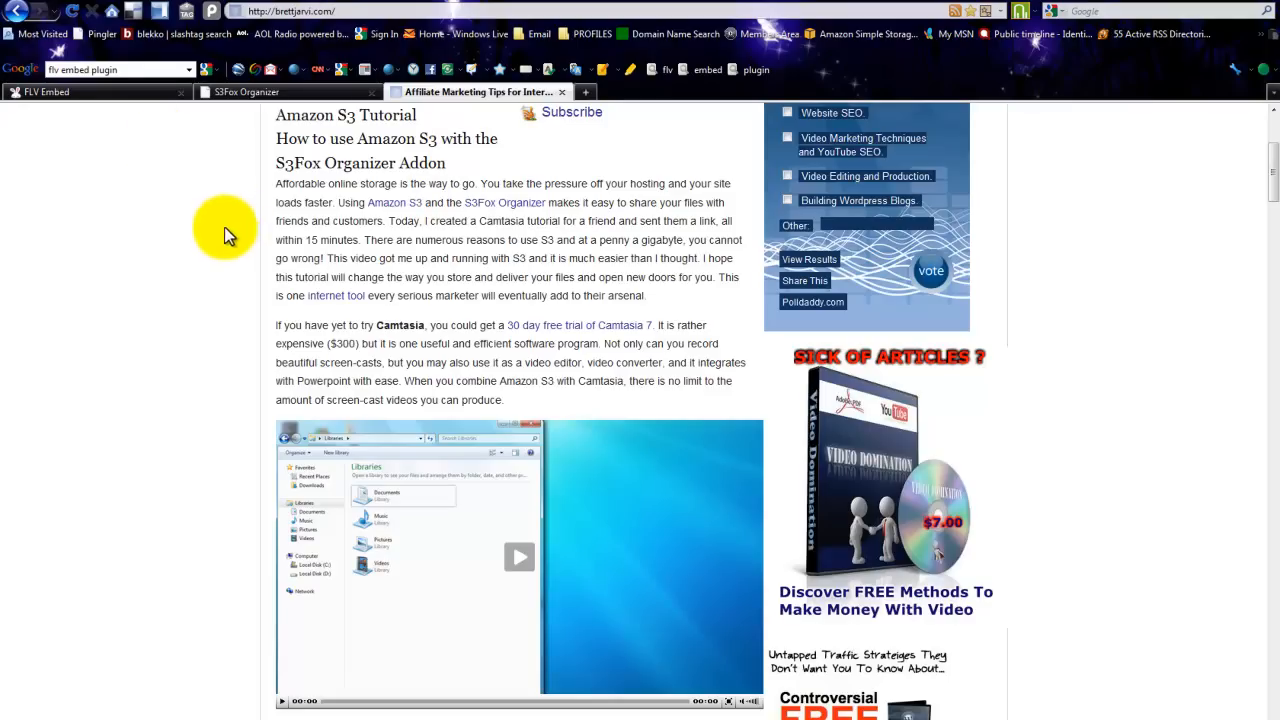
mouse_move(149, 385)
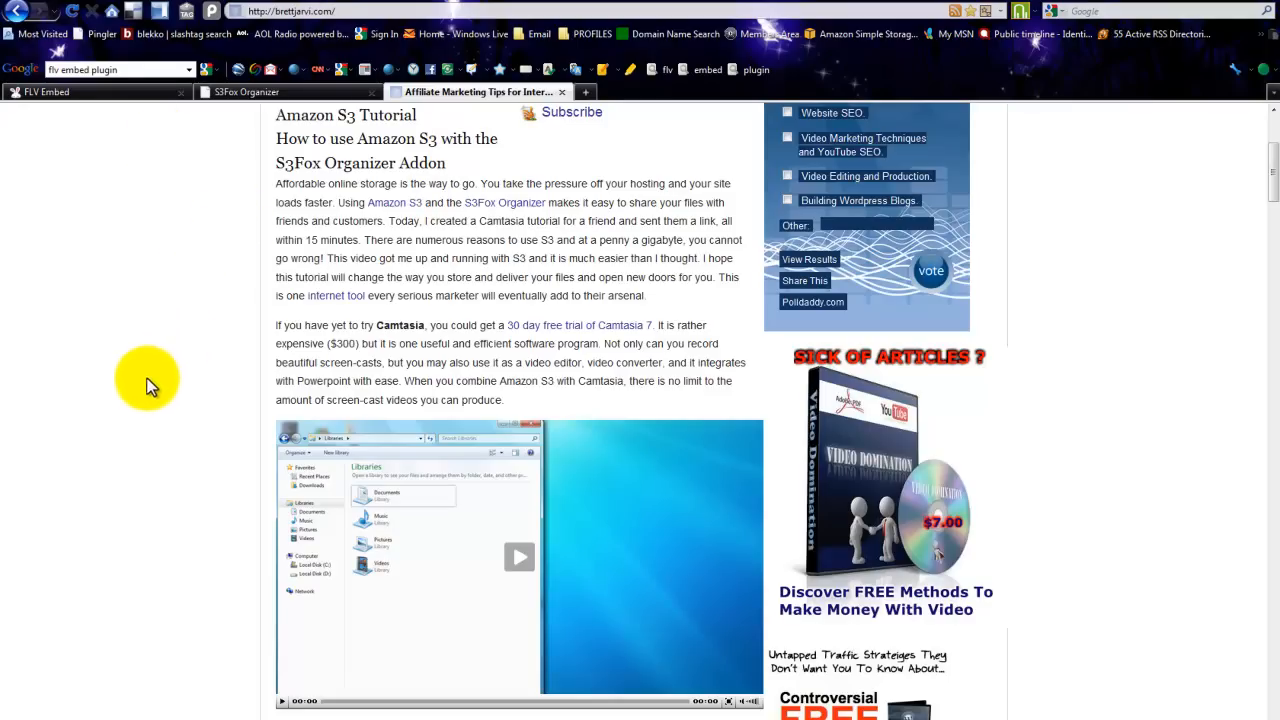
mouse_move(153, 388)
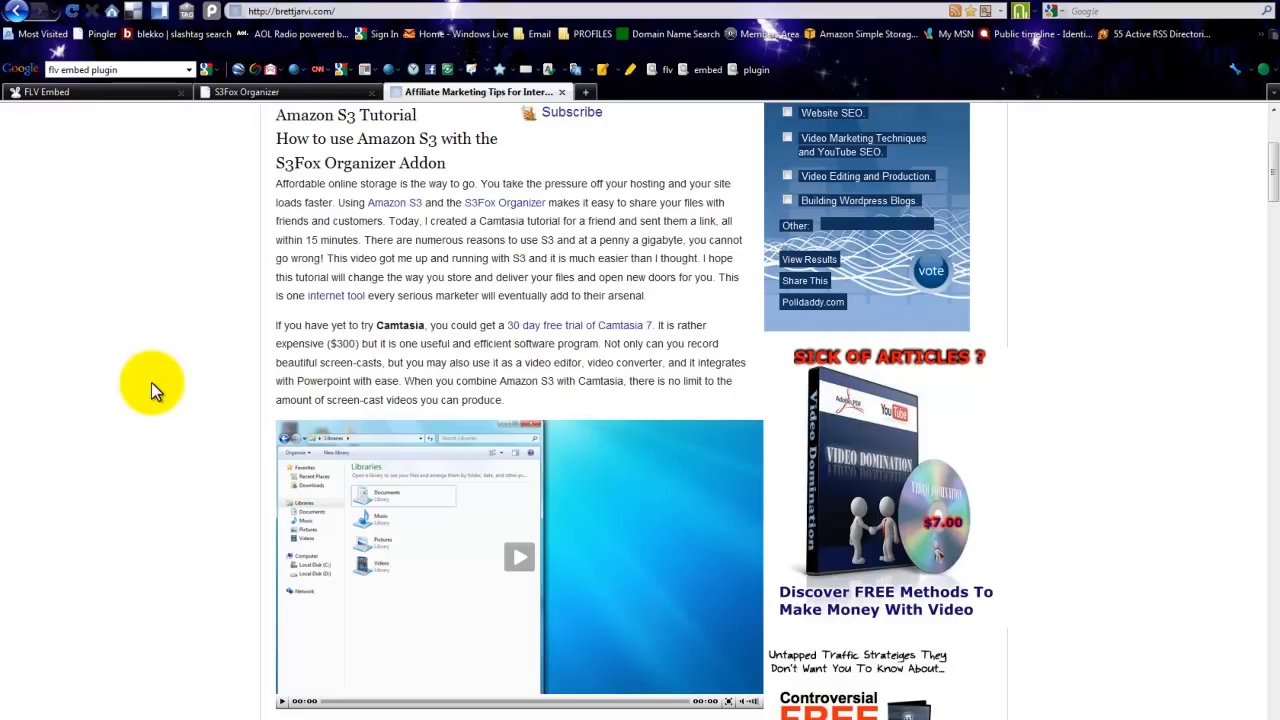
mouse_move(185, 335)
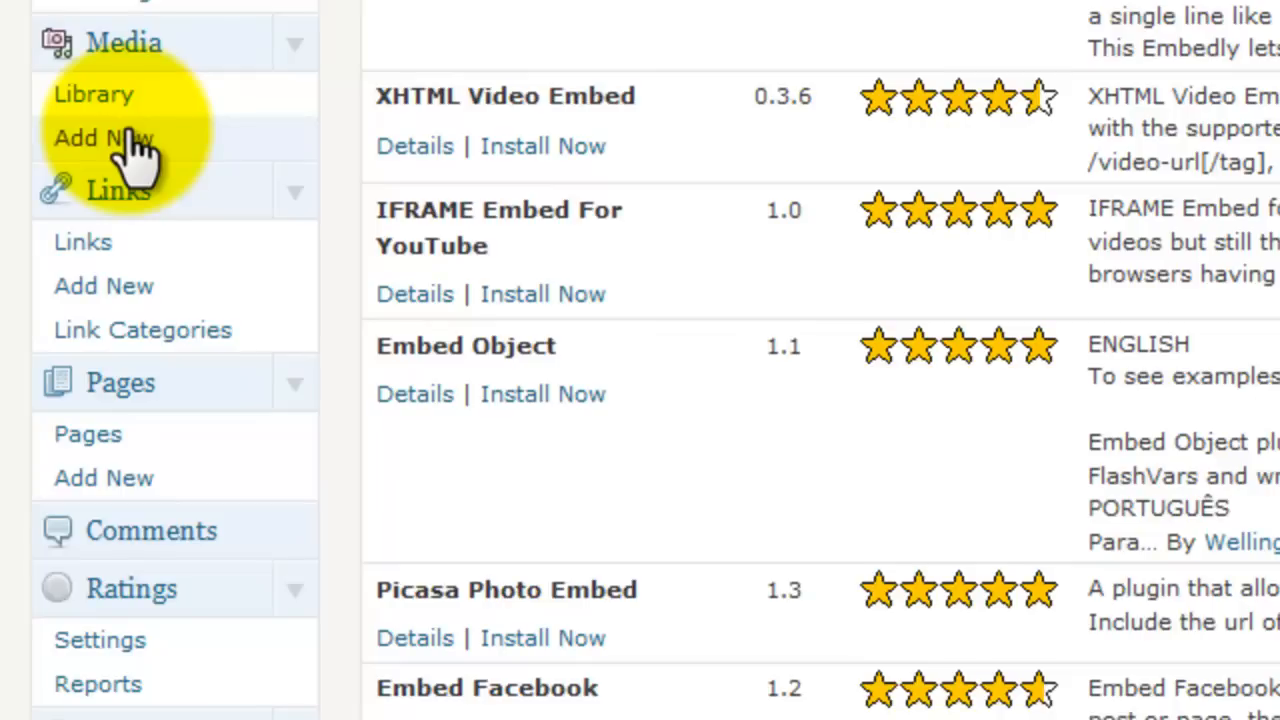
click(110, 138)
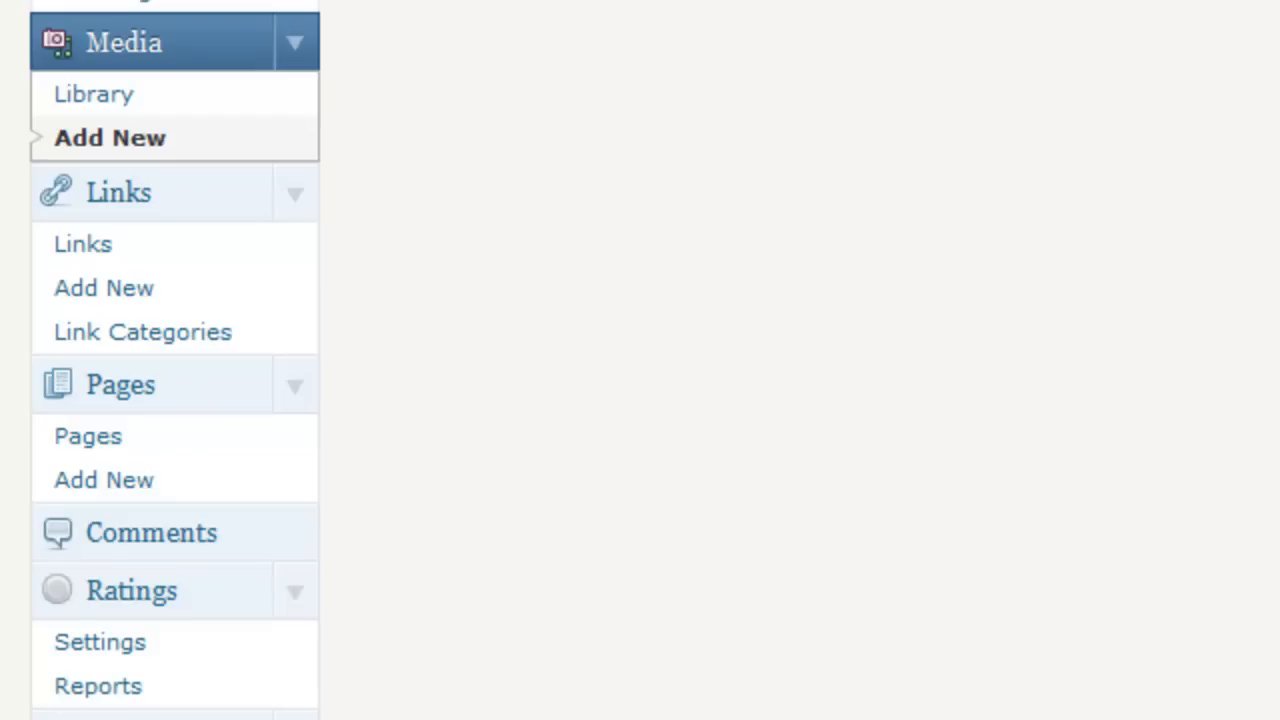
Switch to S3Fox Organizer, where FirstFrame.png shows uploaded to the brettjarvi bucket
click(110, 138)
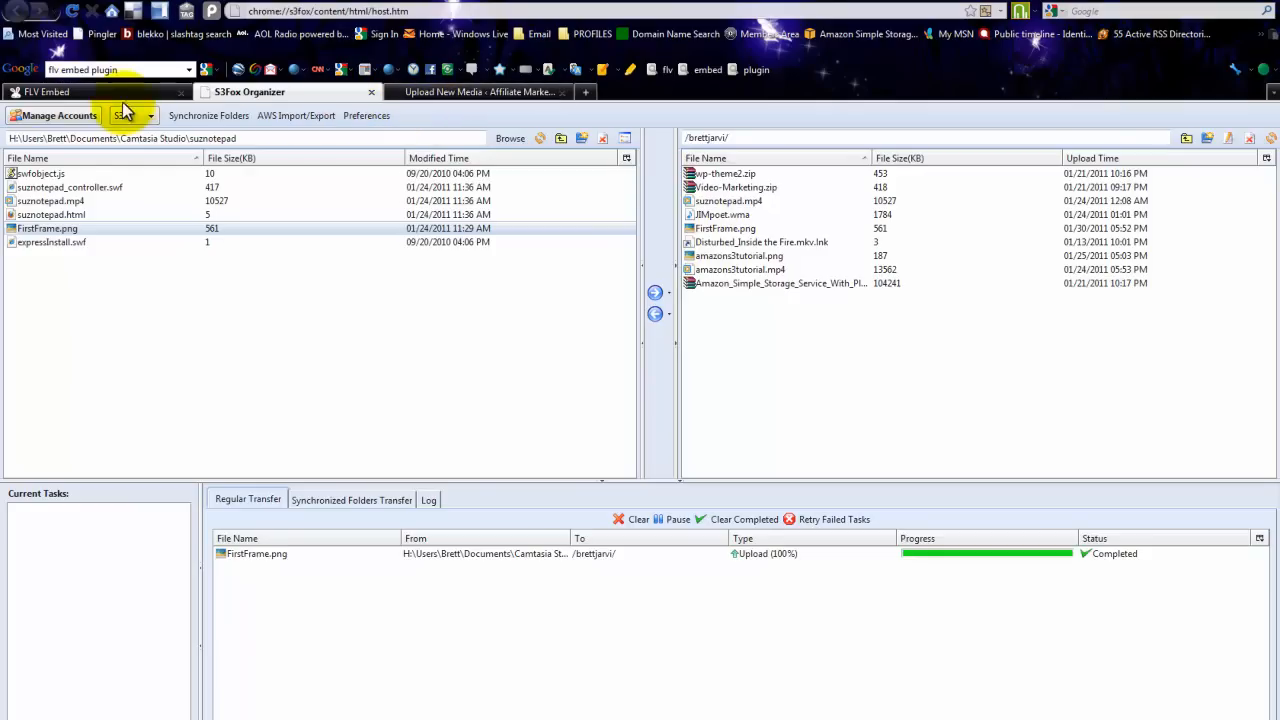
Switch to the Channel-Ai FLV Embed plugin homepage tab
click(46, 91)
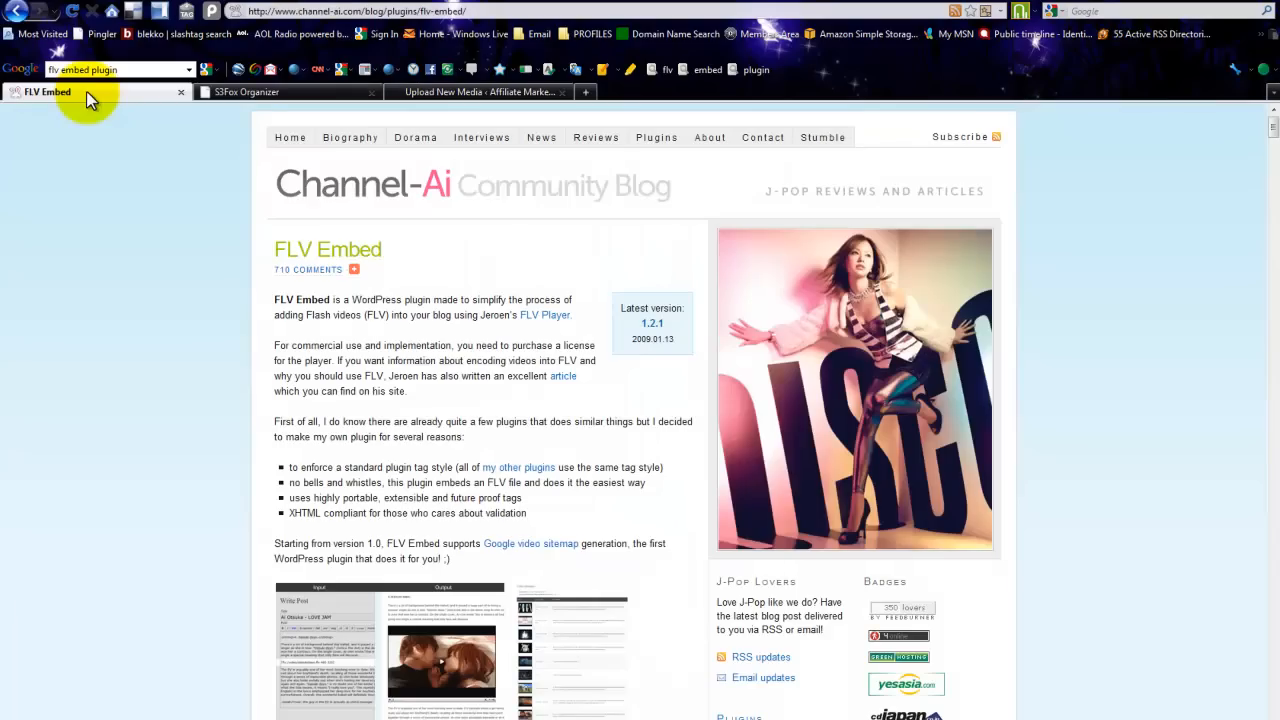
mouse_move(130, 275)
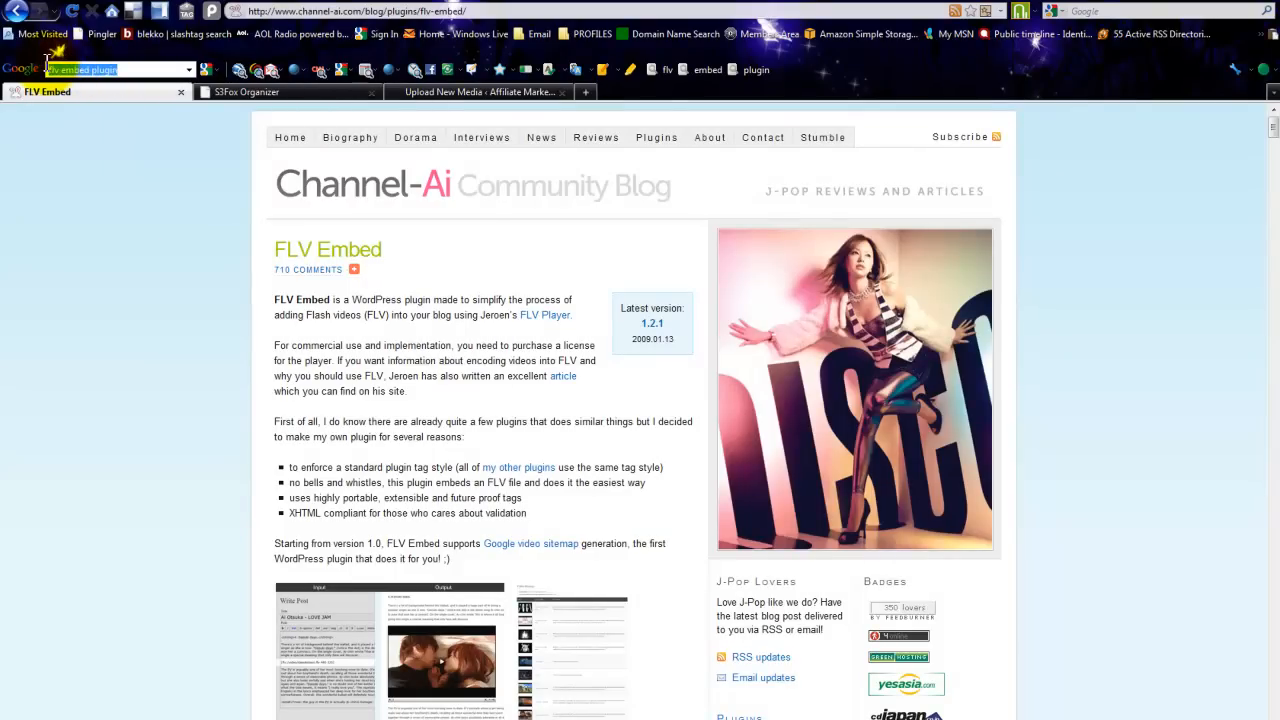
mouse_move(140, 315)
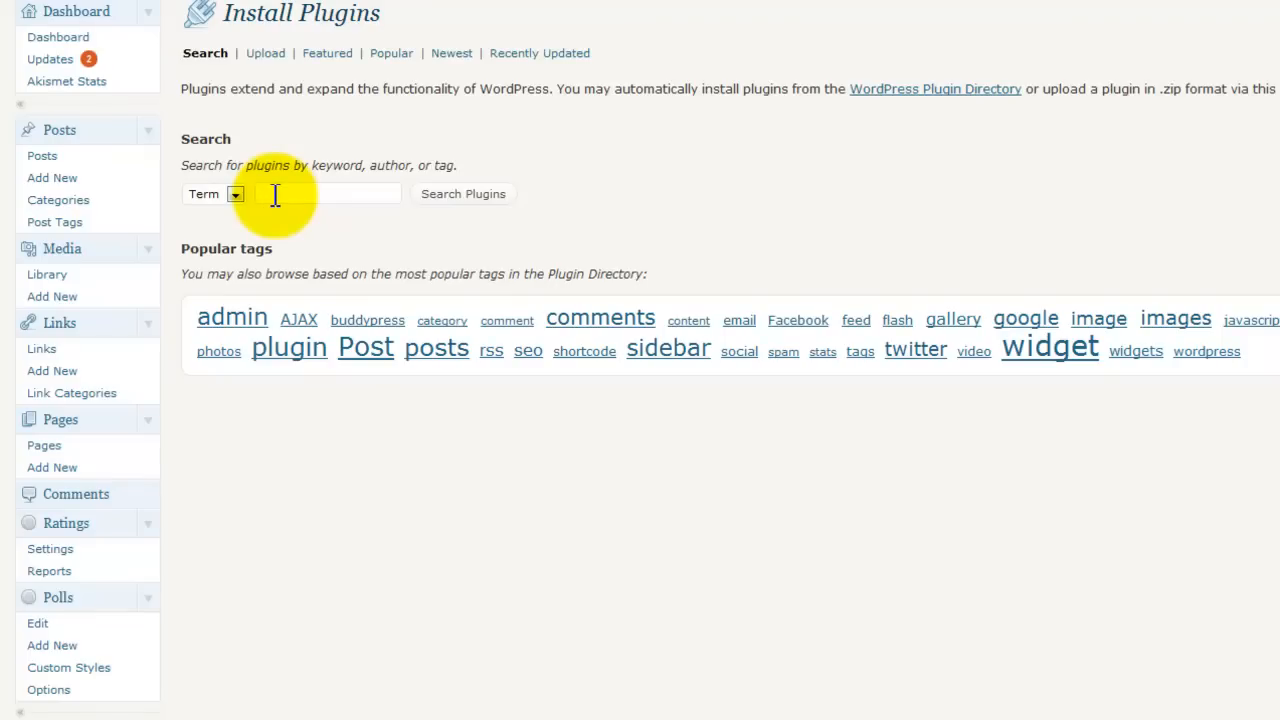
Search plugins for 'embed' and scroll to FLV Embed 1.2.1, marked Installed
text(embed)
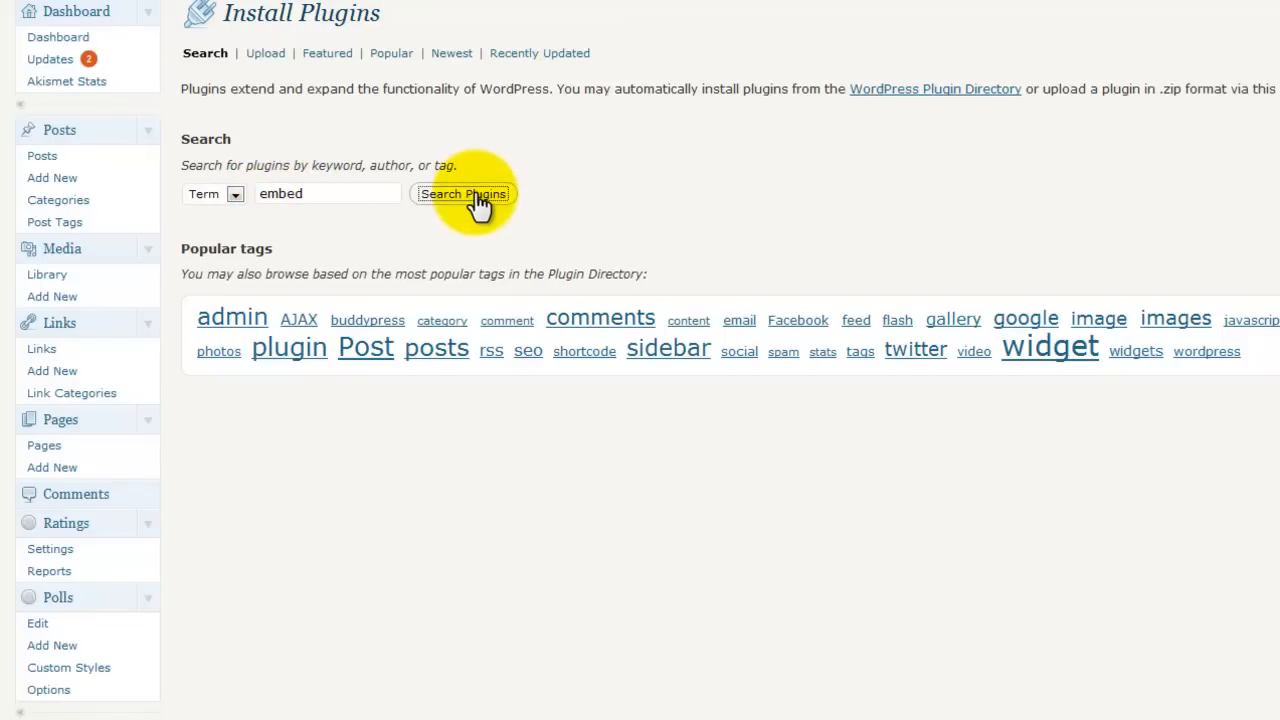
click(462, 193)
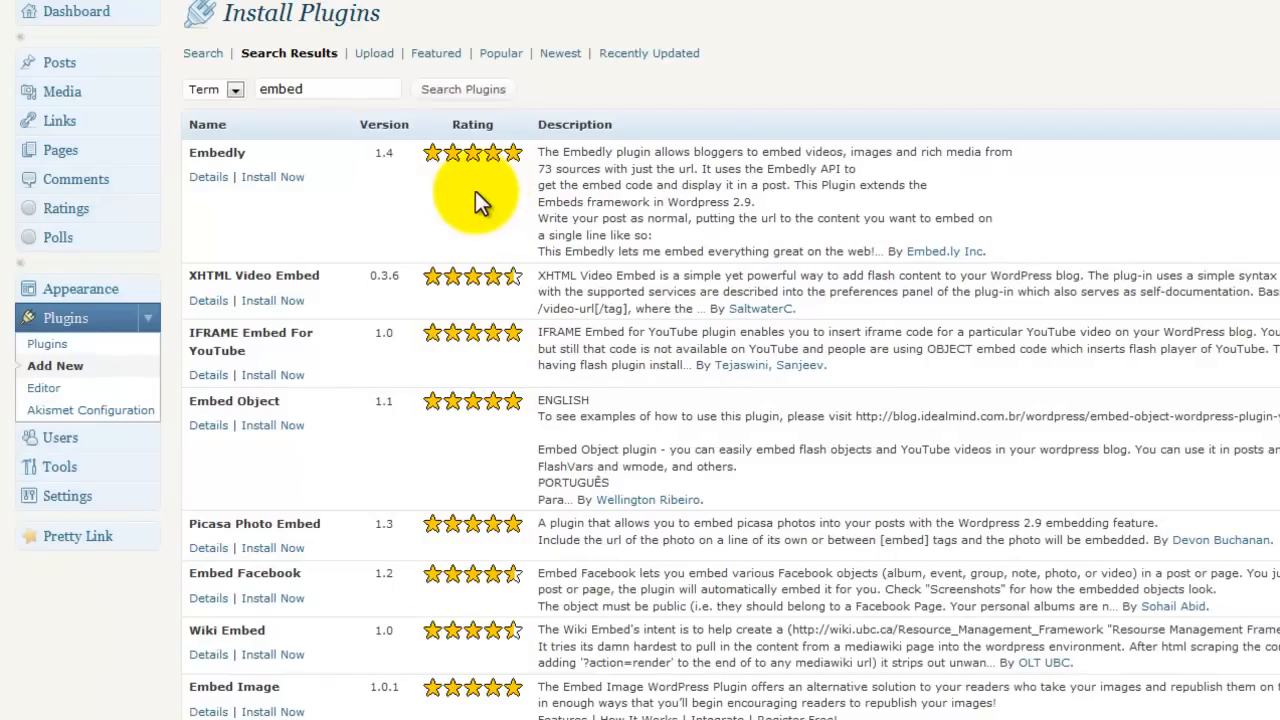
scroll(down, 3)
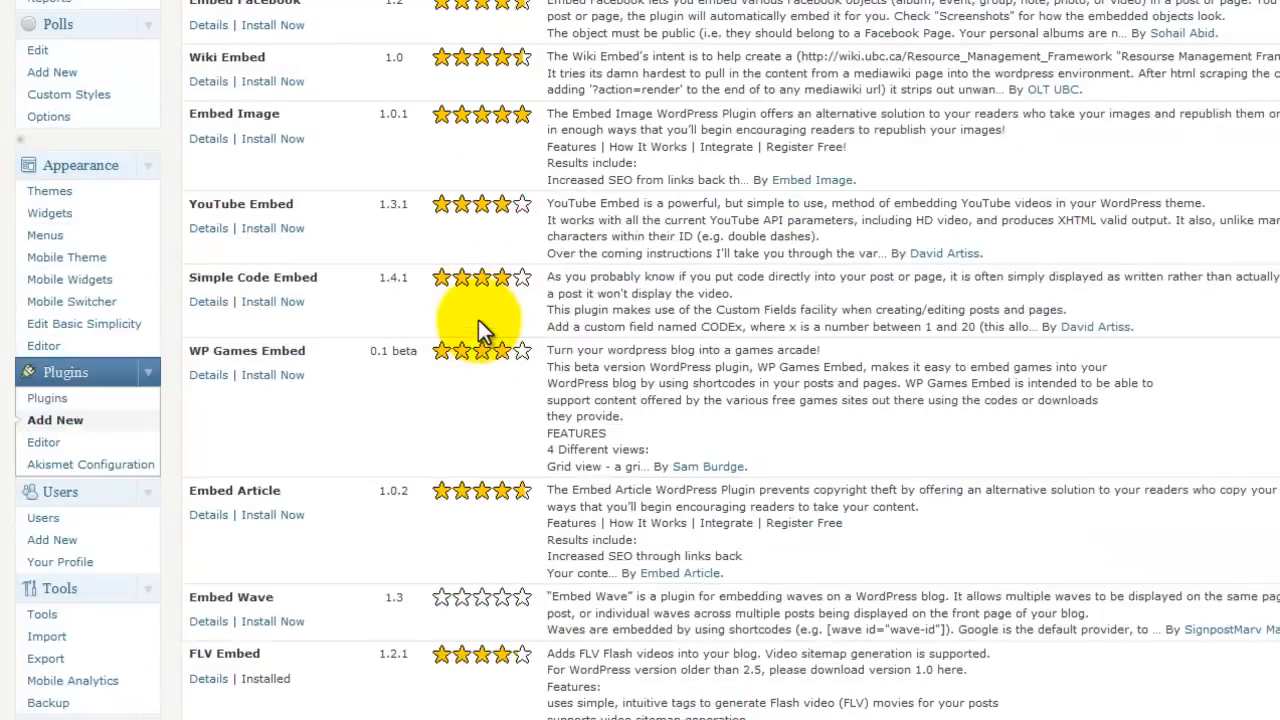
scroll(down, 3)
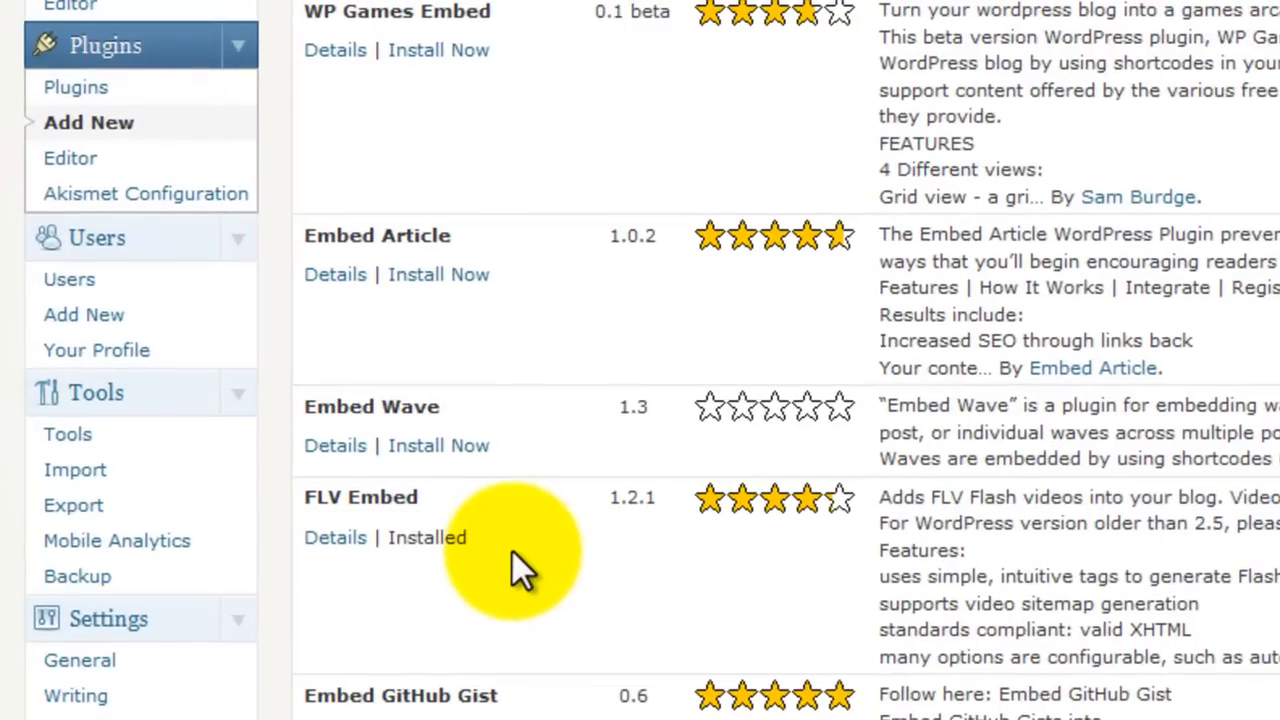
mouse_move(485, 555)
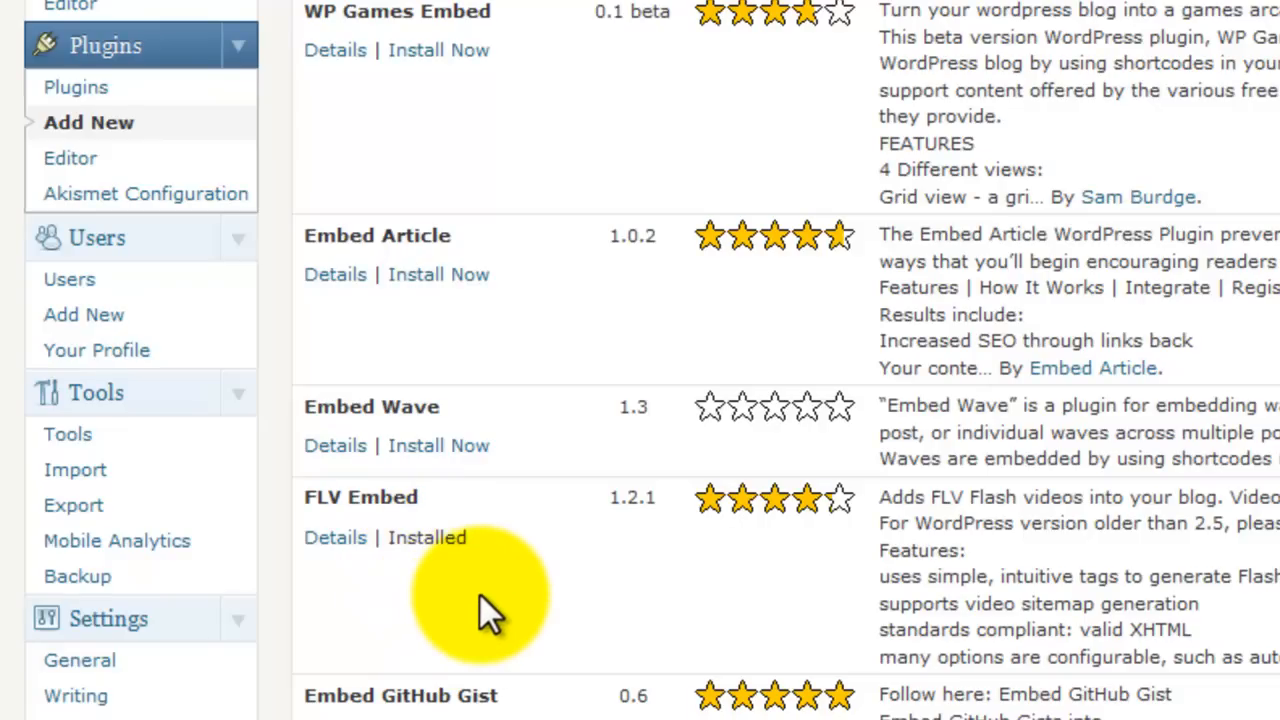
mouse_move(515, 555)
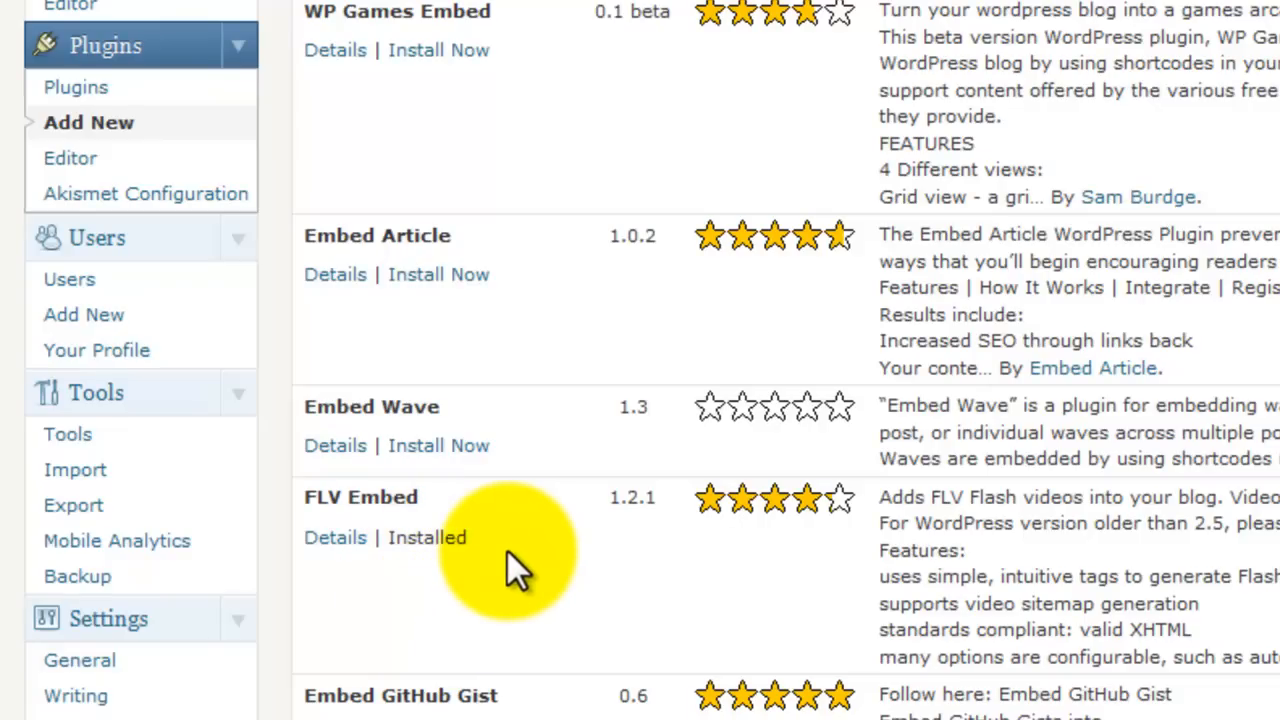
scroll(down, 3)
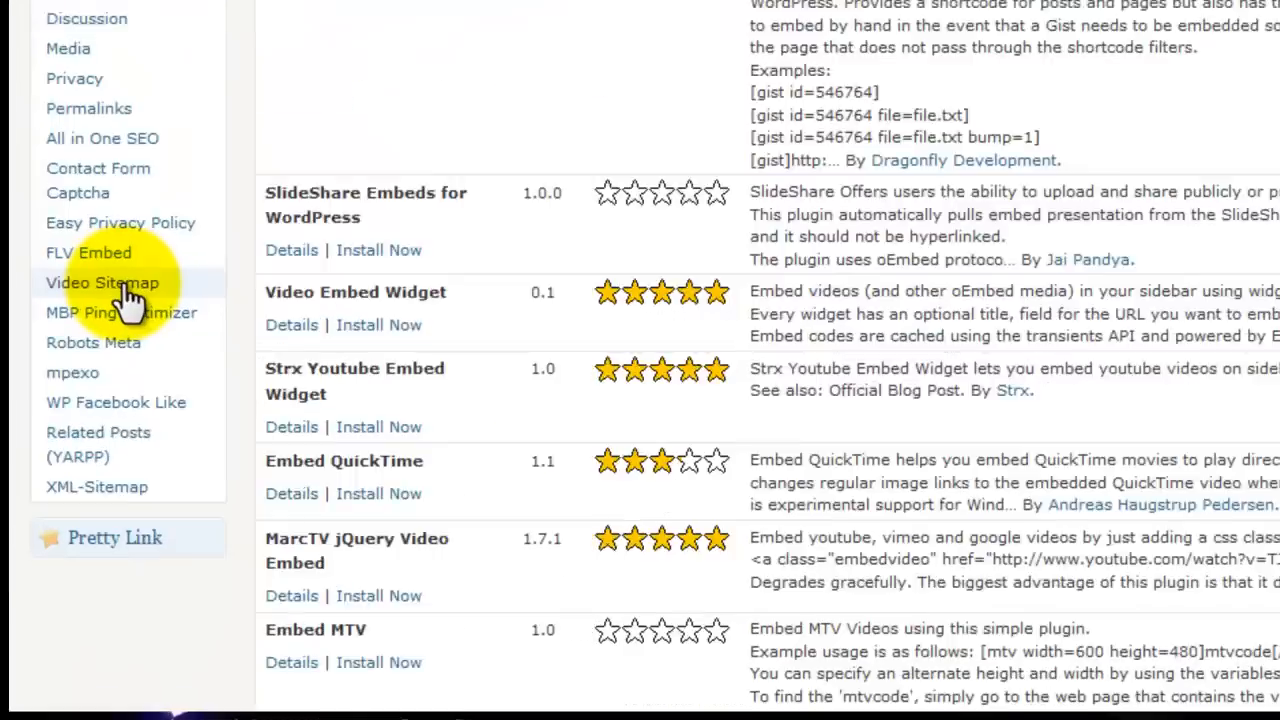
scroll(down, 3)
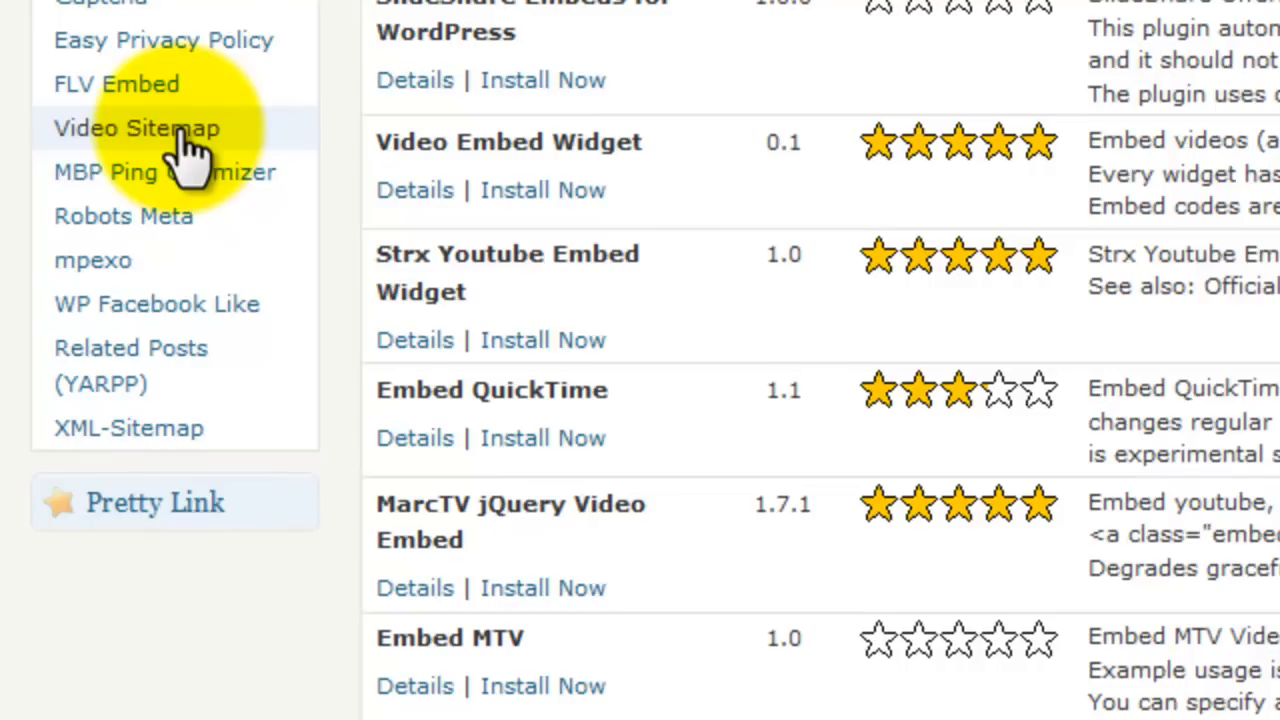
click(137, 128)
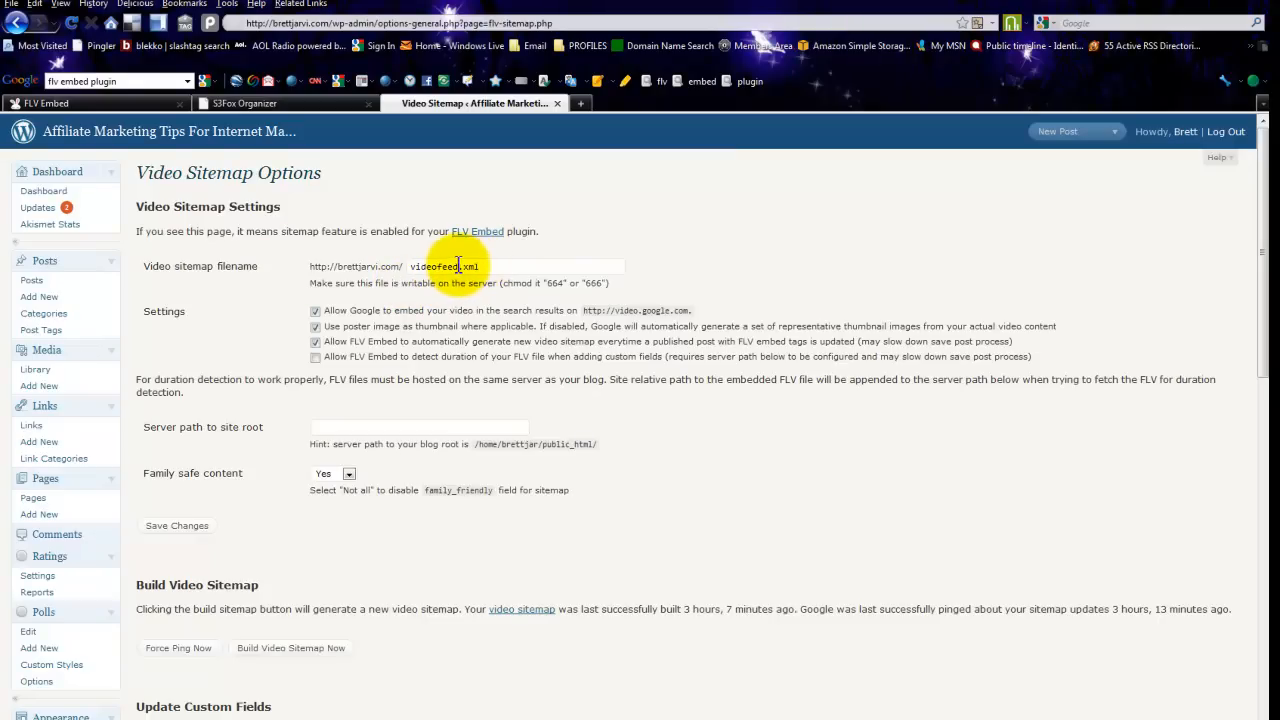
mouse_move(255, 300)
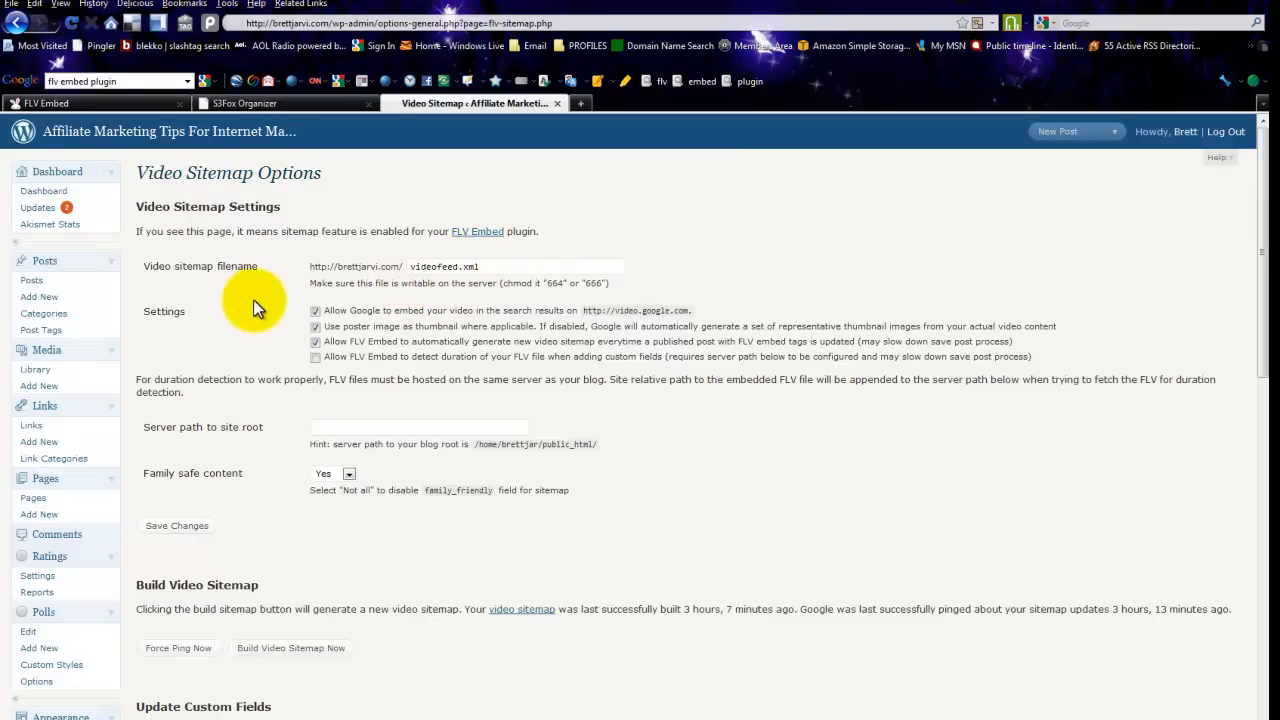
scroll(down, 3)
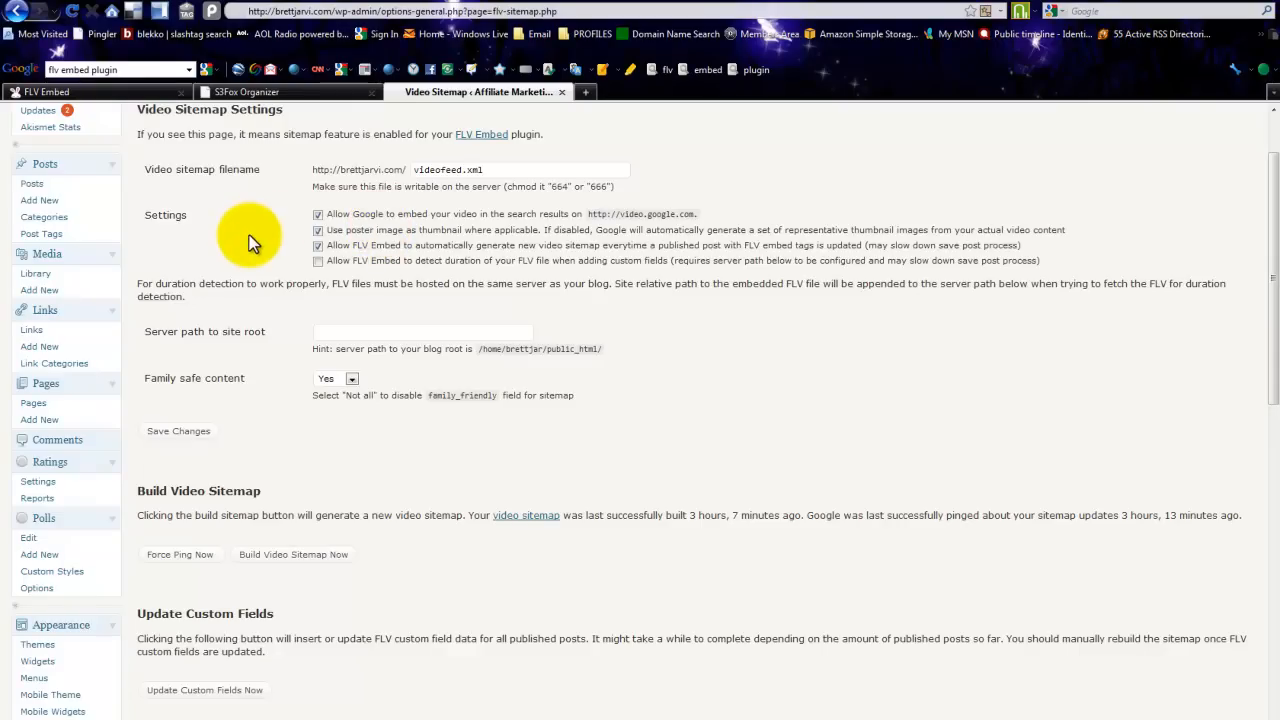
mouse_move(268, 182)
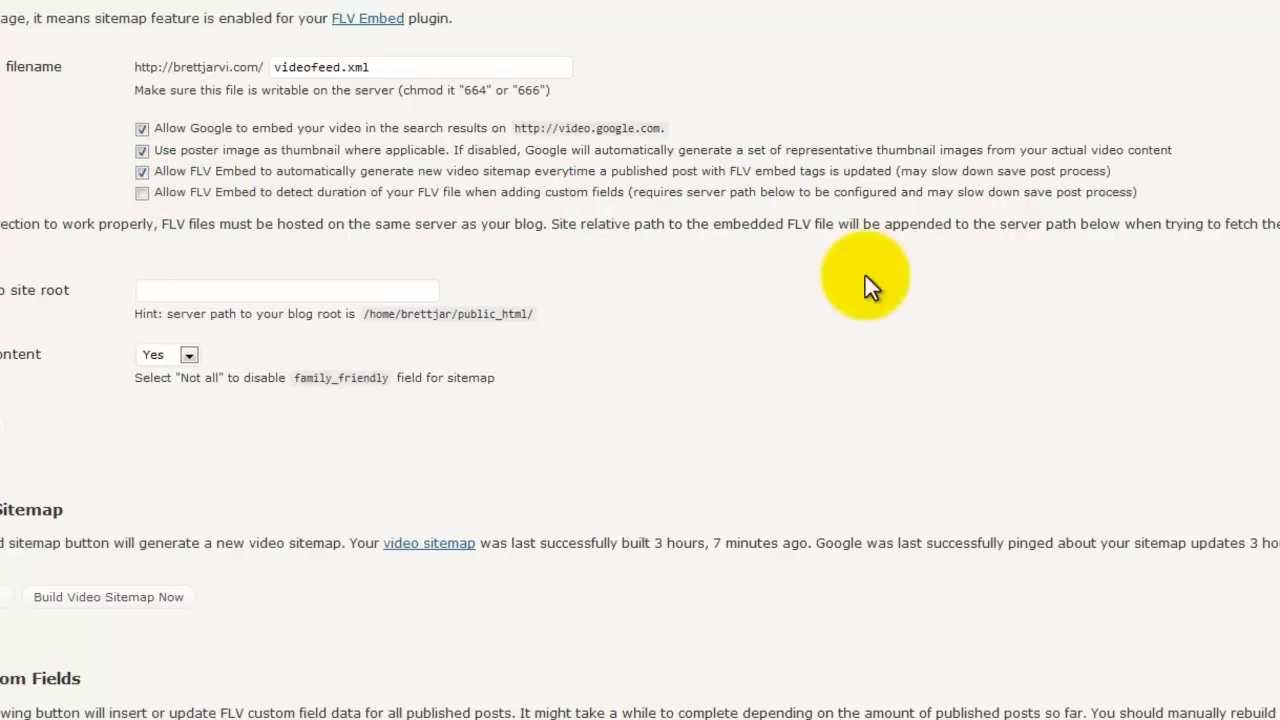
mouse_move(830, 218)
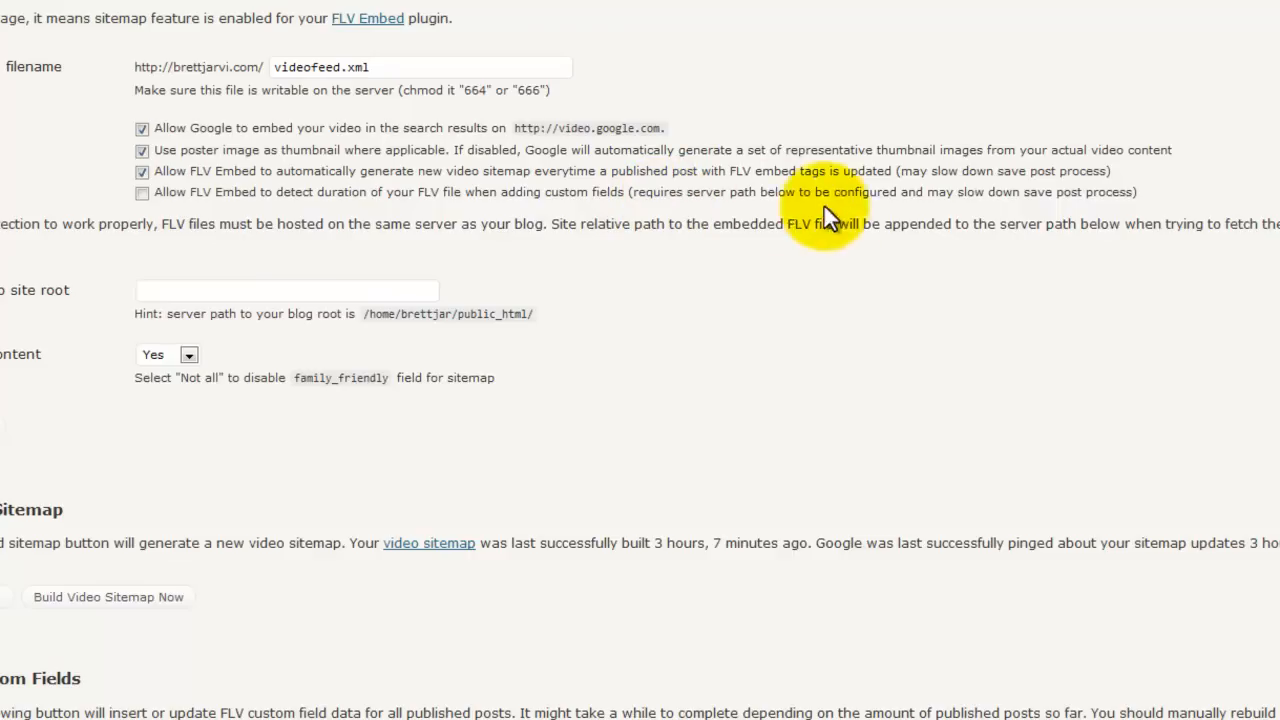
mouse_move(980, 210)
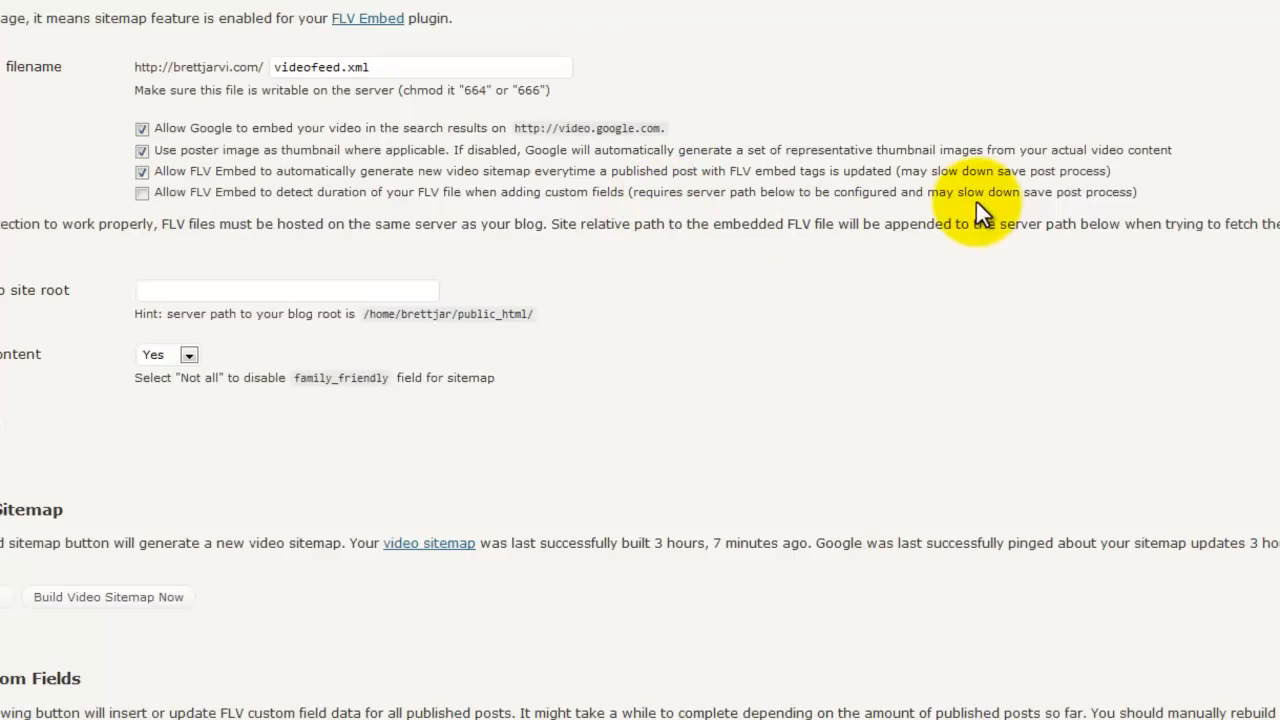
mouse_move(965, 220)
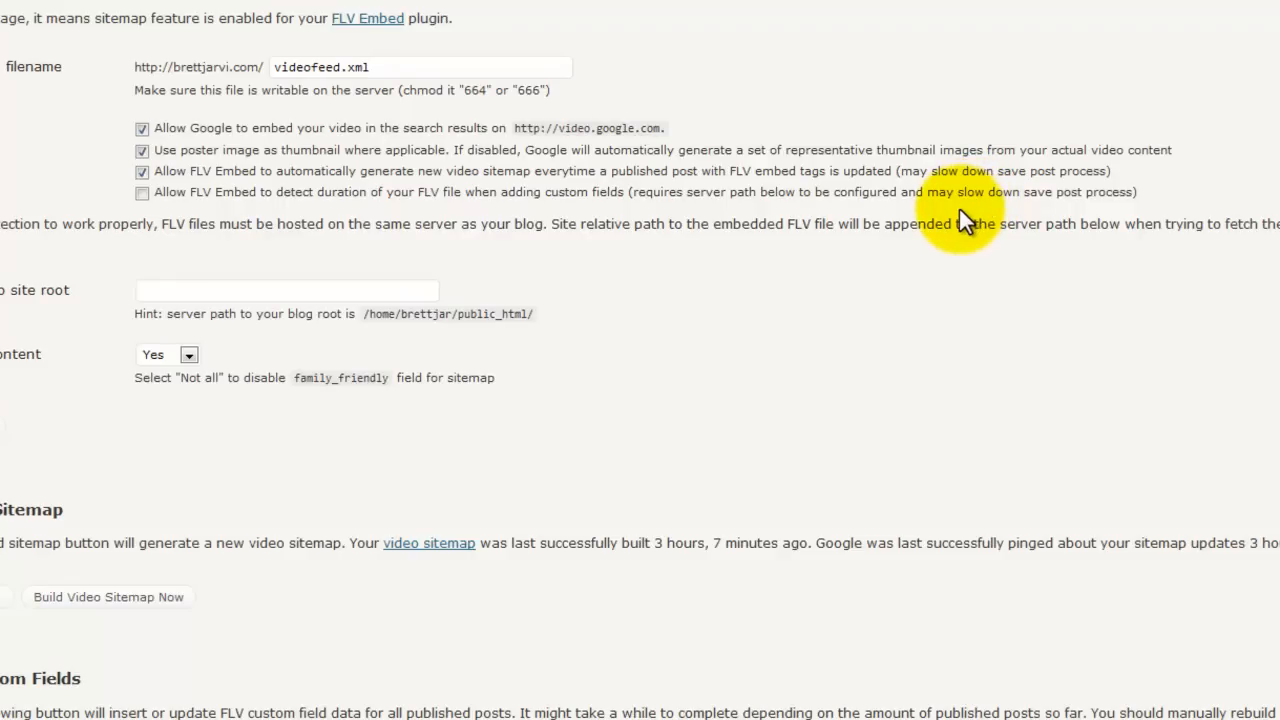
mouse_move(855, 218)
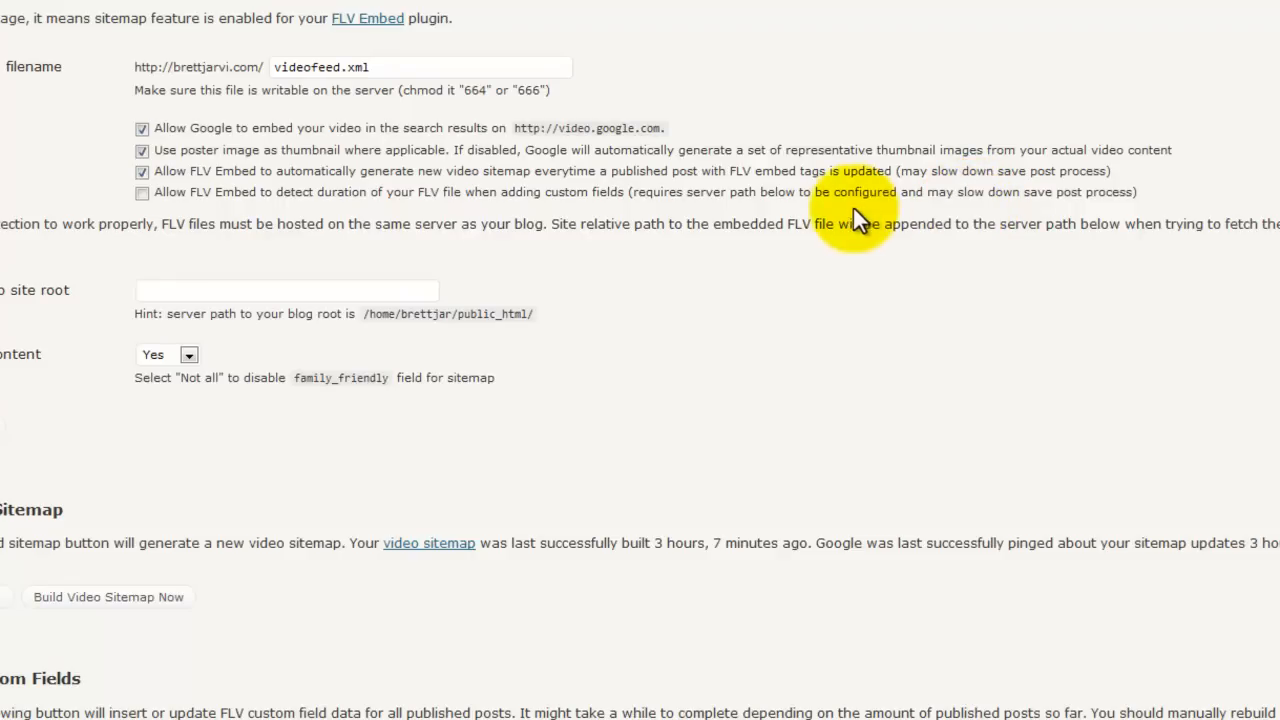
mouse_move(727, 213)
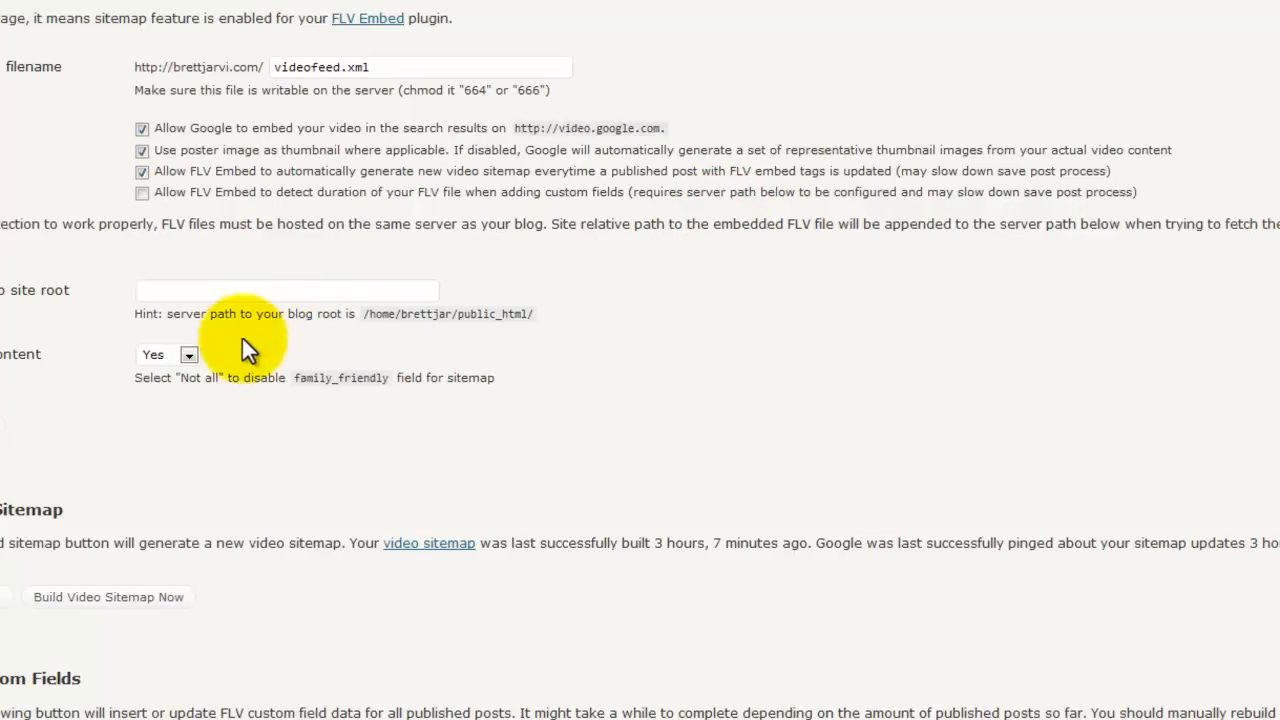
mouse_move(178, 340)
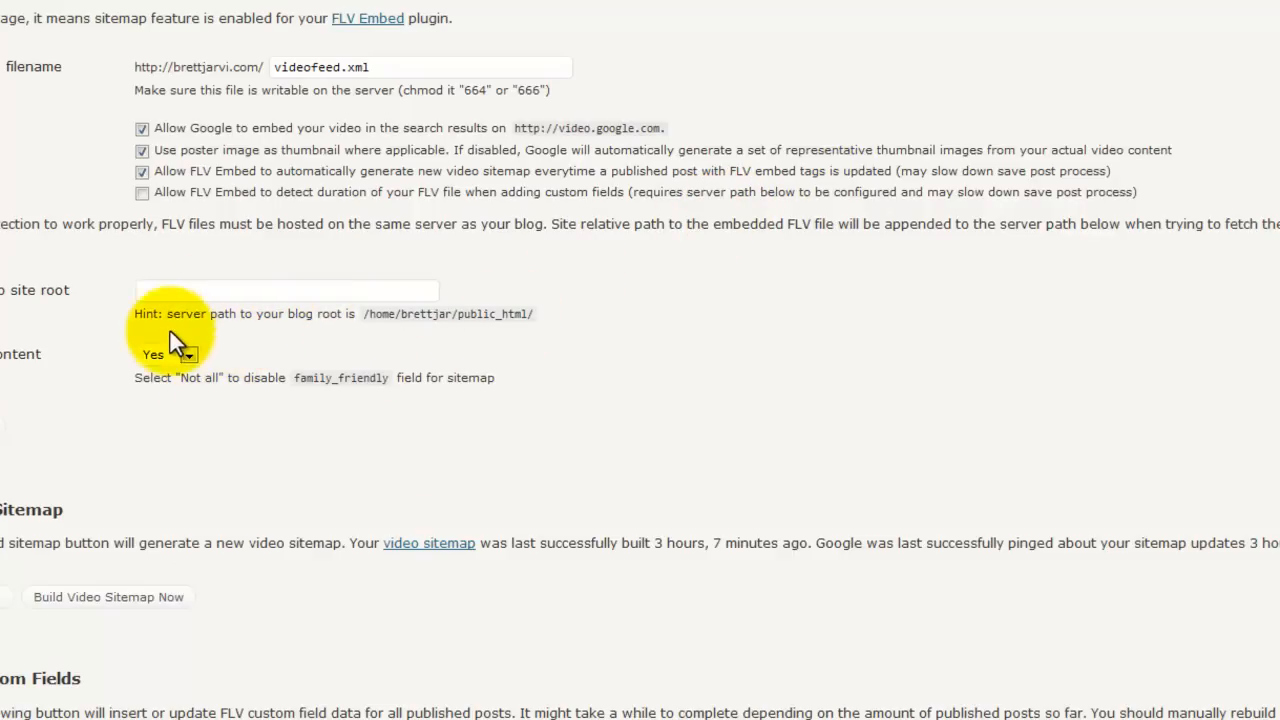
scroll(down, 3)
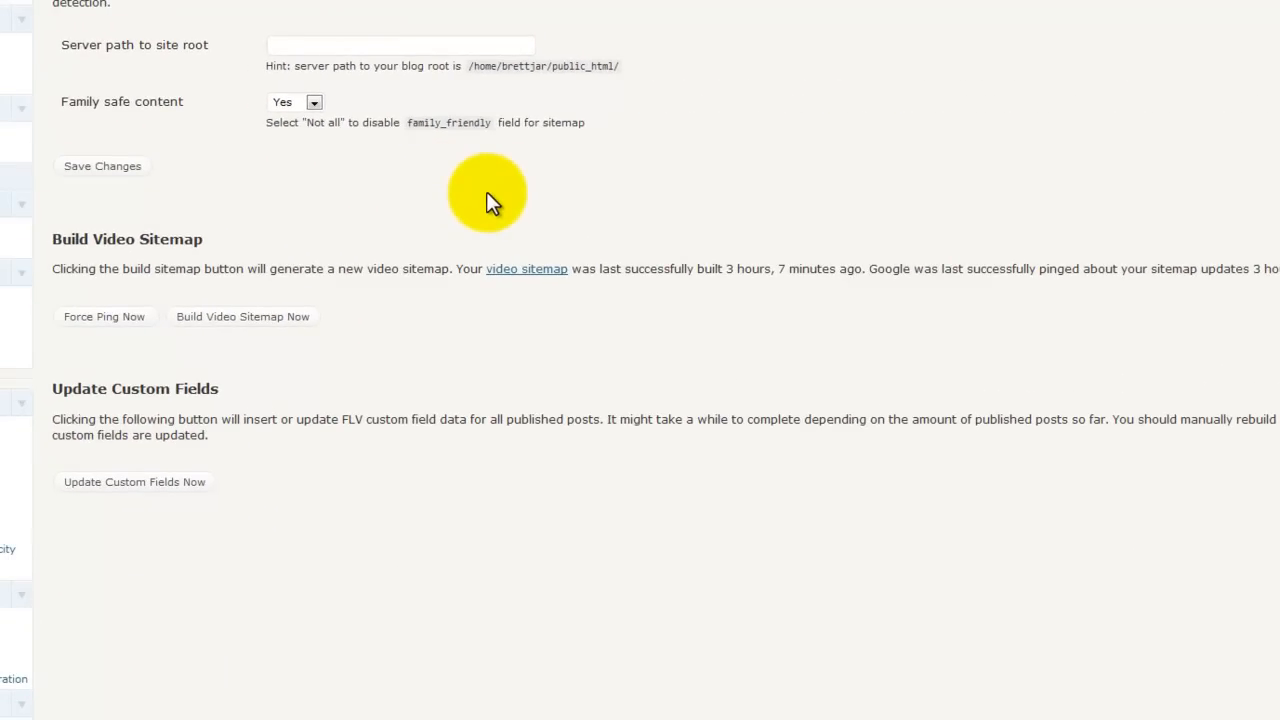
mouse_move(575, 240)
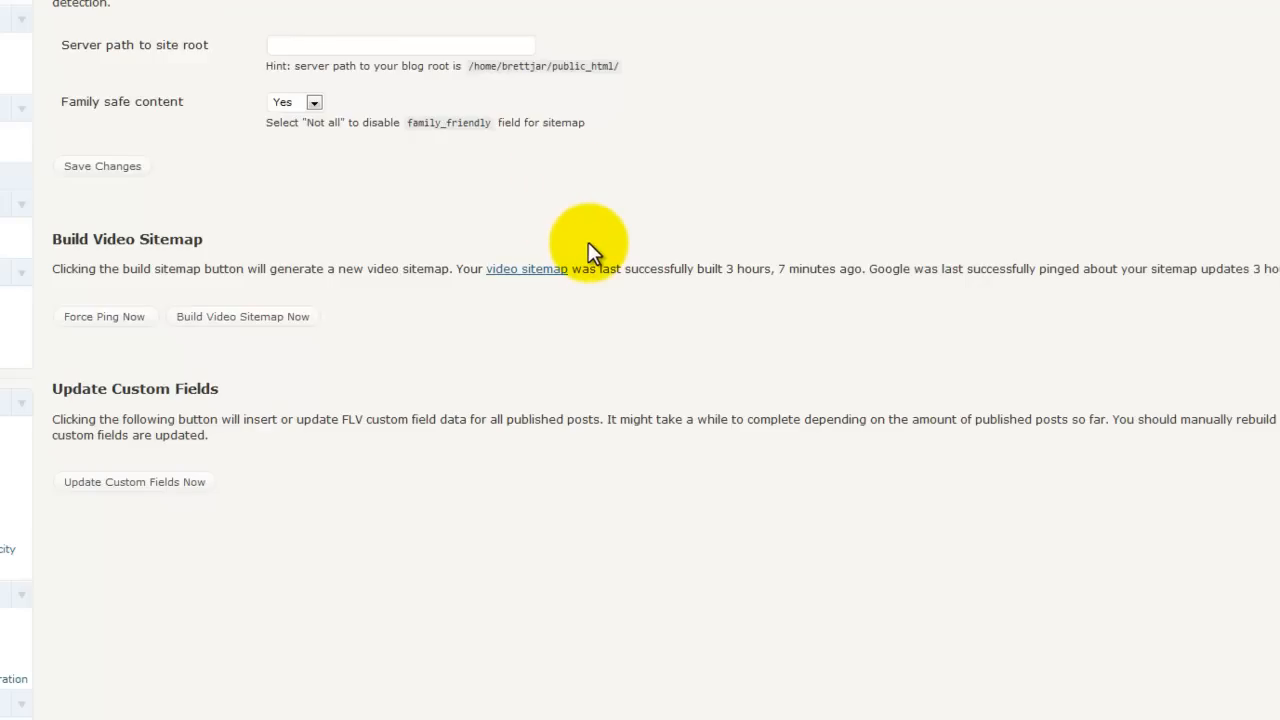
mouse_move(590, 305)
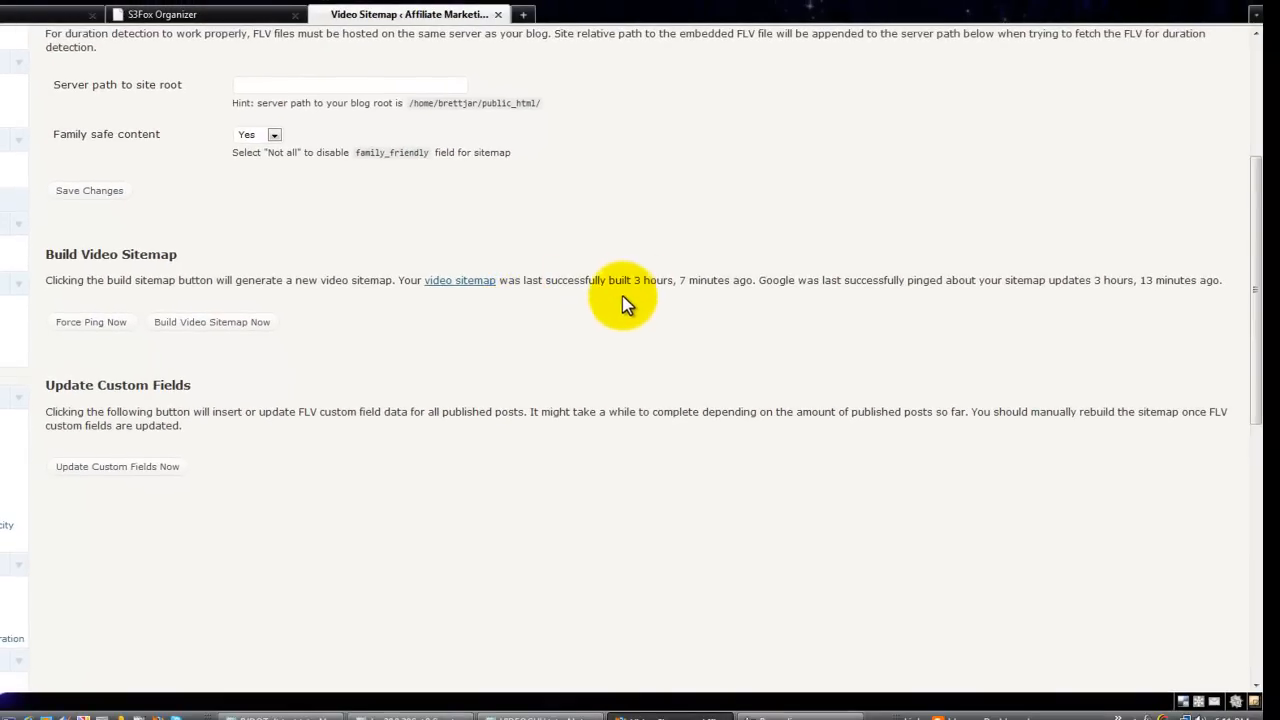
mouse_move(623, 315)
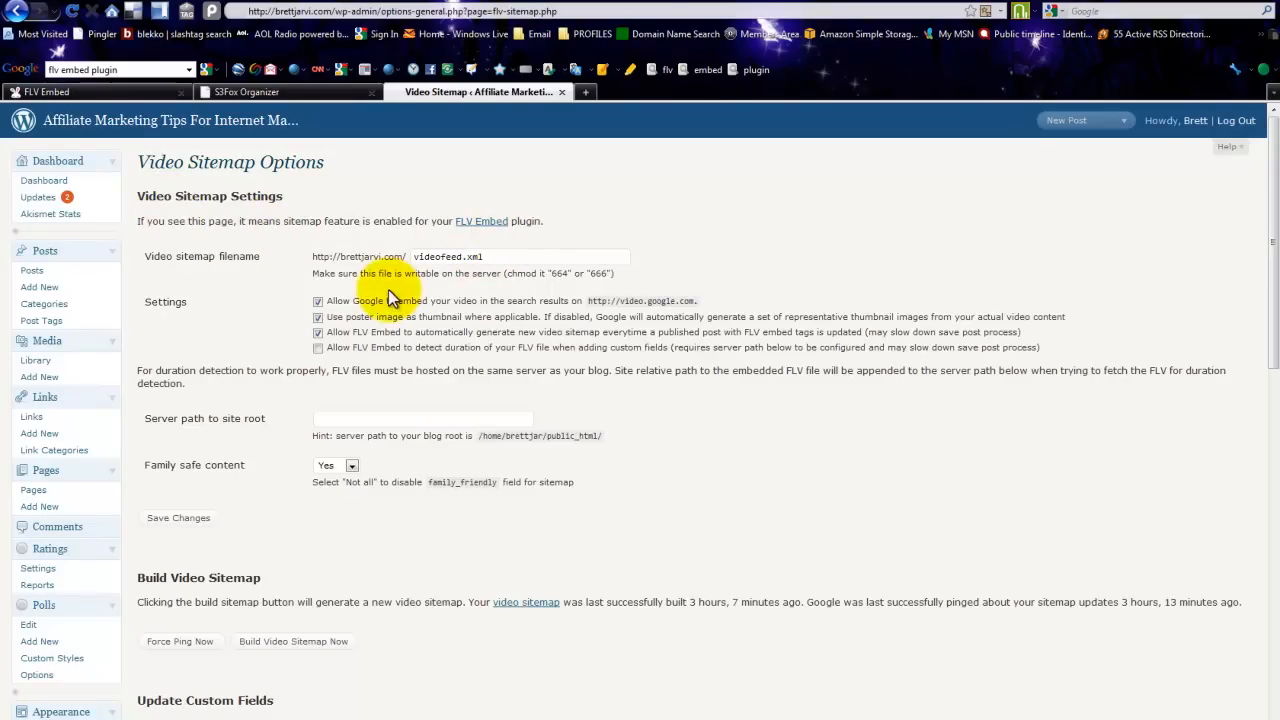
scroll(down, 3)
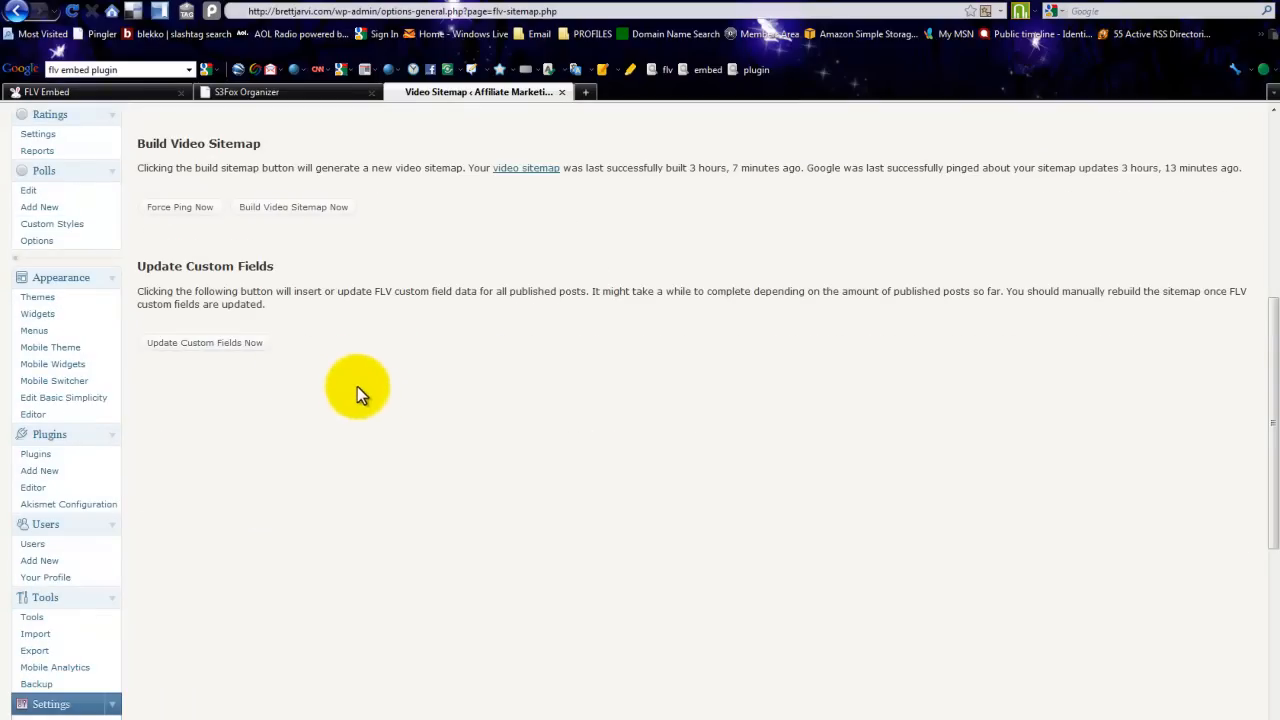
mouse_move(218, 445)
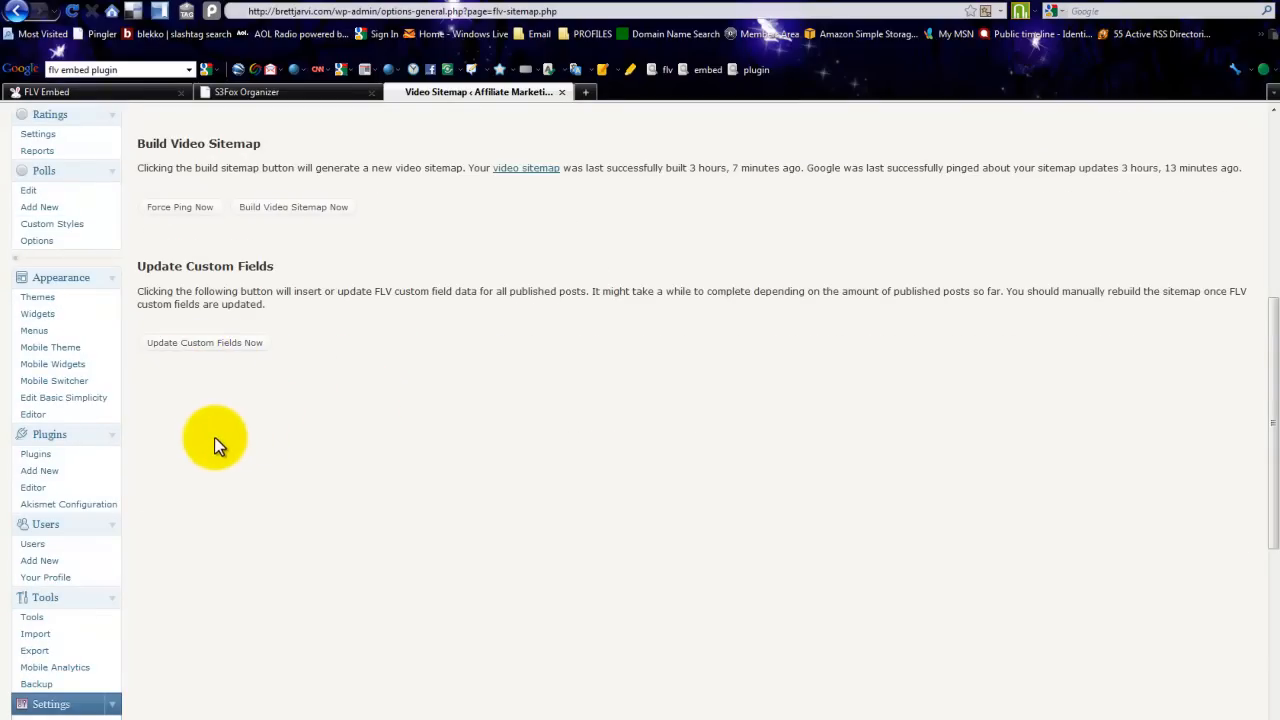
scroll(down, 3)
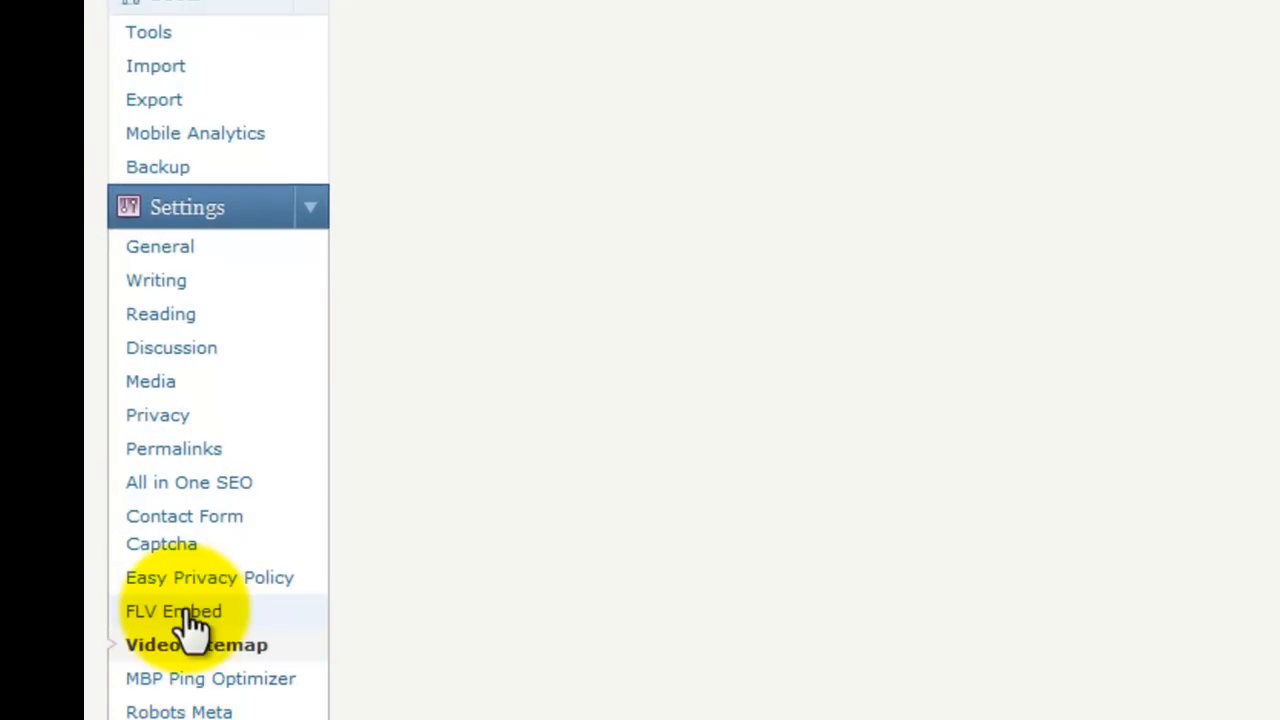
Open Settings > FLV Embed and scroll to the player colour, logo and playback options
click(173, 611)
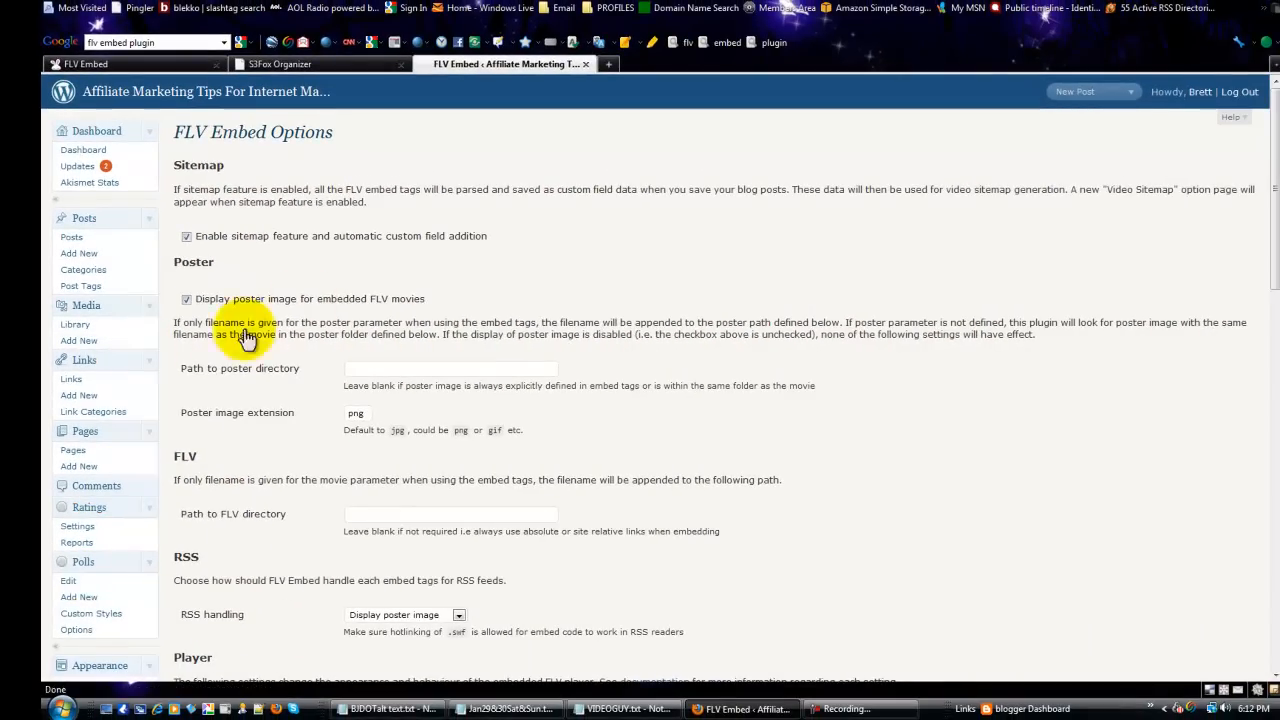
mouse_move(318, 155)
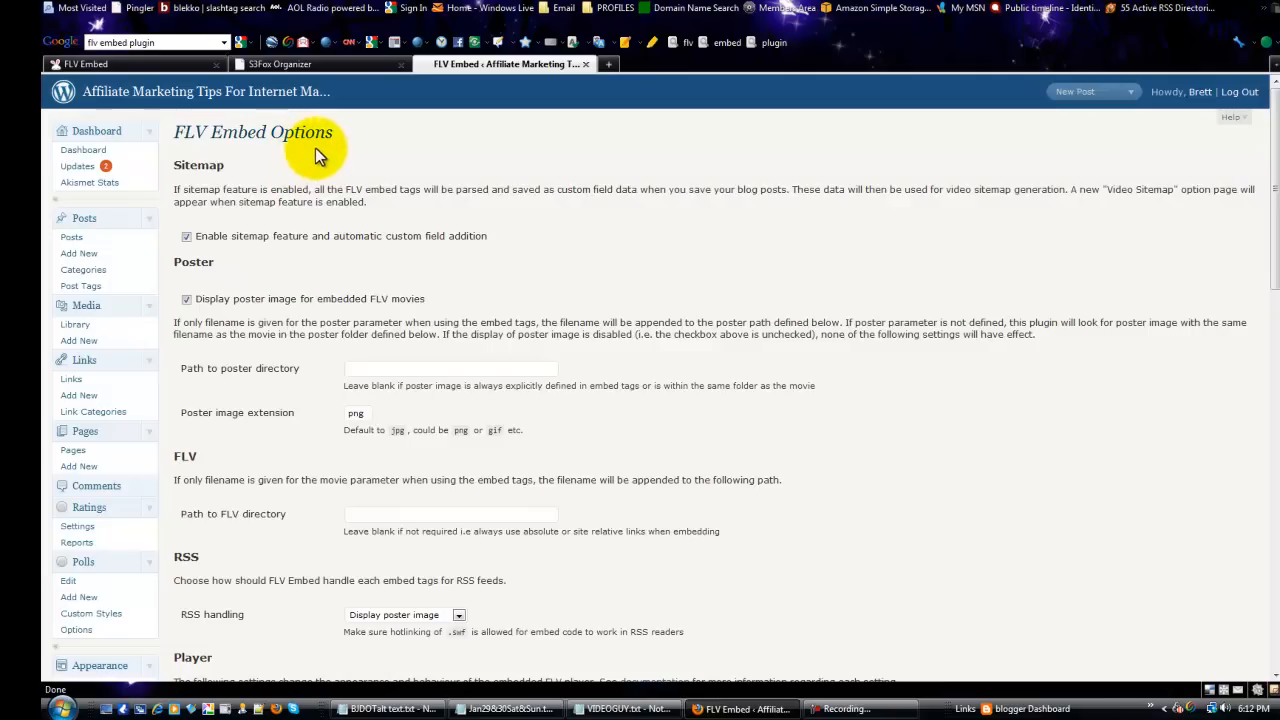
mouse_move(392, 265)
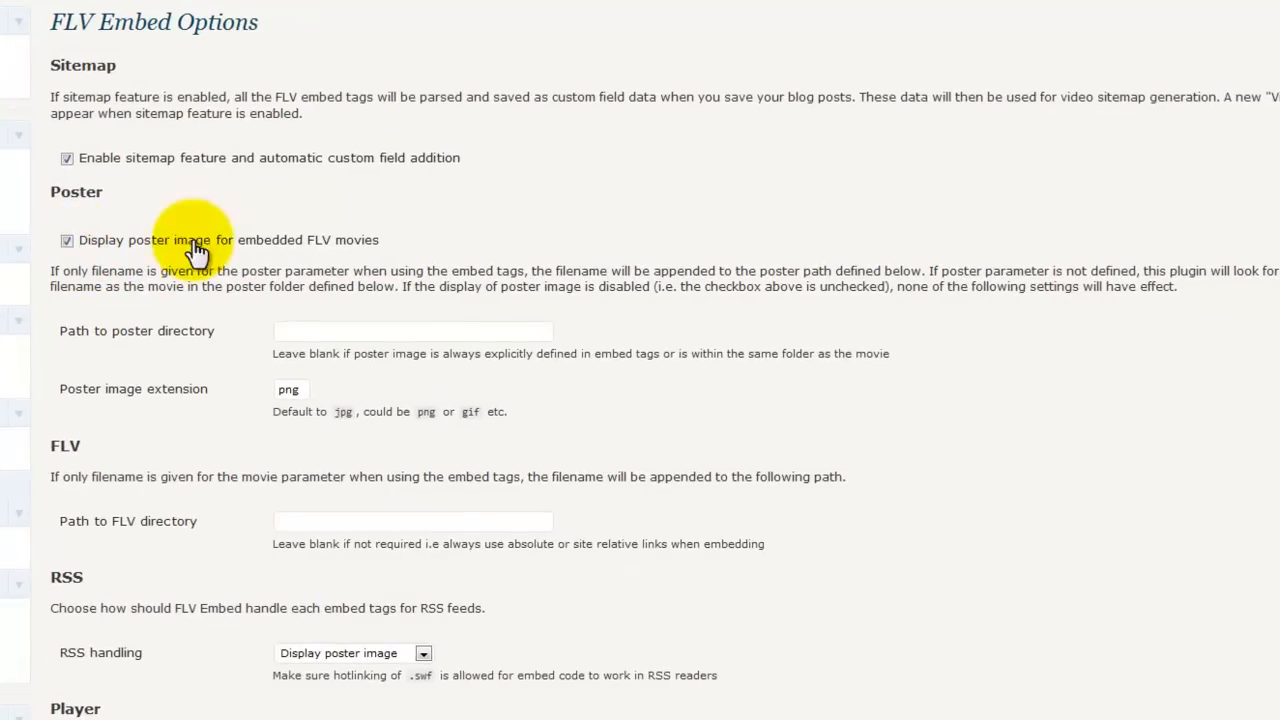
mouse_move(200, 388)
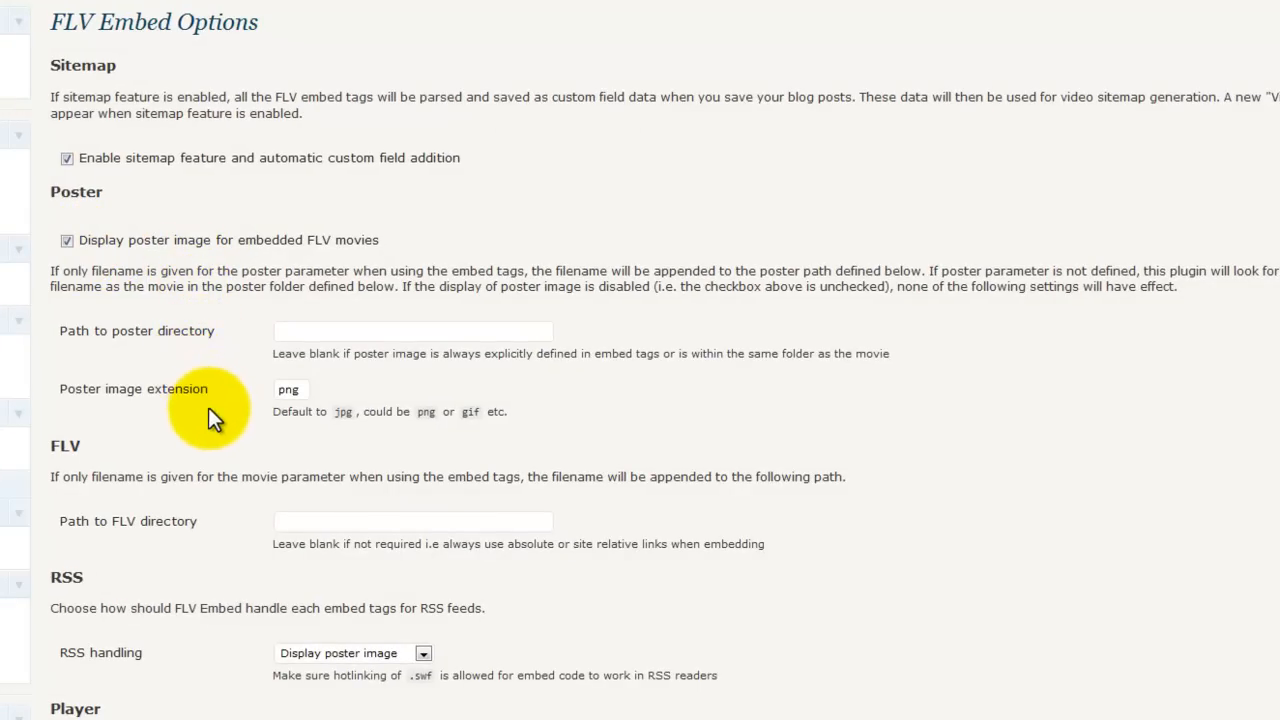
mouse_move(538, 305)
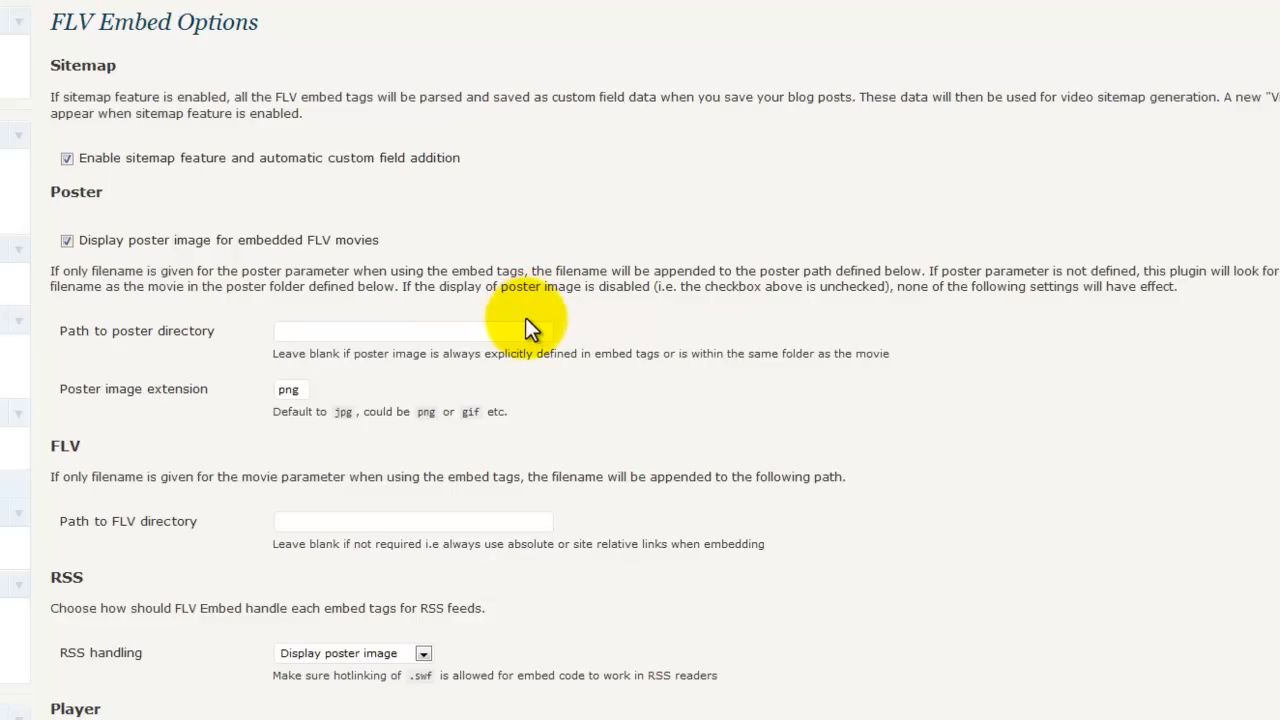
mouse_move(538, 322)
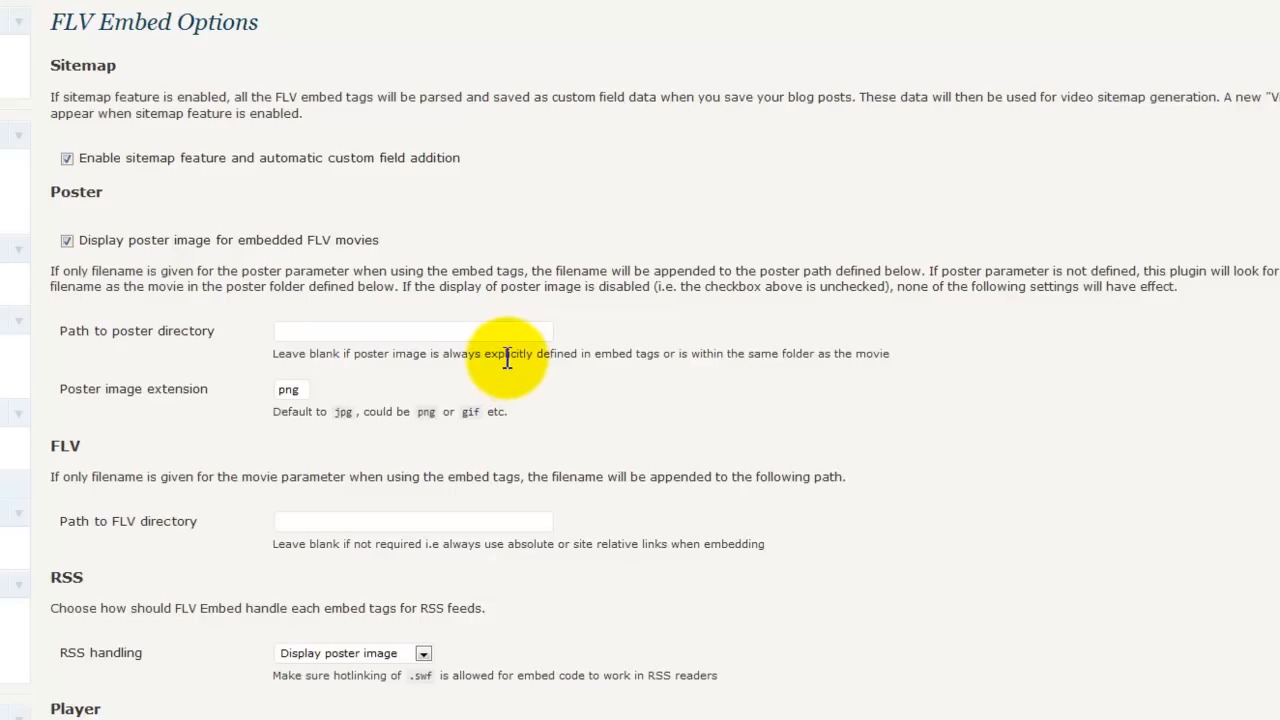
mouse_move(492, 352)
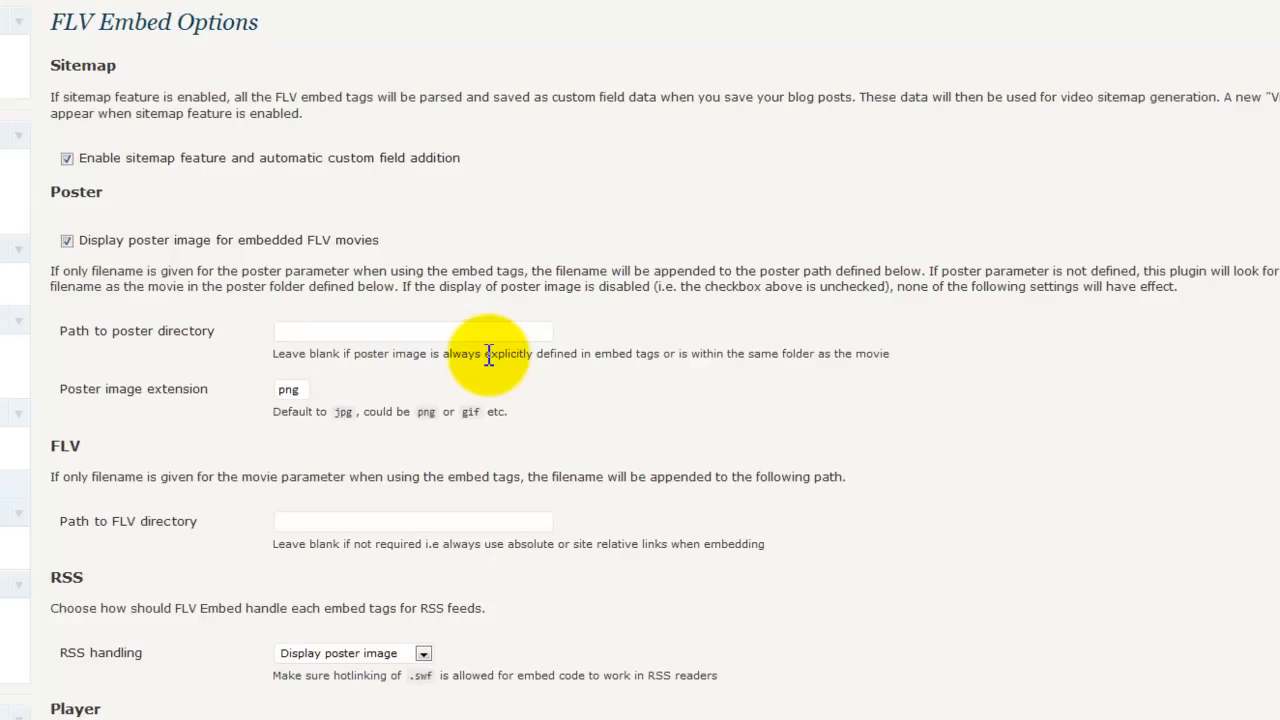
mouse_move(491, 323)
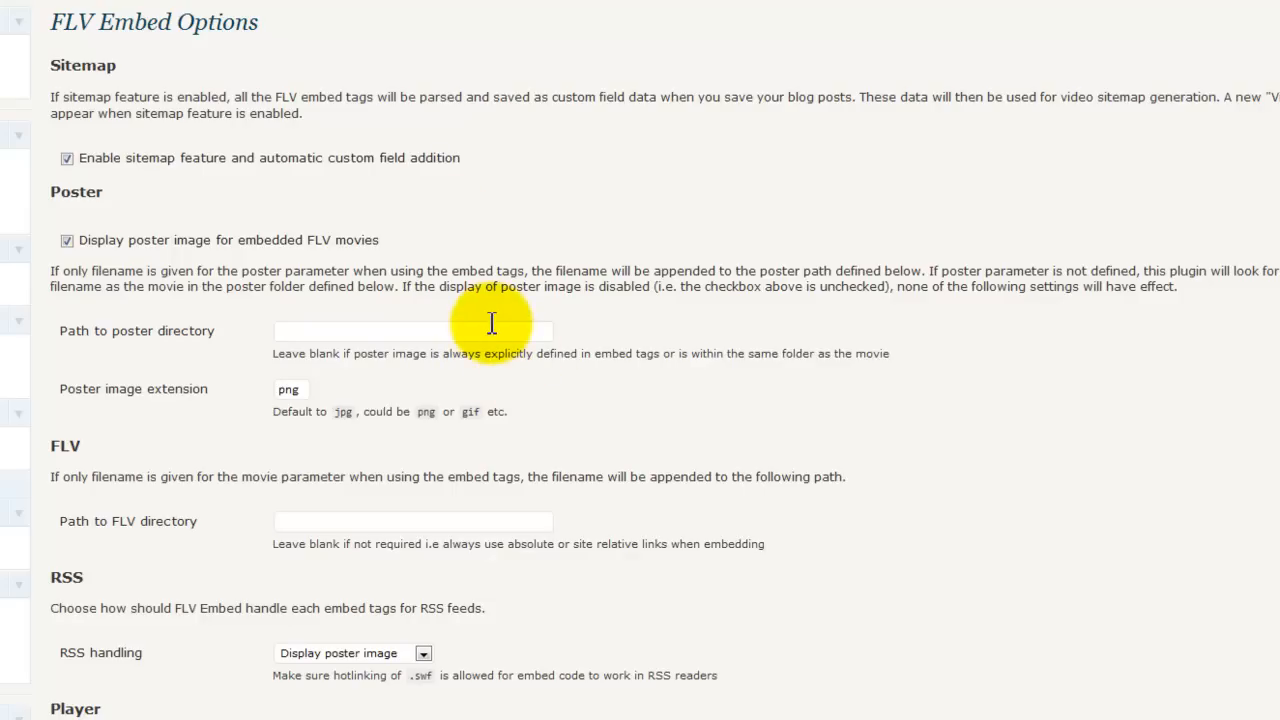
mouse_move(405, 332)
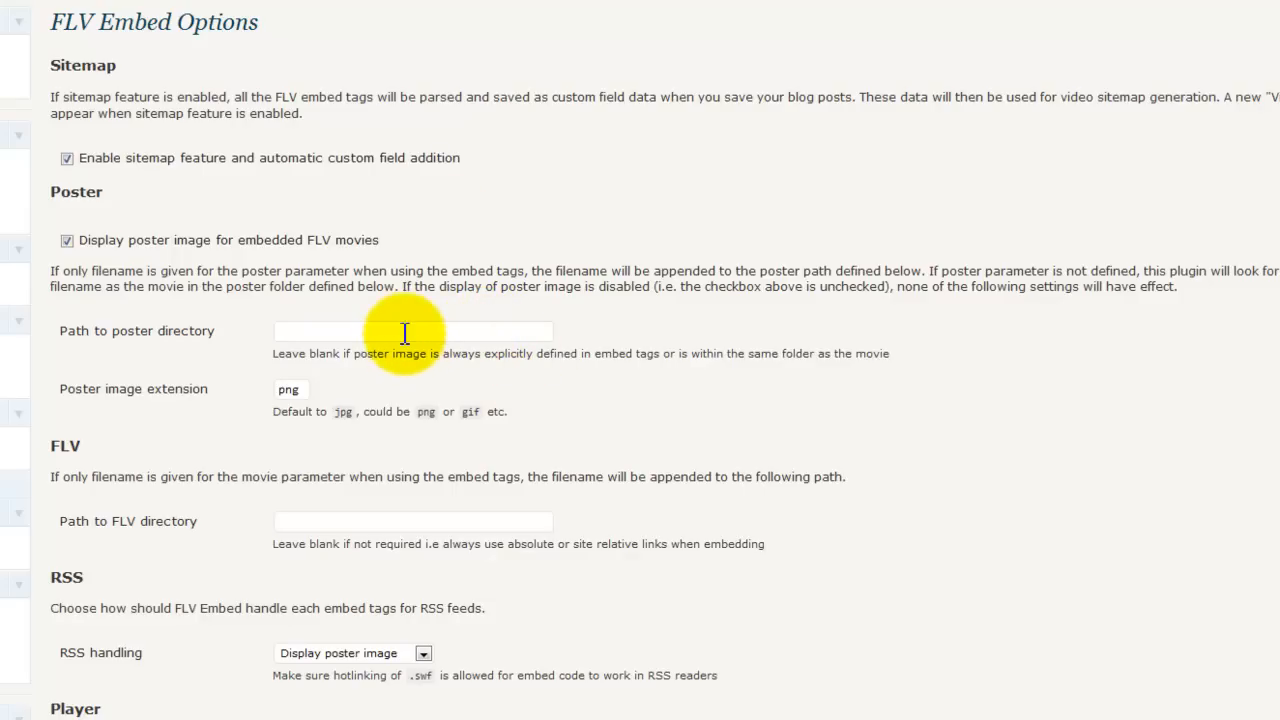
mouse_move(475, 405)
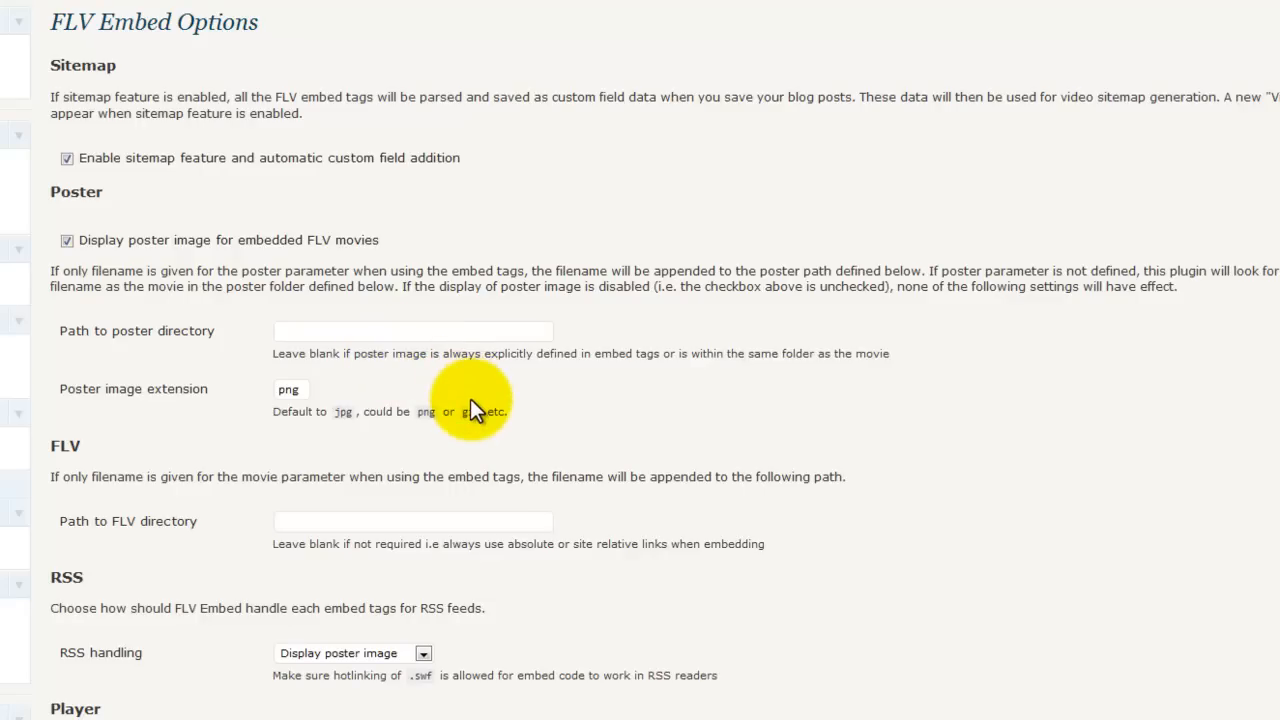
mouse_move(500, 435)
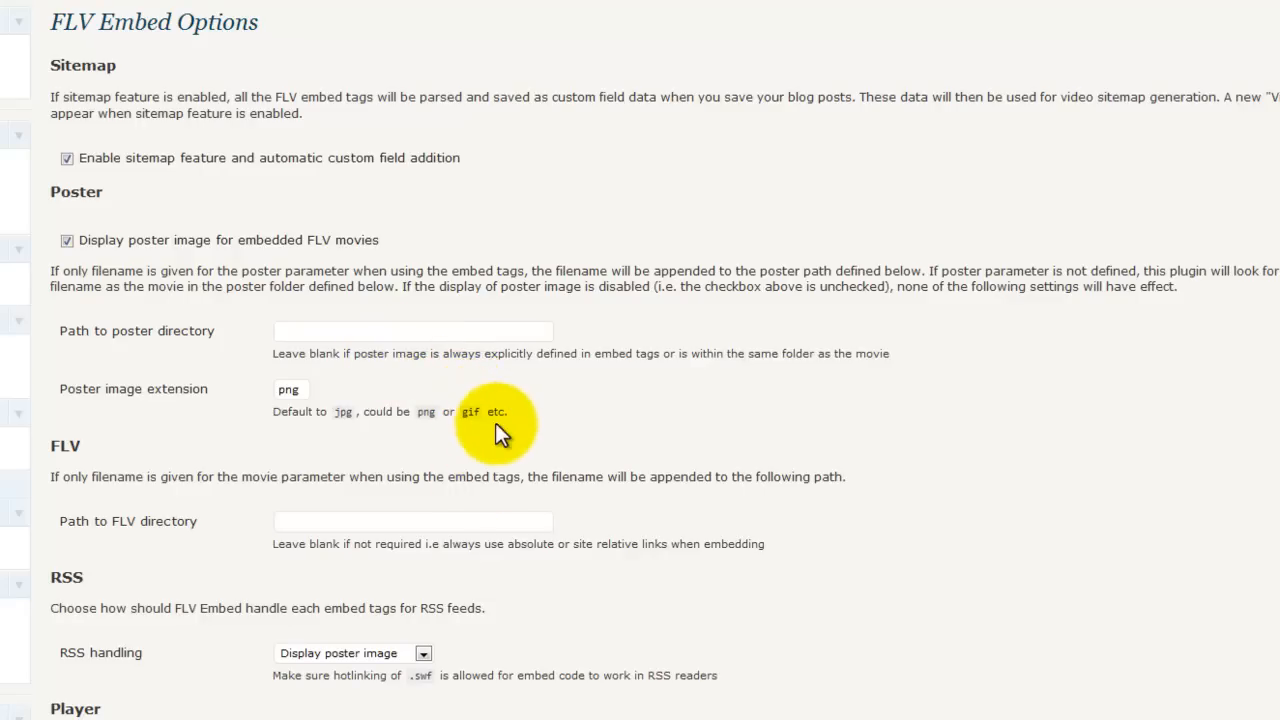
scroll(down, 3)
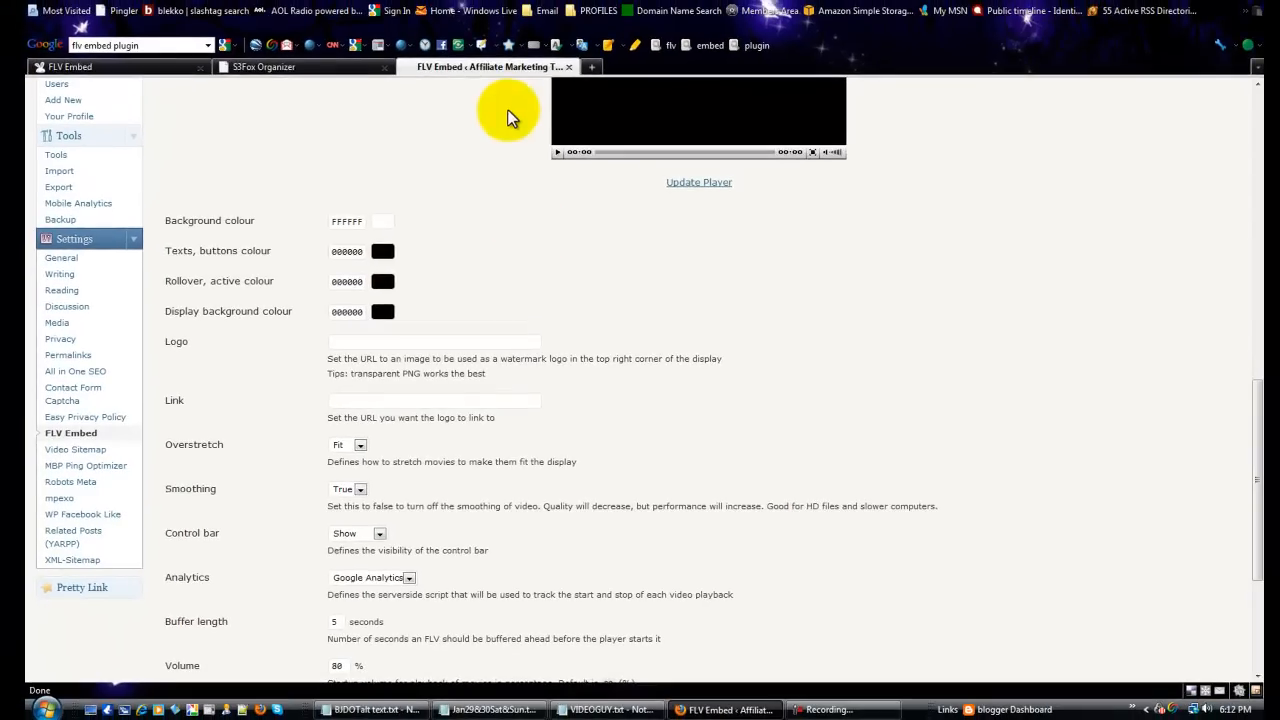
Scroll to the bottom of FLV Embed Options, showing player checkboxes and Save Changes
scroll(down, 3)
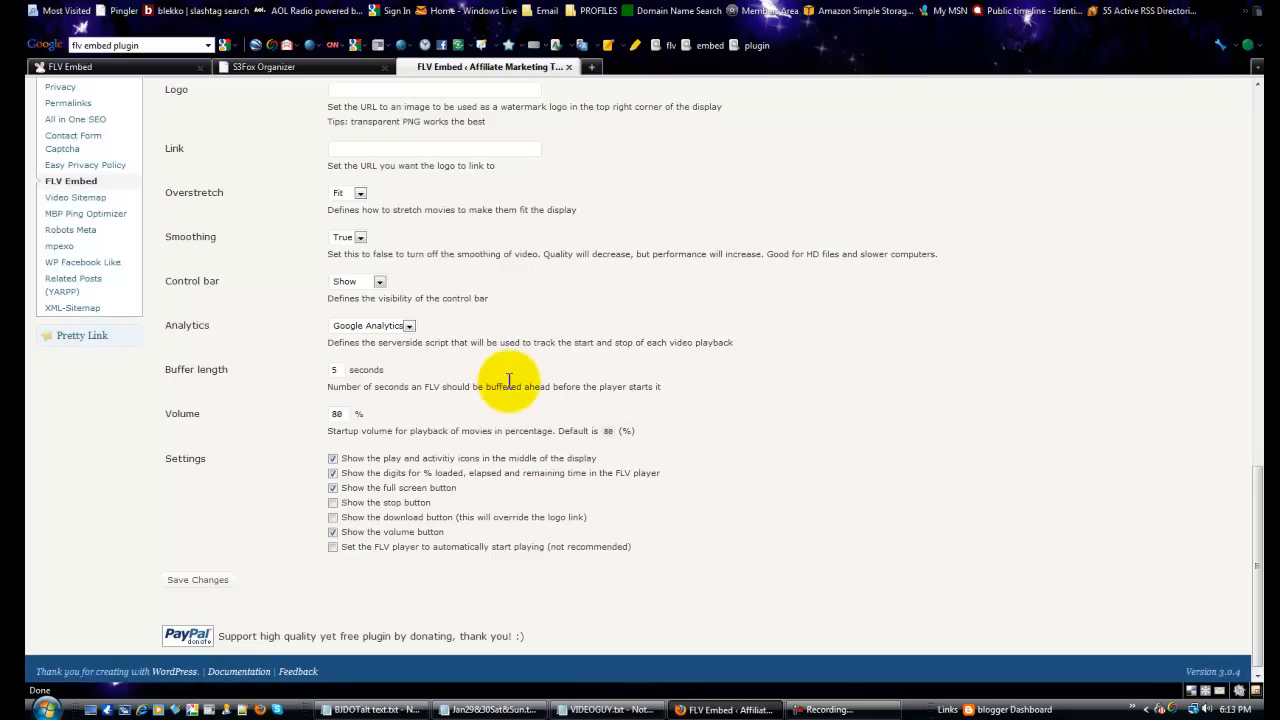
mouse_move(615, 345)
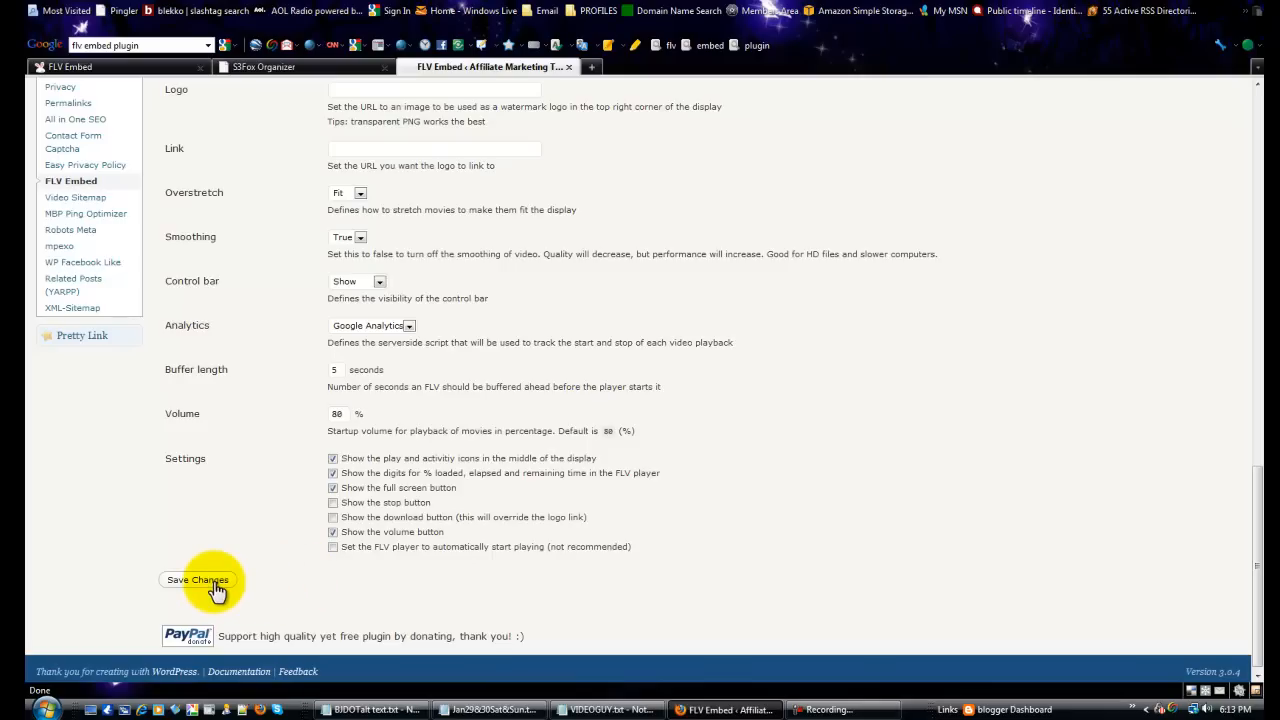
mouse_move(205, 450)
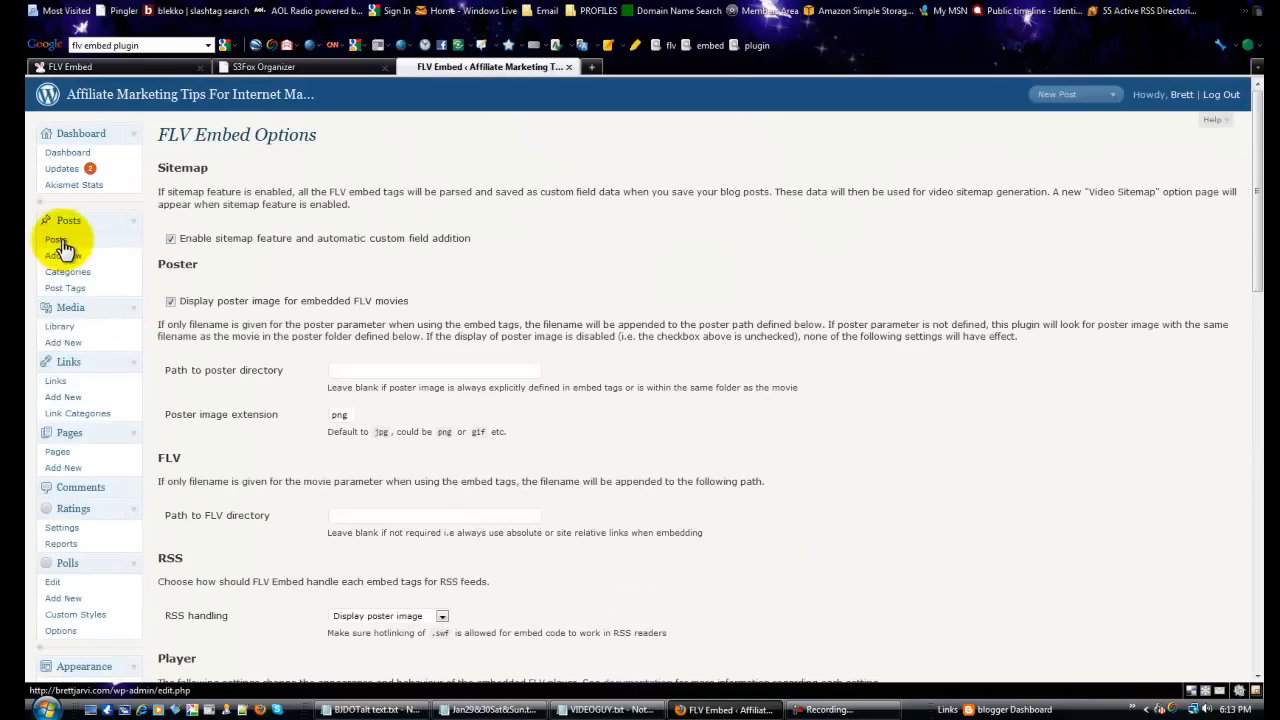
Start a new post from Posts > Add New, with the editor in HTML mode
click(56, 239)
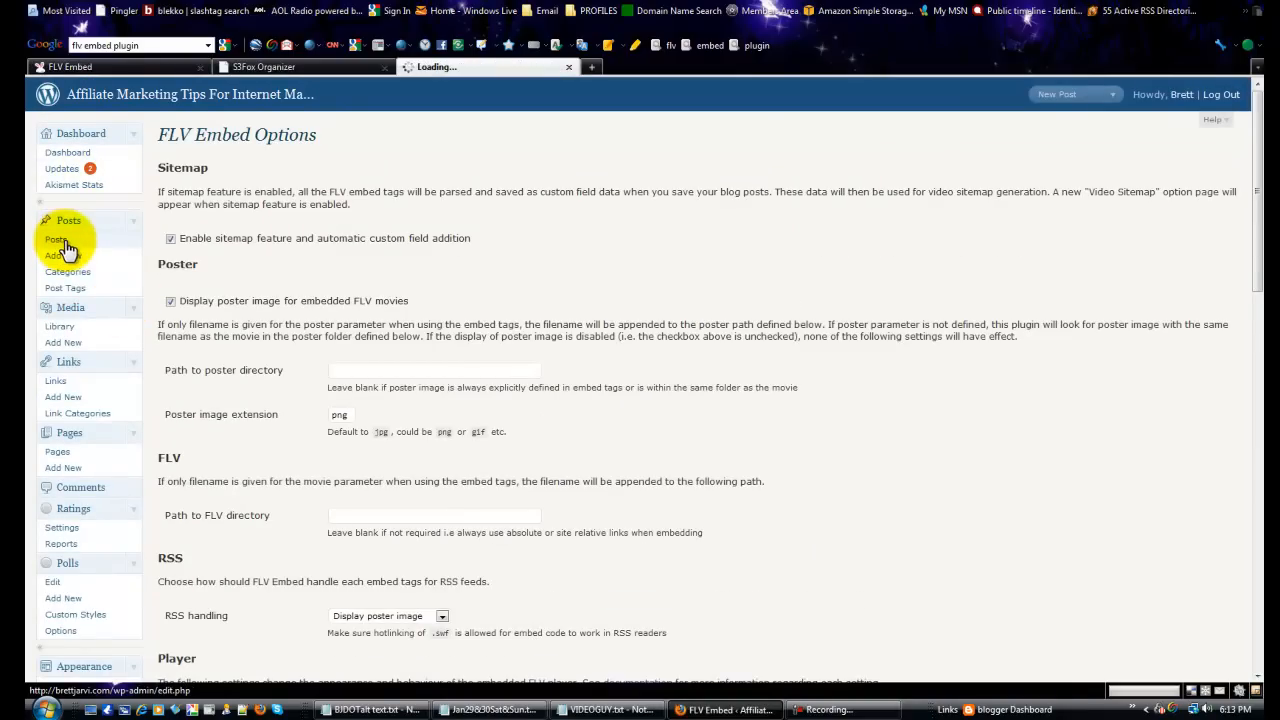
click(56, 239)
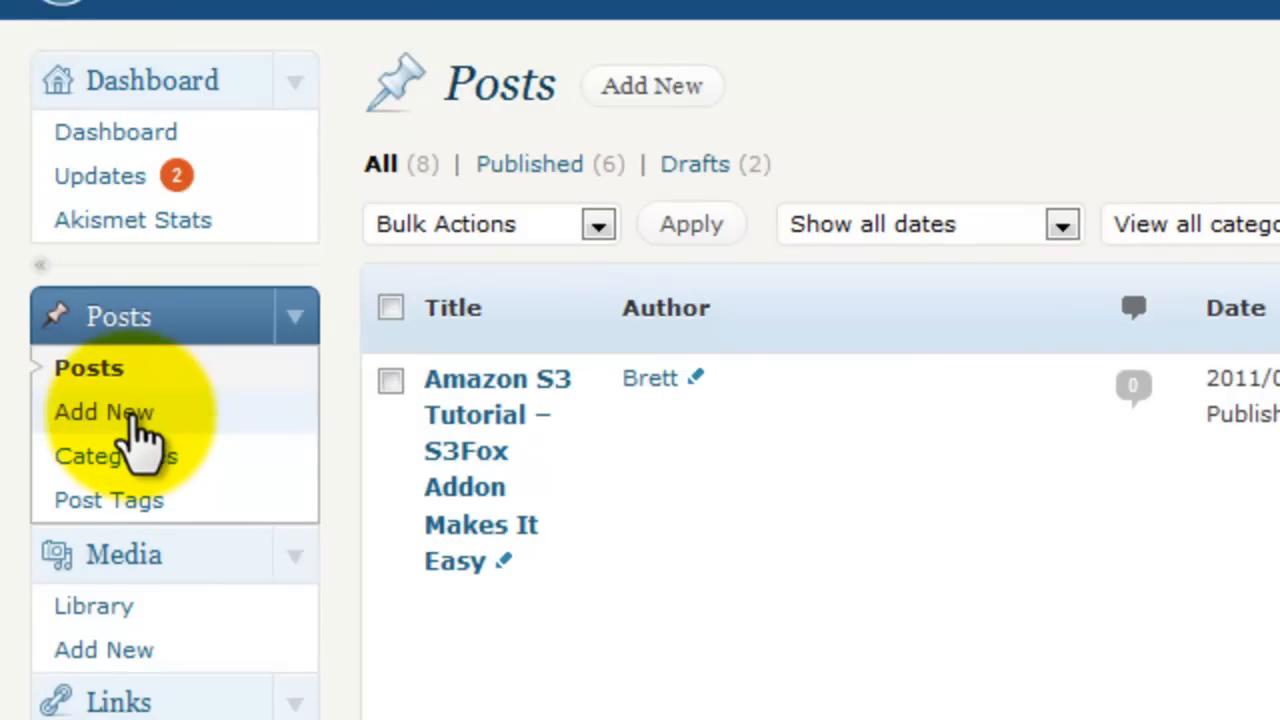
click(104, 412)
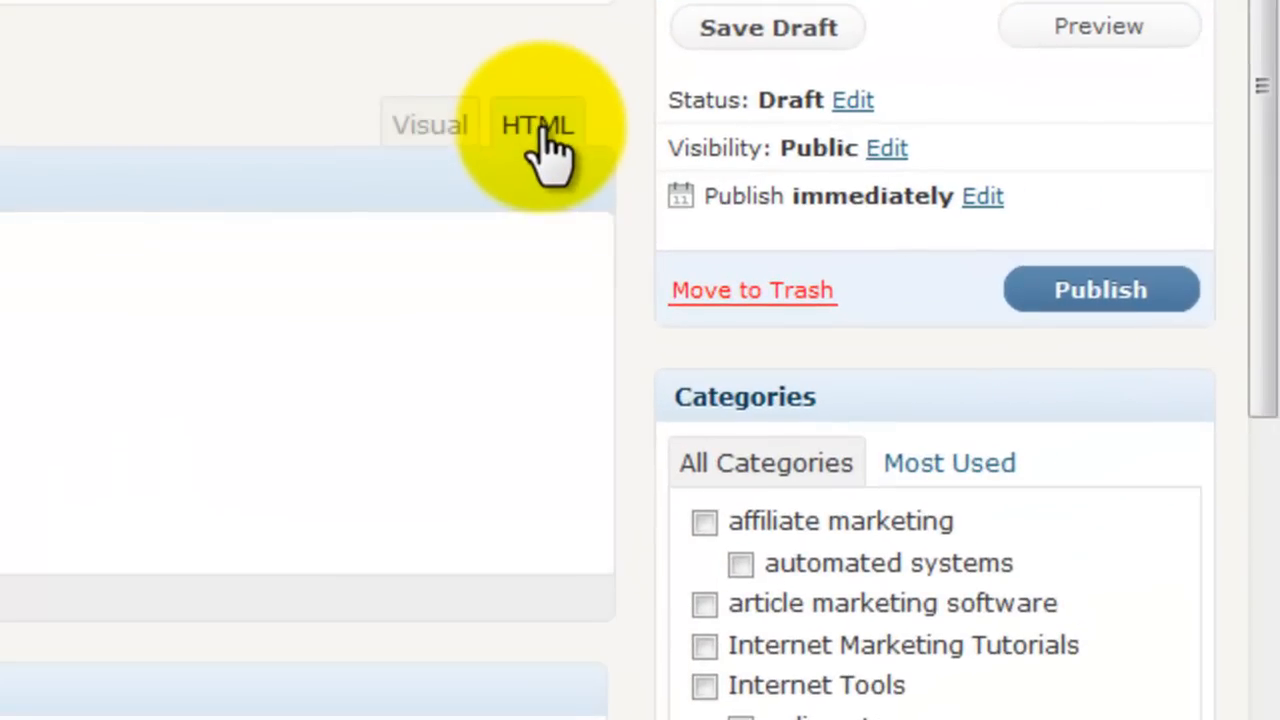
click(537, 124)
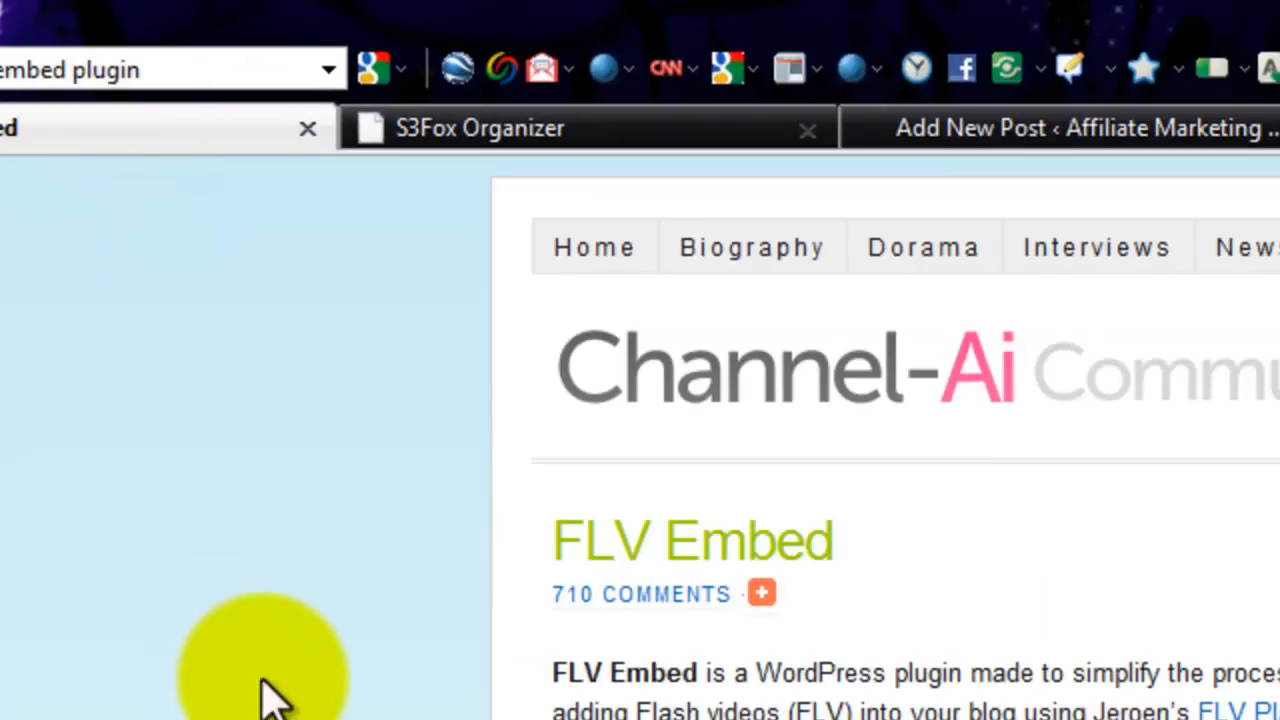
mouse_move(995, 680)
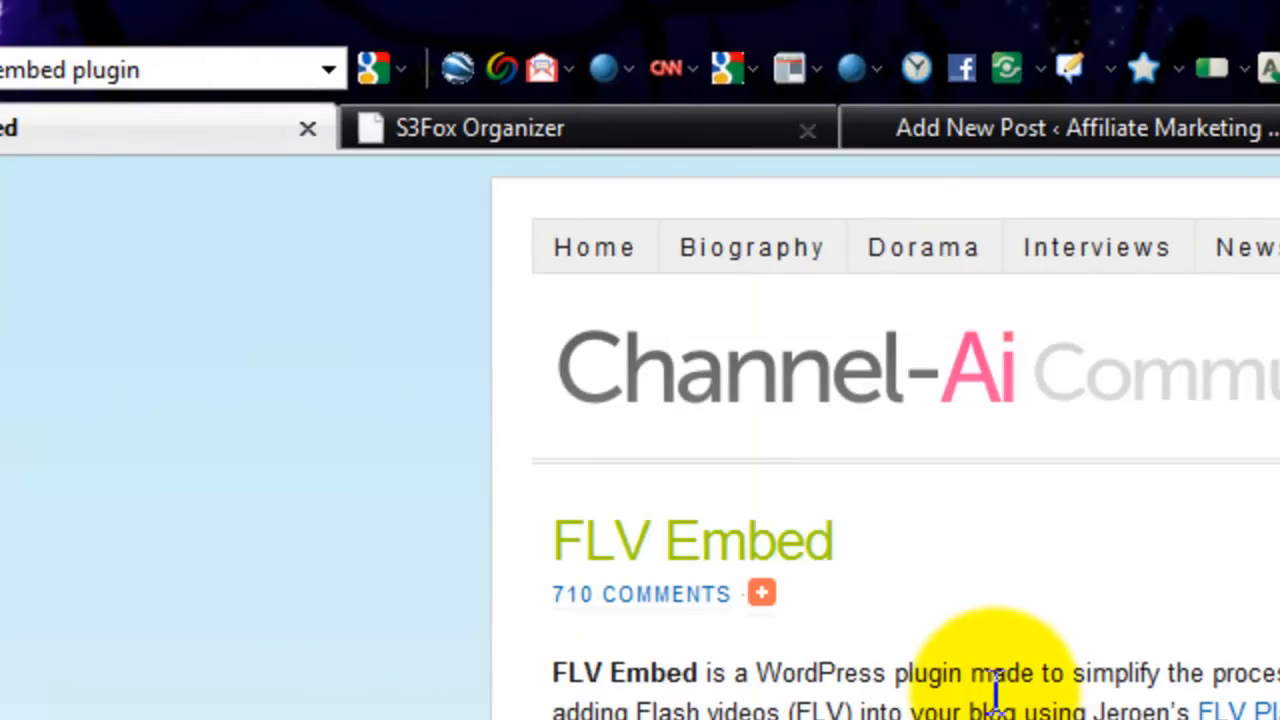
mouse_move(1185, 575)
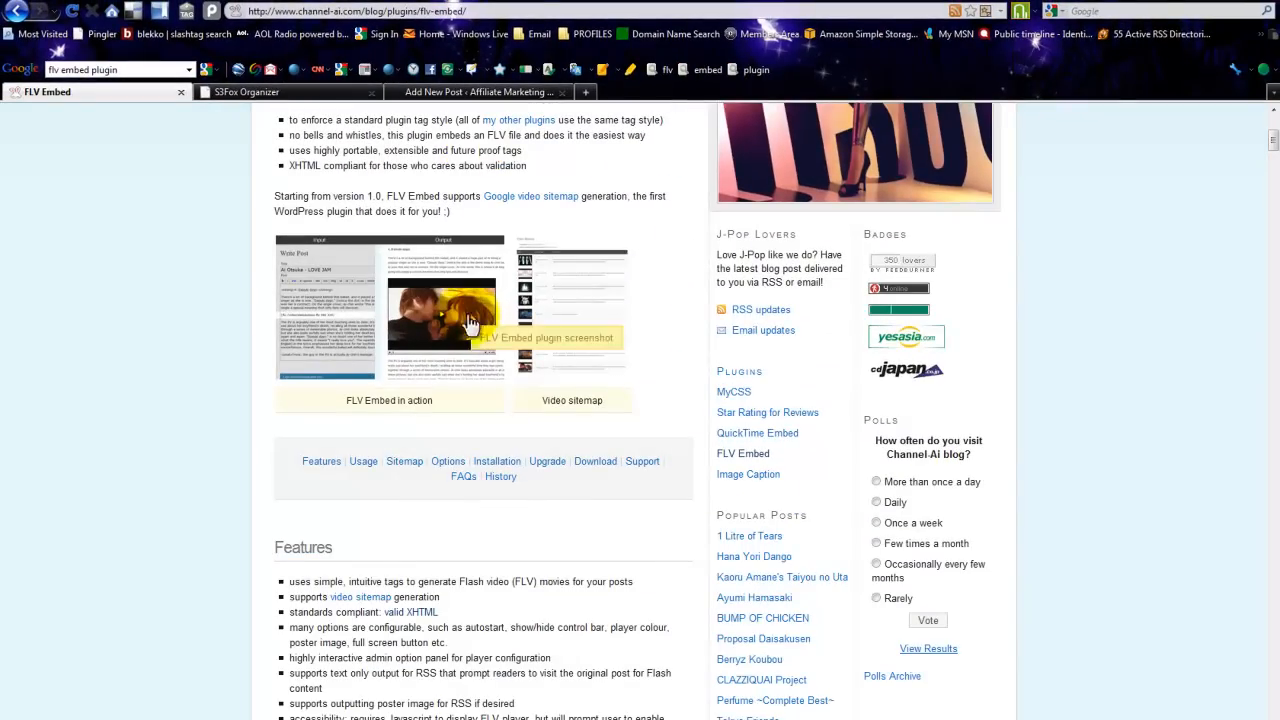
scroll(up, 3)
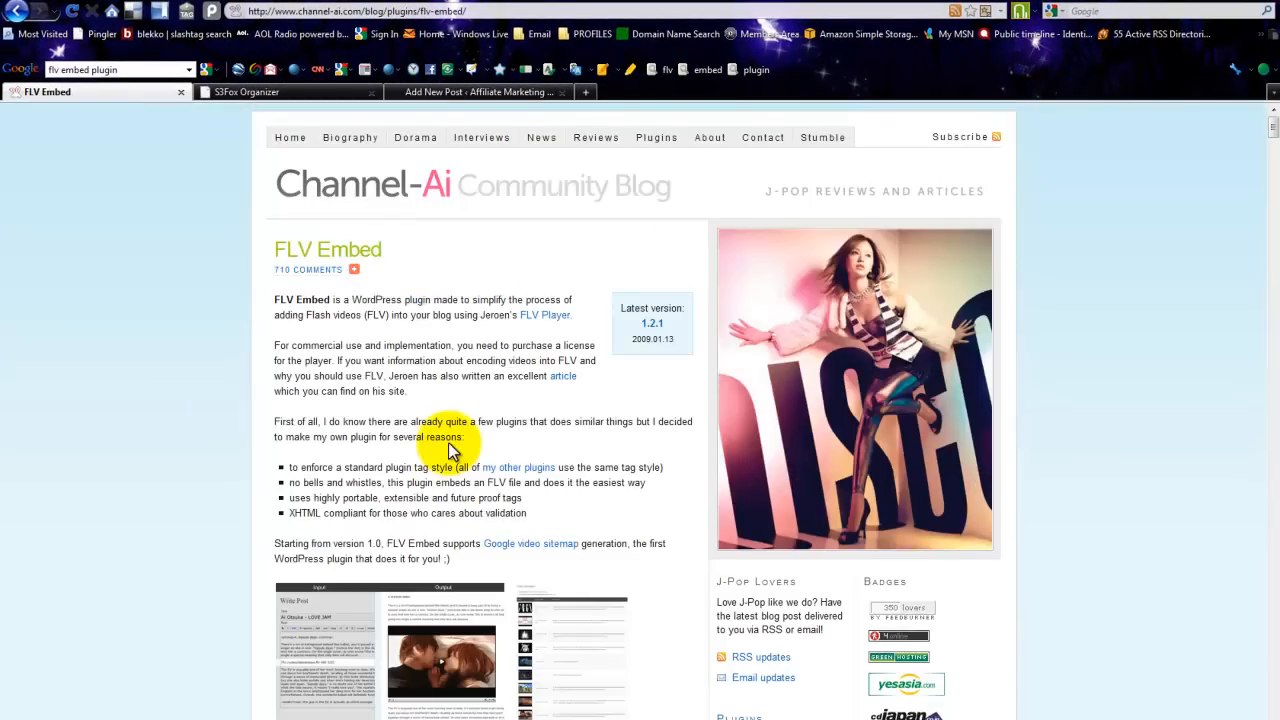
scroll(down, 3)
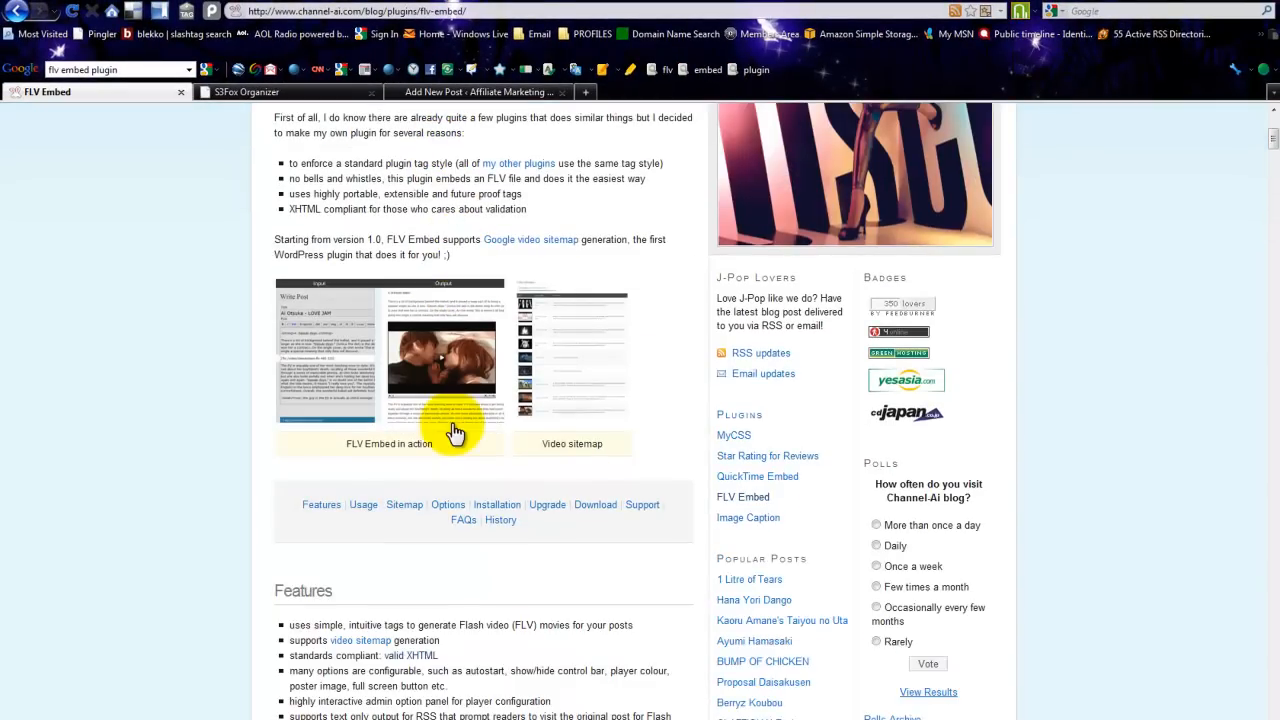
scroll(down, 3)
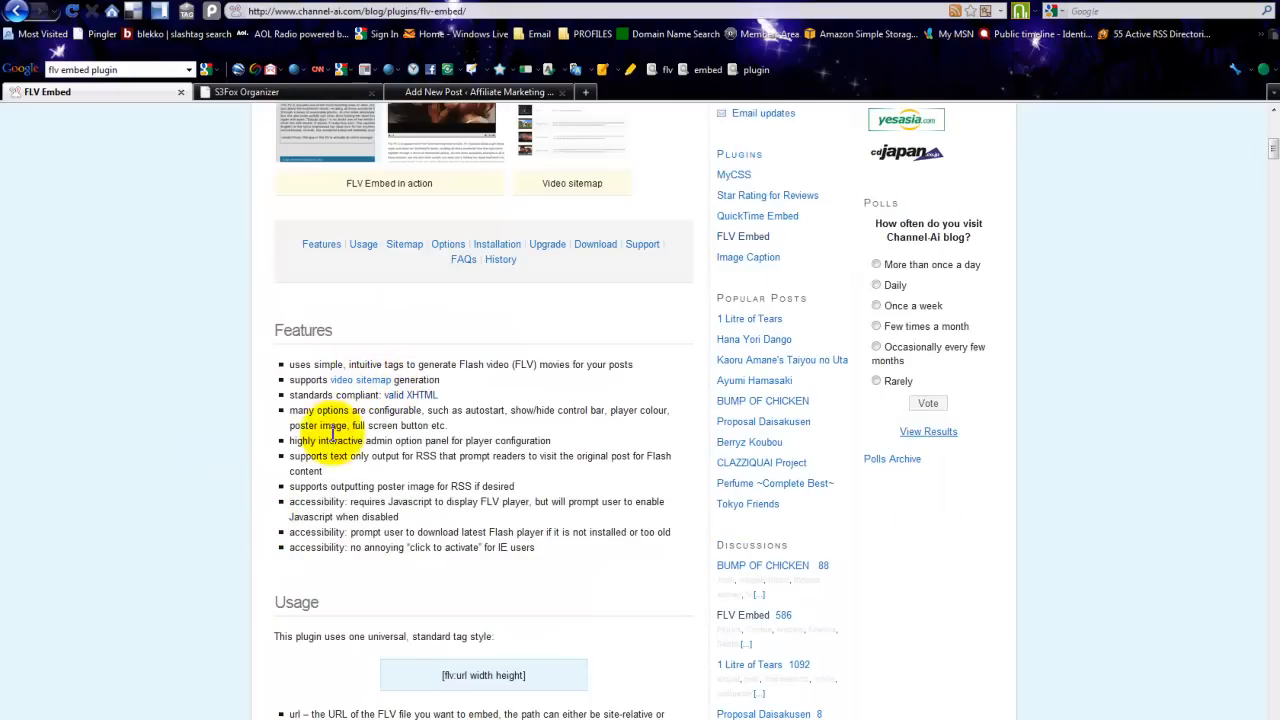
scroll(down, 3)
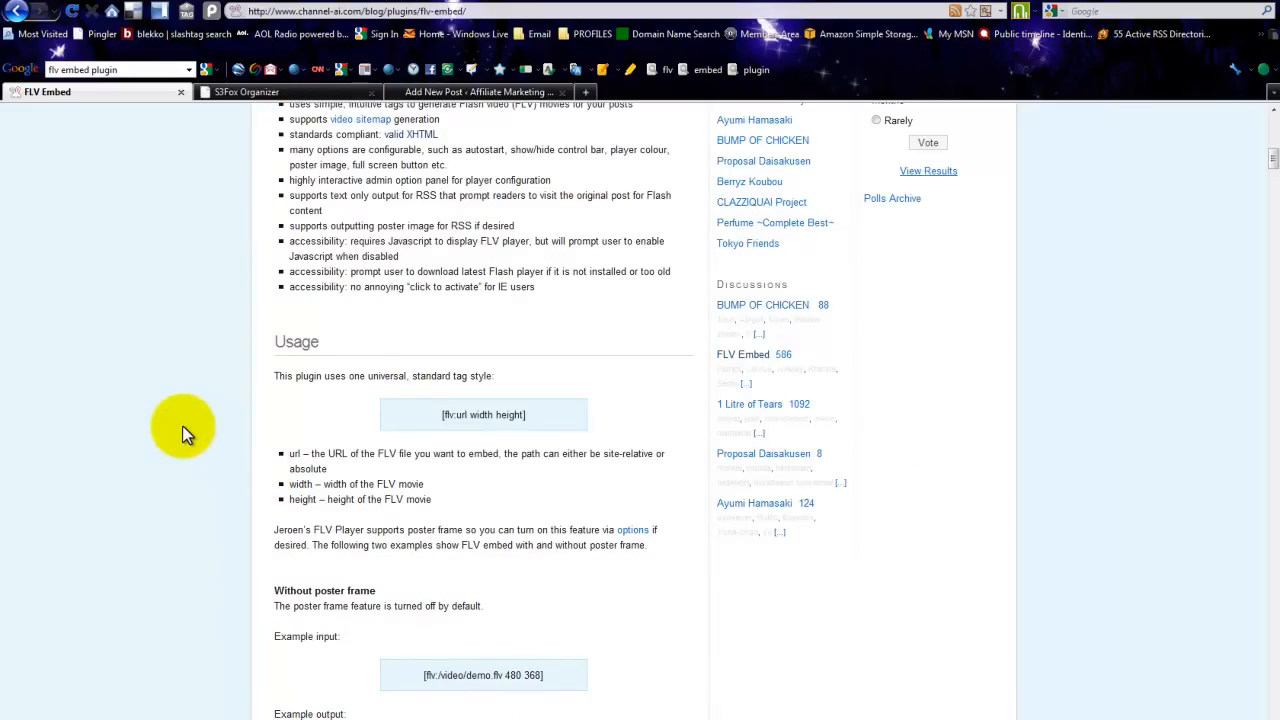
scroll(down, 3)
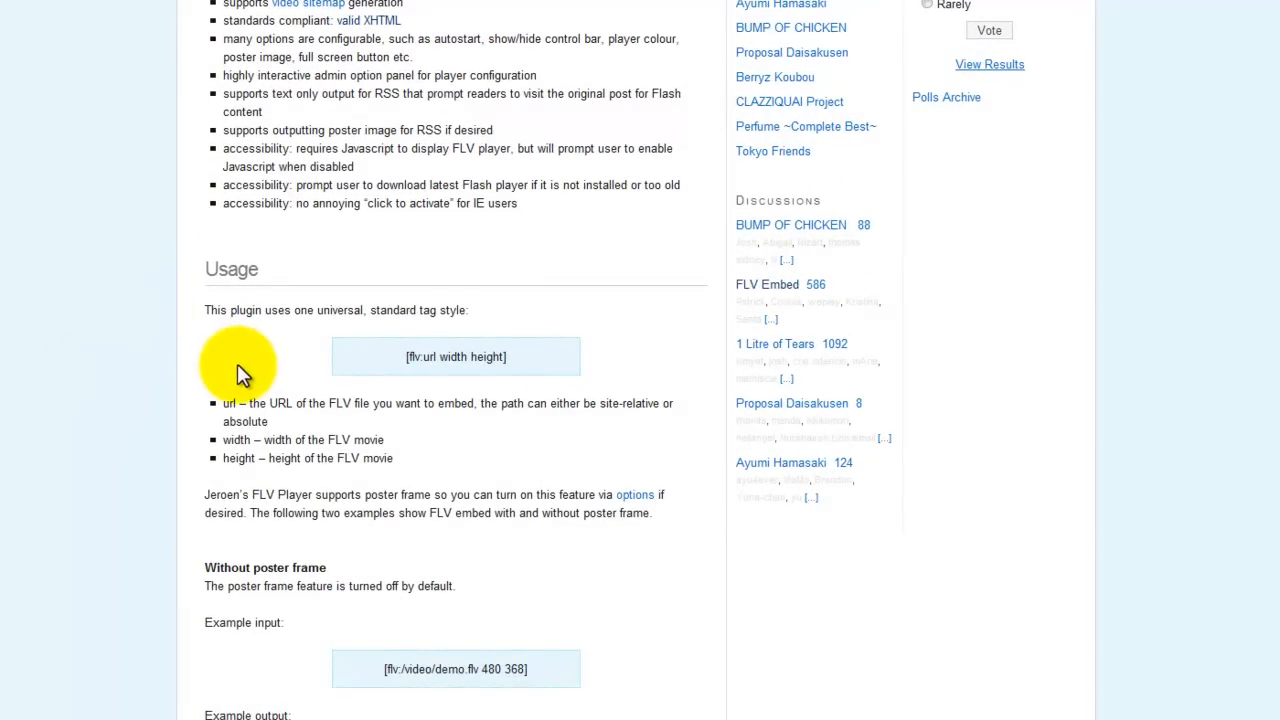
mouse_move(108, 445)
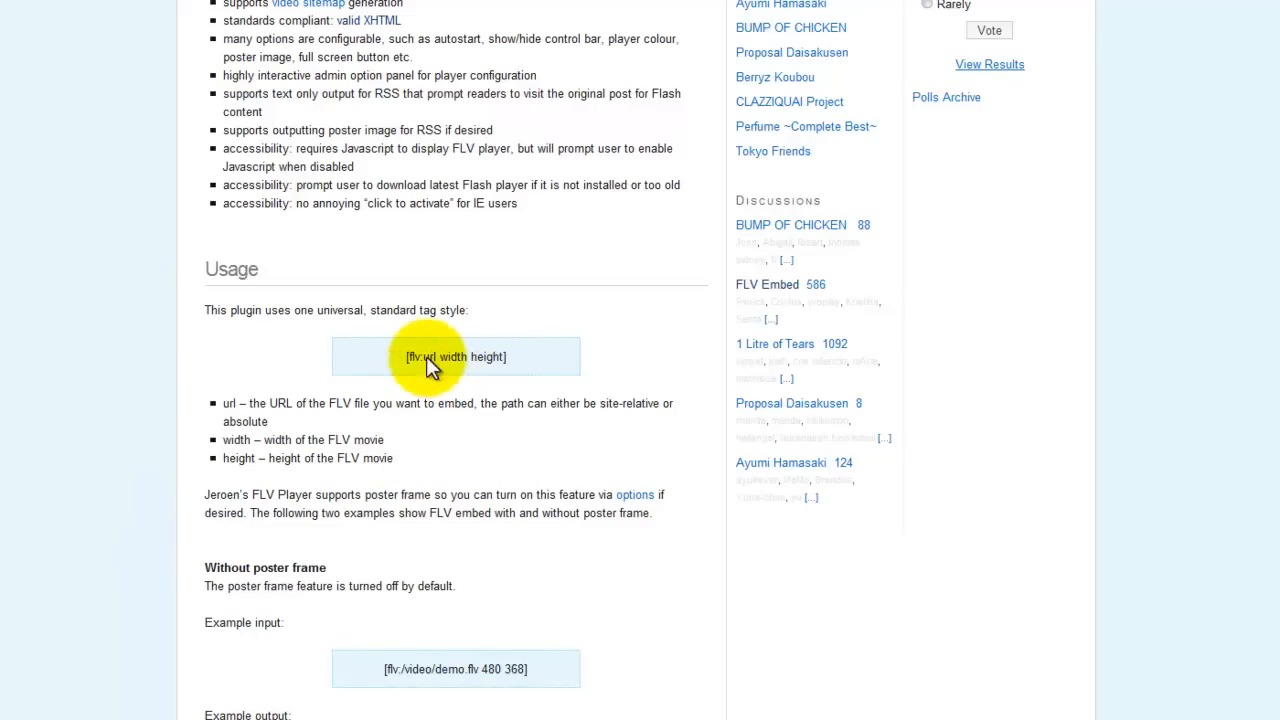
scroll(down, 3)
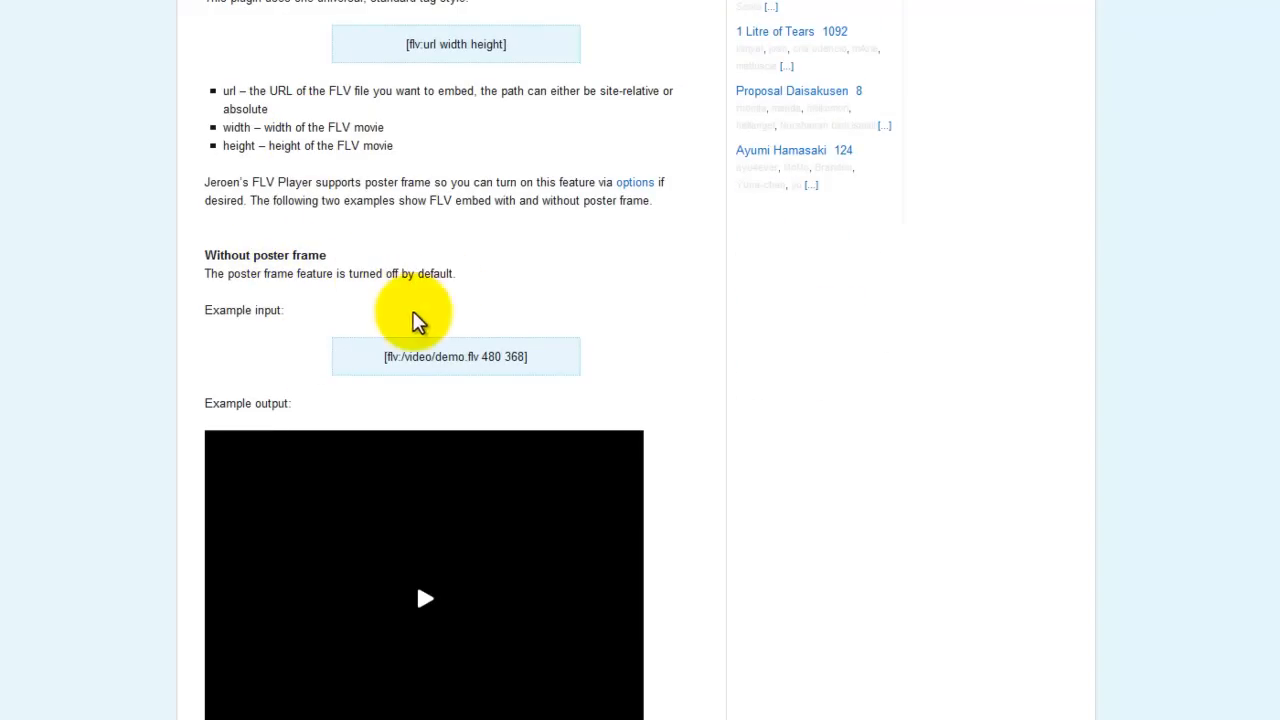
scroll(down, 3)
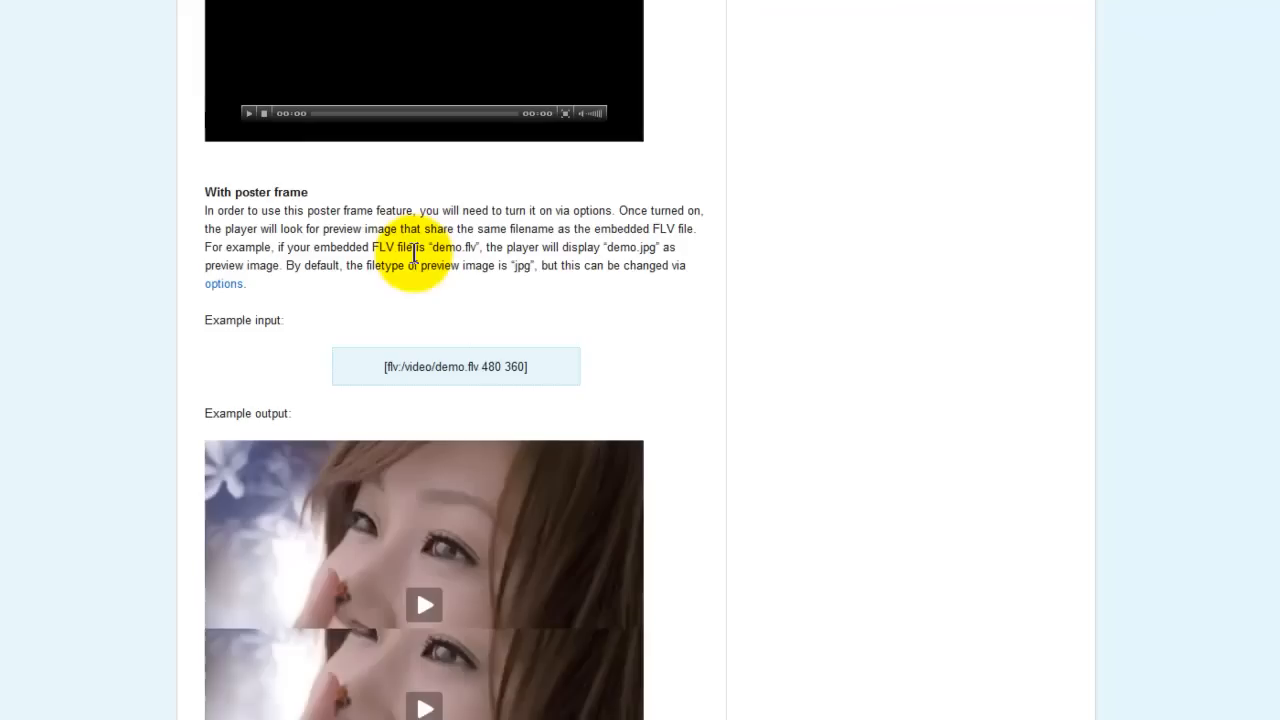
scroll(down, 3)
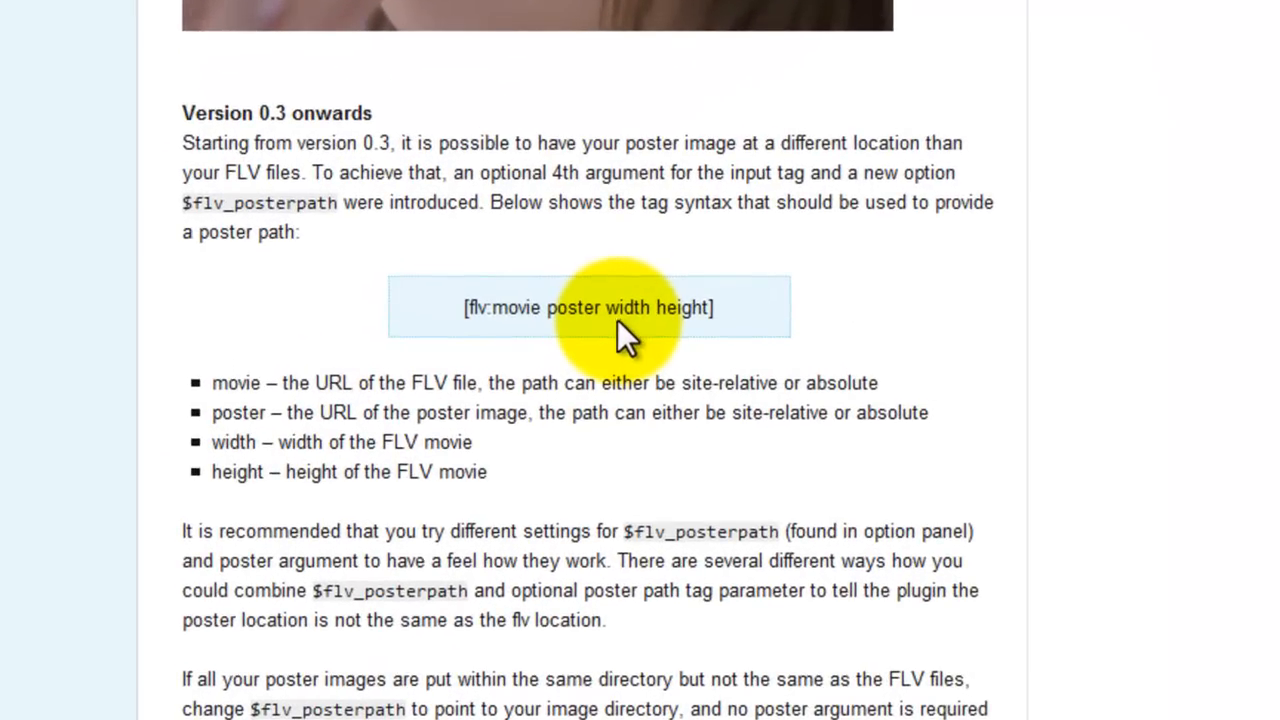
mouse_move(595, 320)
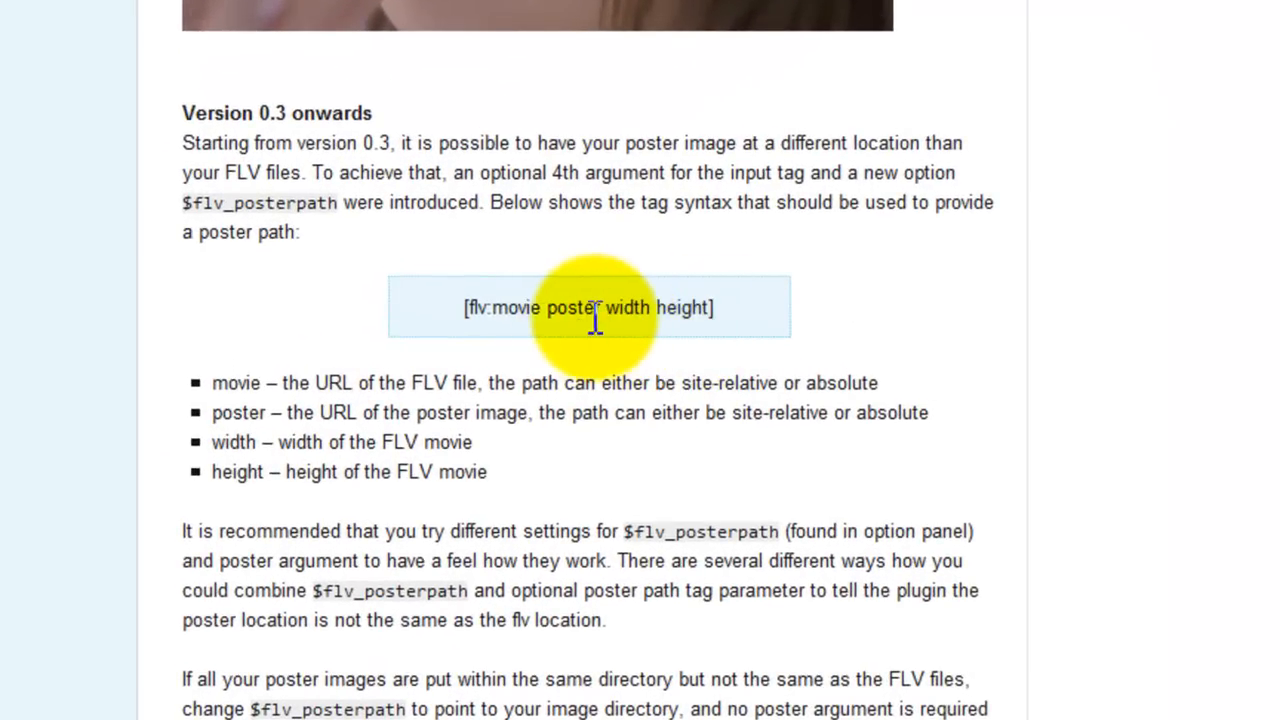
mouse_move(512, 307)
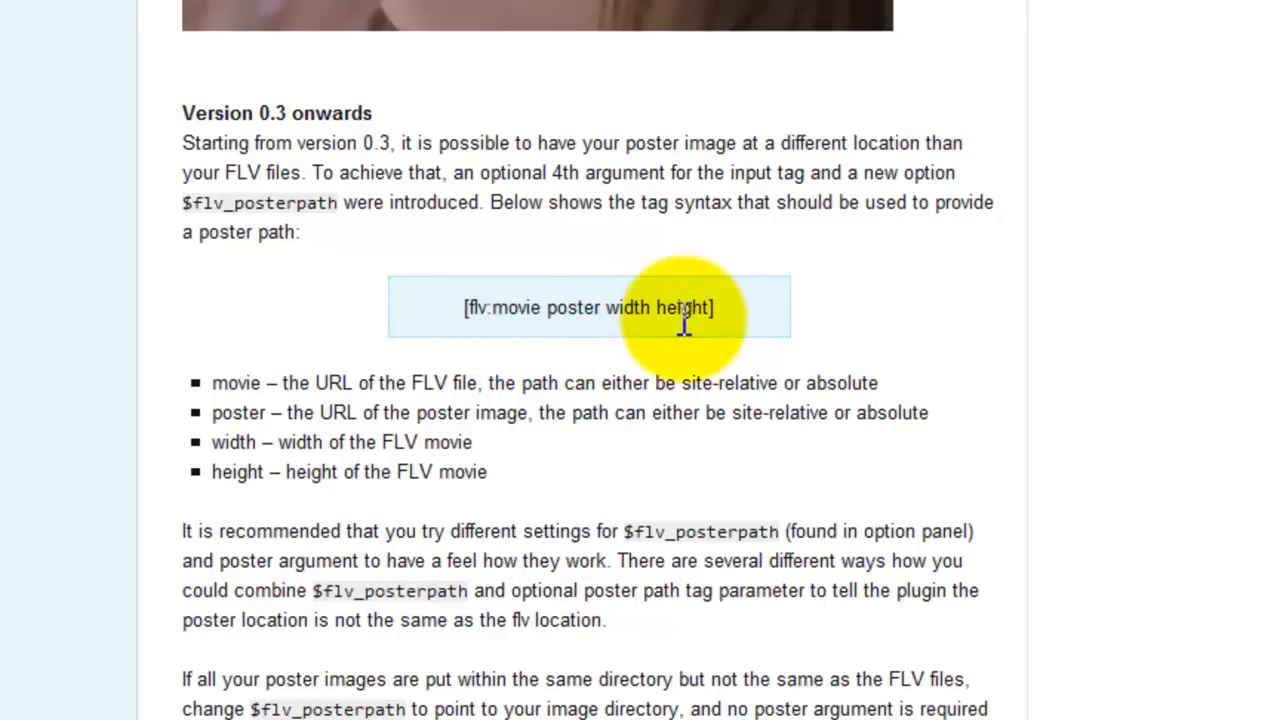
mouse_move(685, 340)
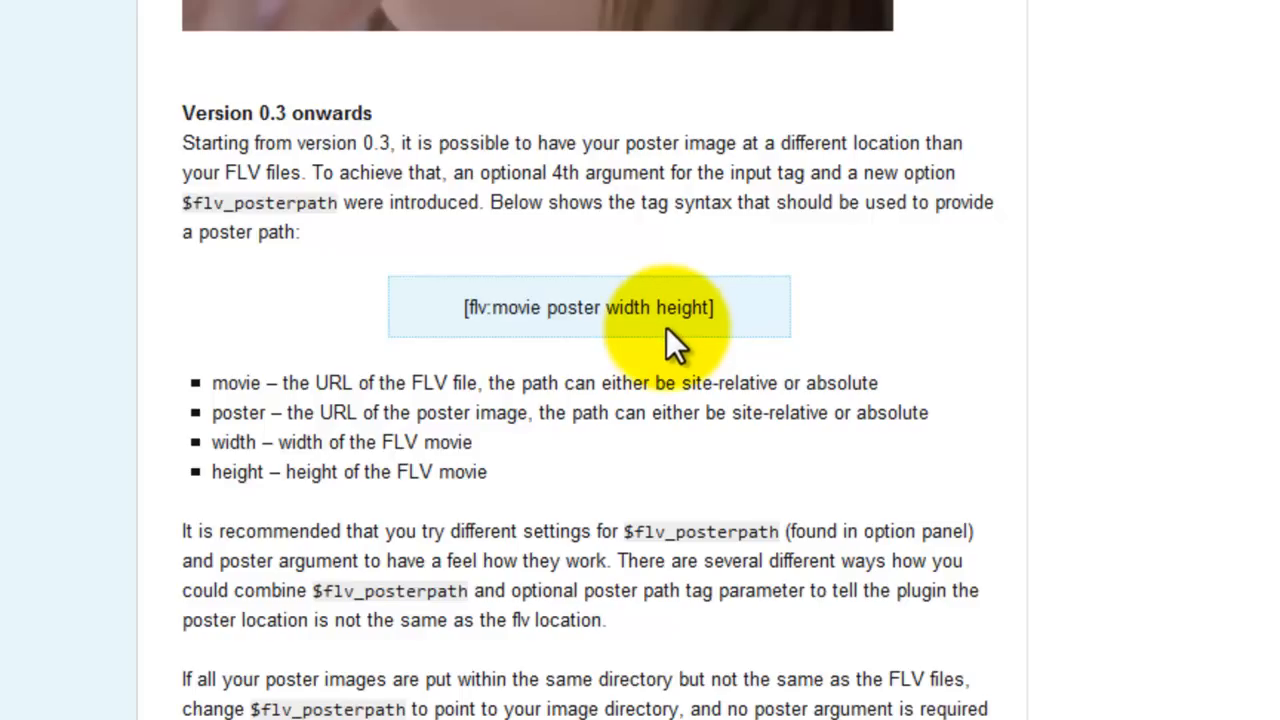
mouse_move(672, 350)
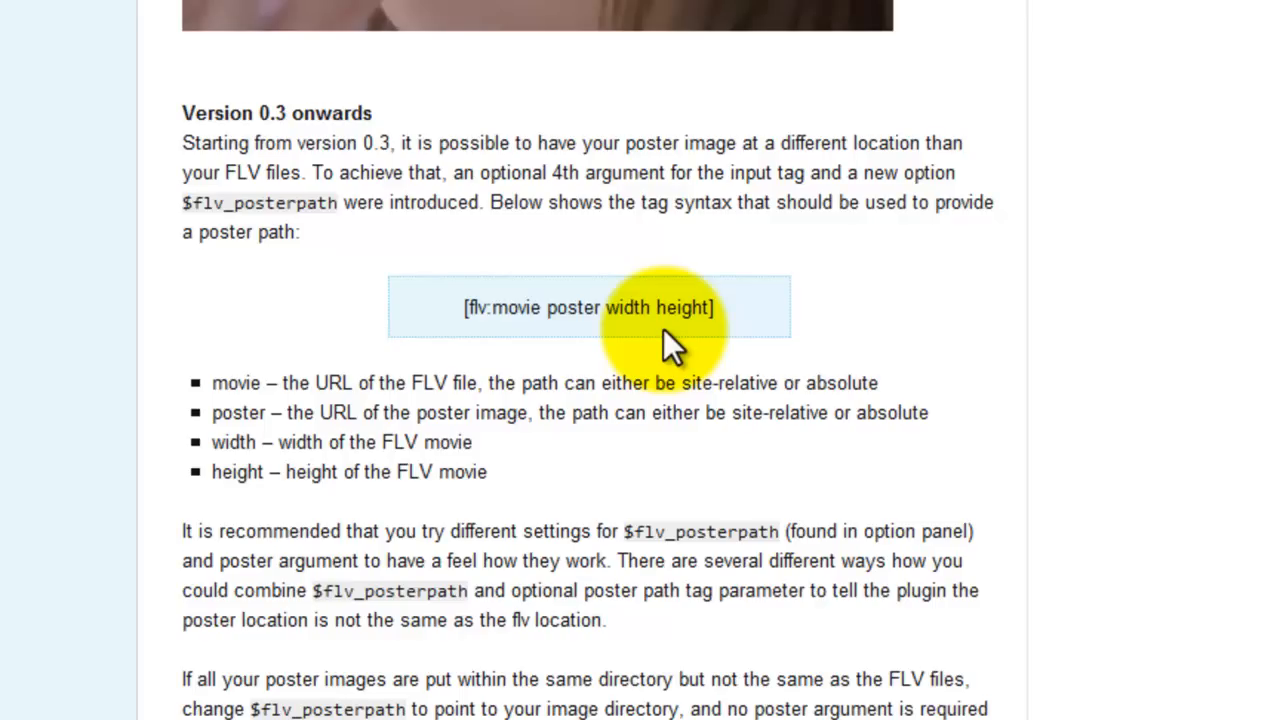
mouse_move(640, 340)
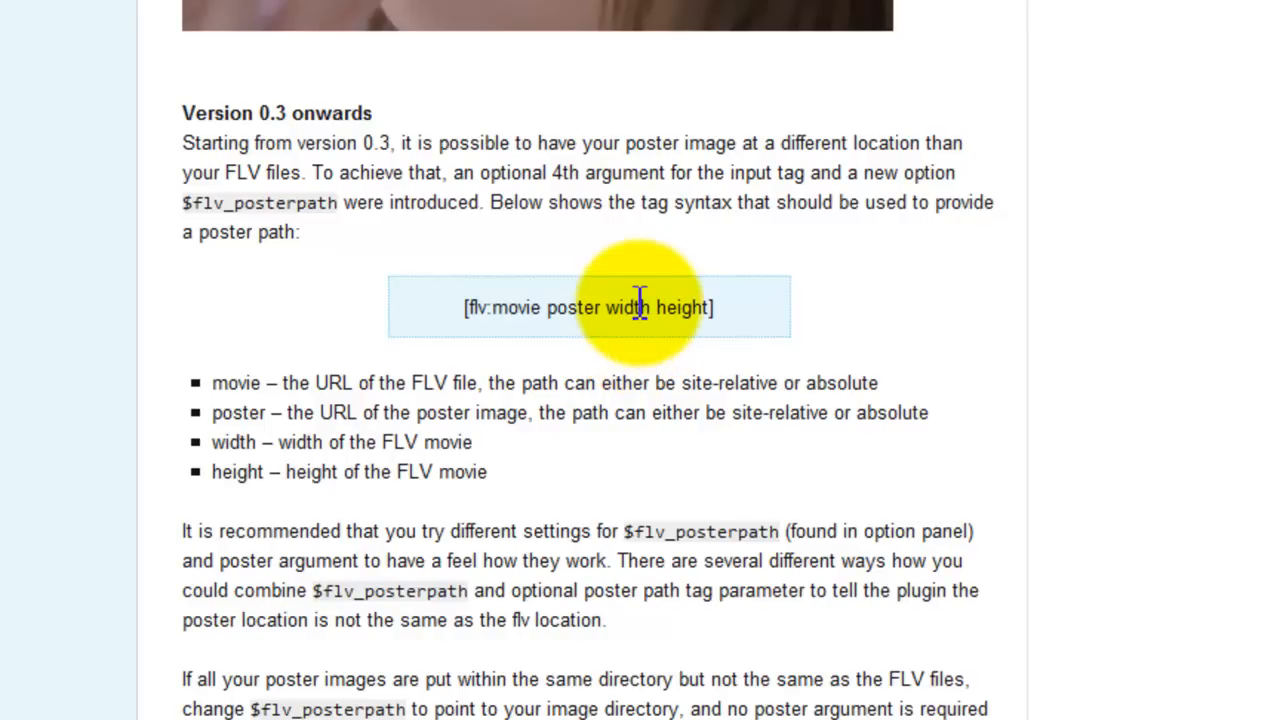
mouse_move(700, 320)
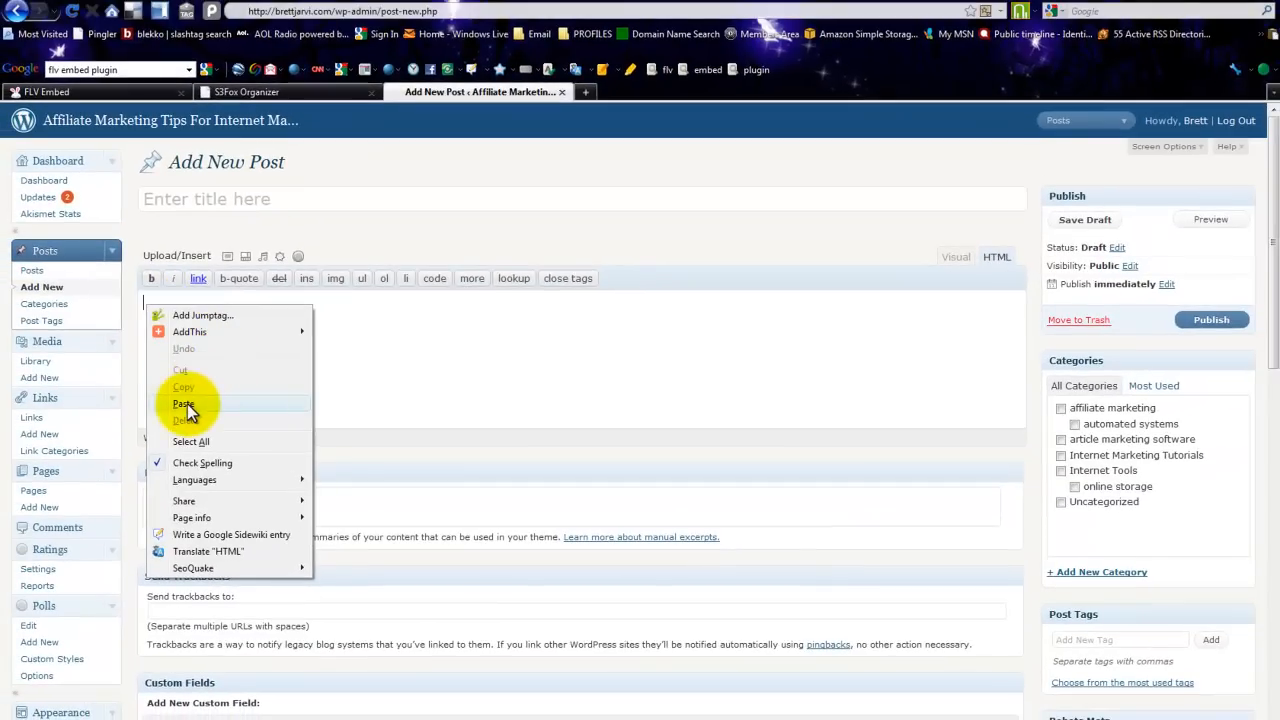
Paste the [flv:movie poster width height] tag syntax into the post's HTML body
click(183, 404)
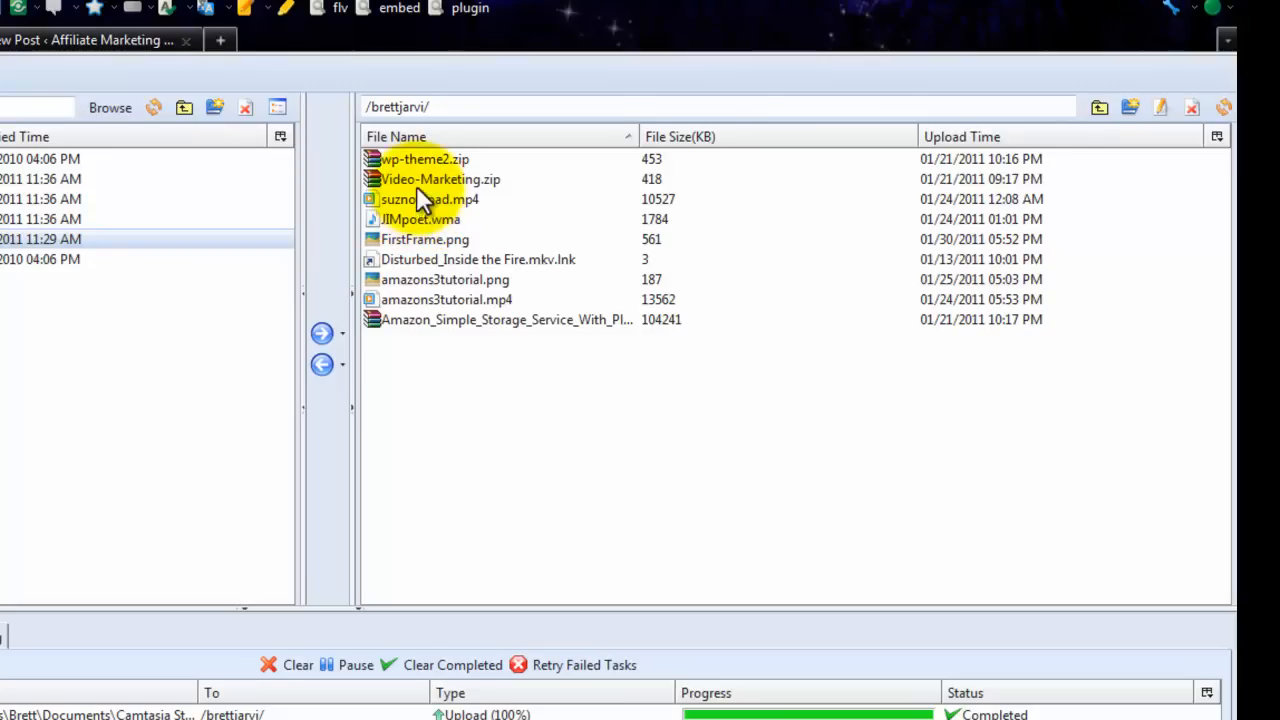
Copy the suznotepad.mp4 URL from the brettjarvi bucket and return to the new post
click(430, 199)
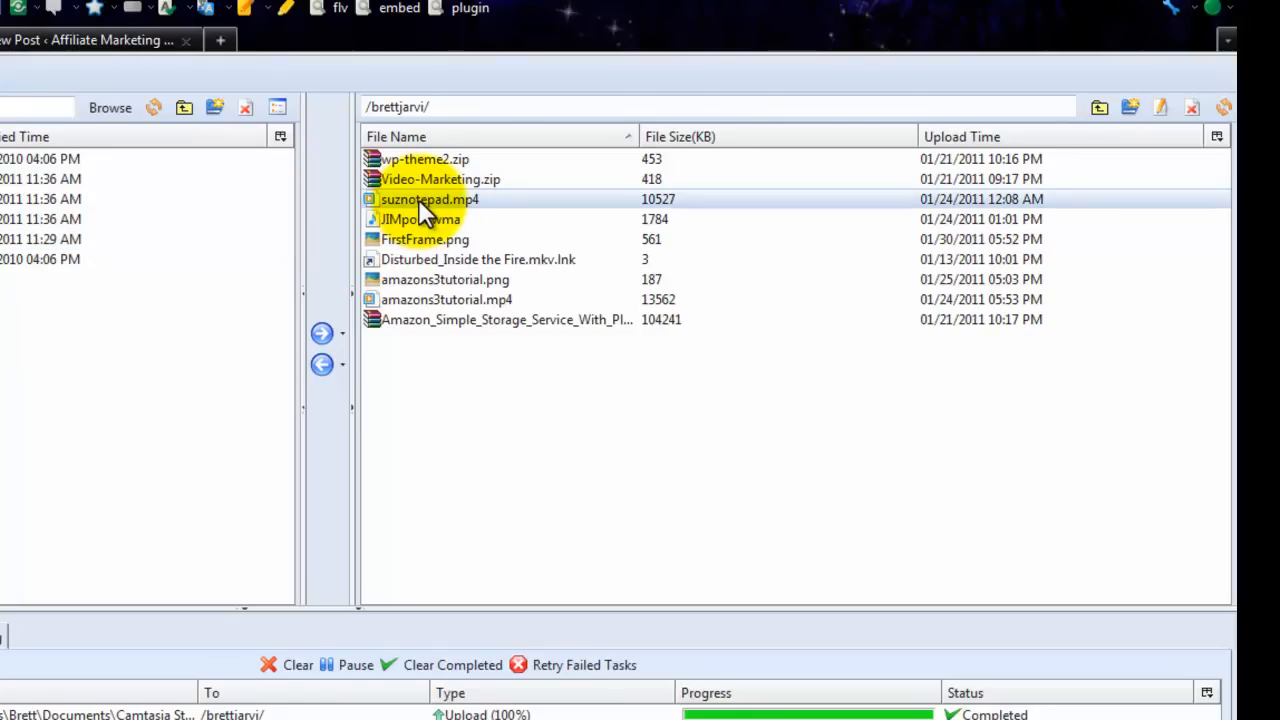
right_click(430, 199)
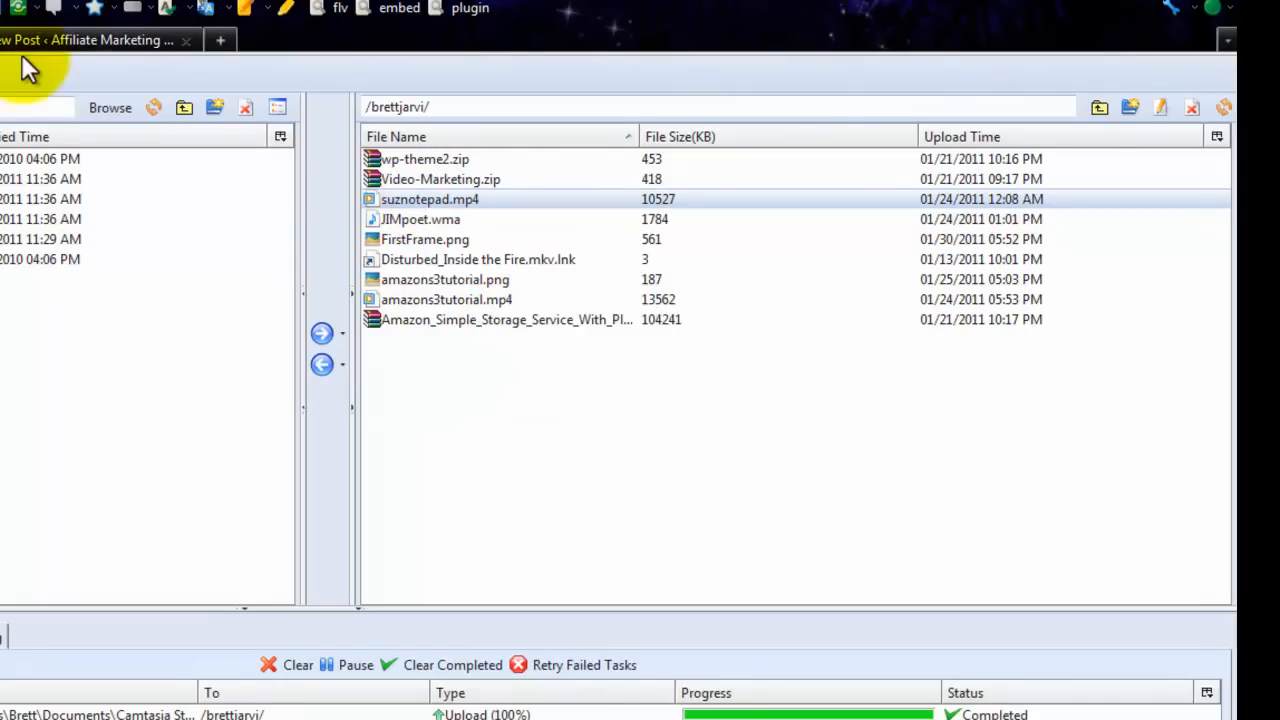
click(90, 40)
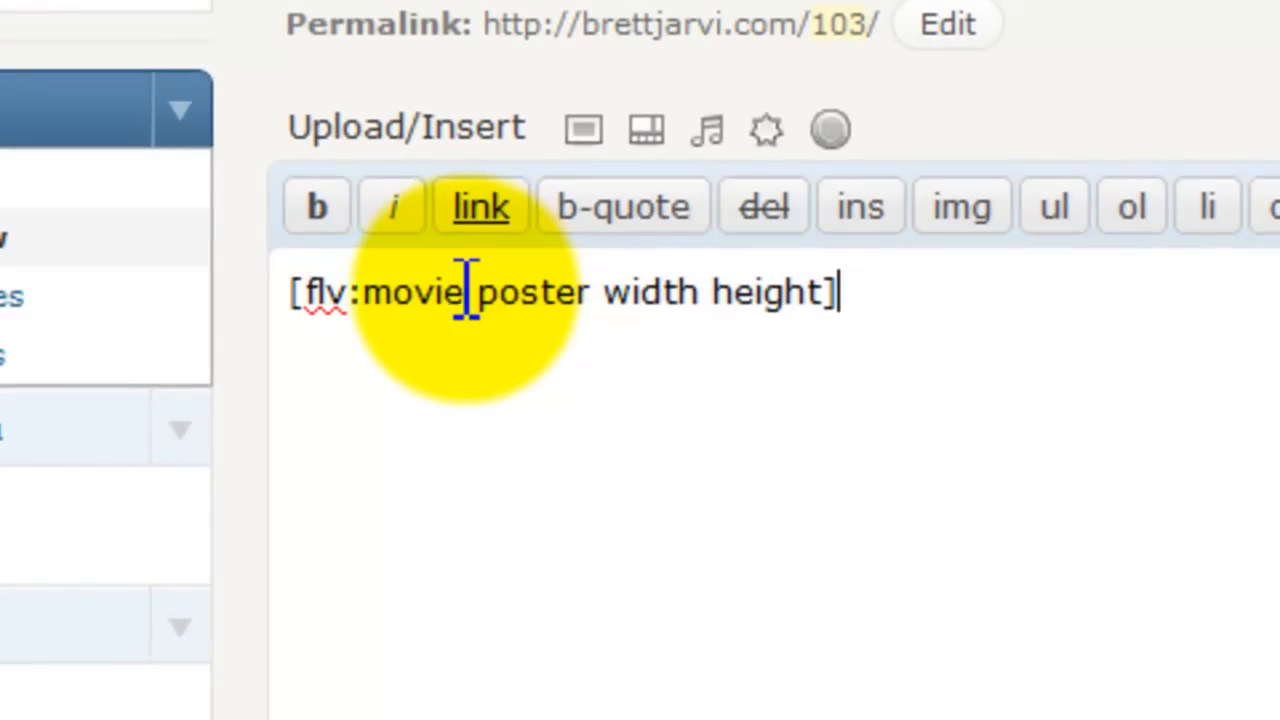
Replace 'movie' in the FLV tag with the copied suznotepad.mp4 S3 URL
double_click(420, 291)
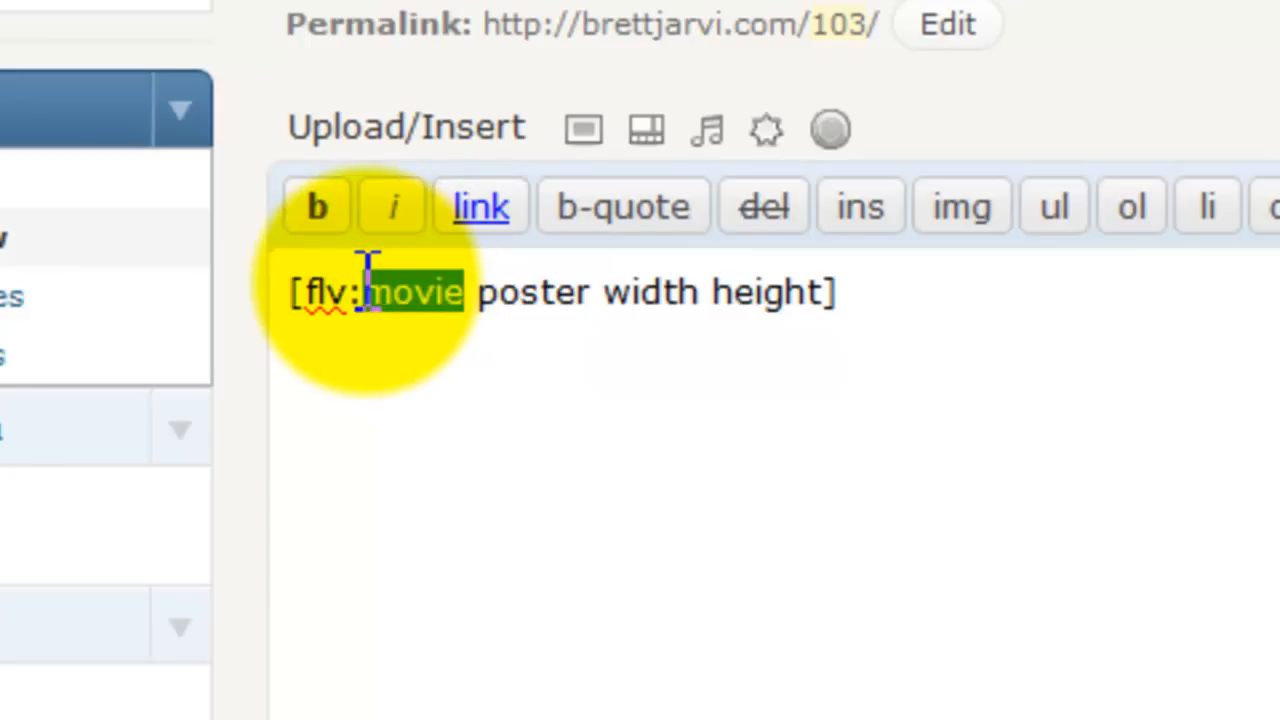
right_click(390, 290)
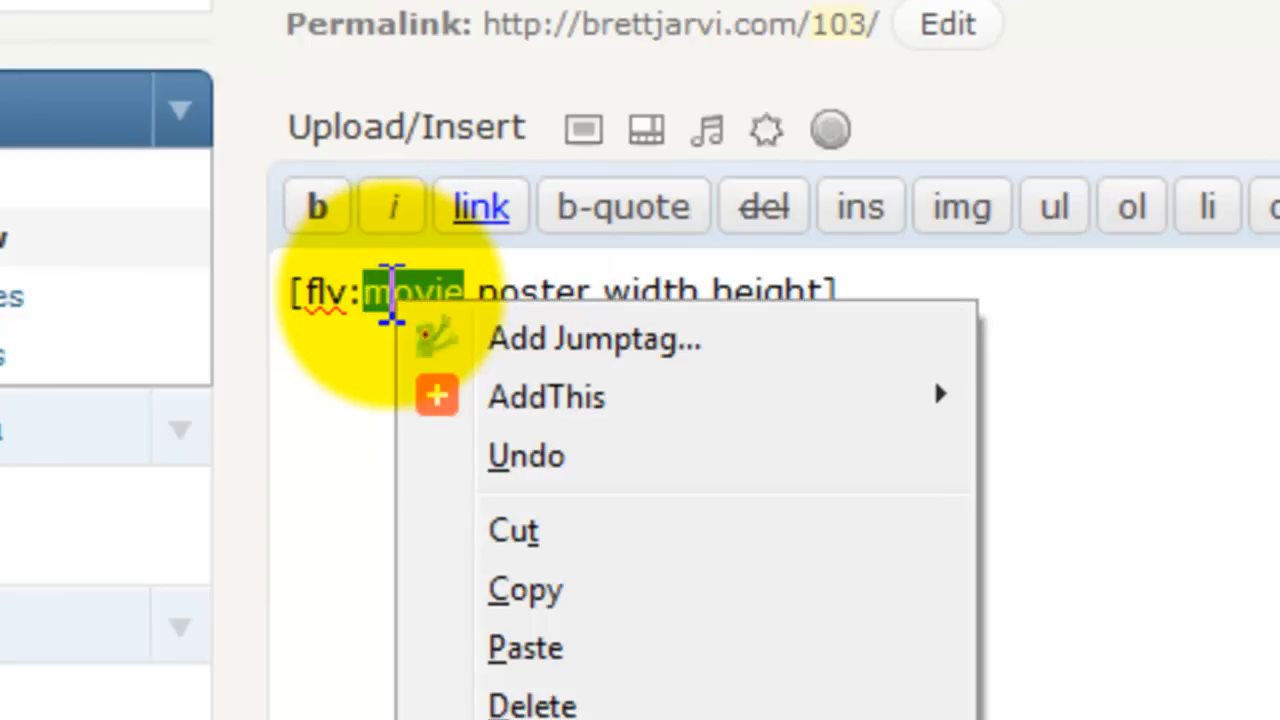
click(524, 647)
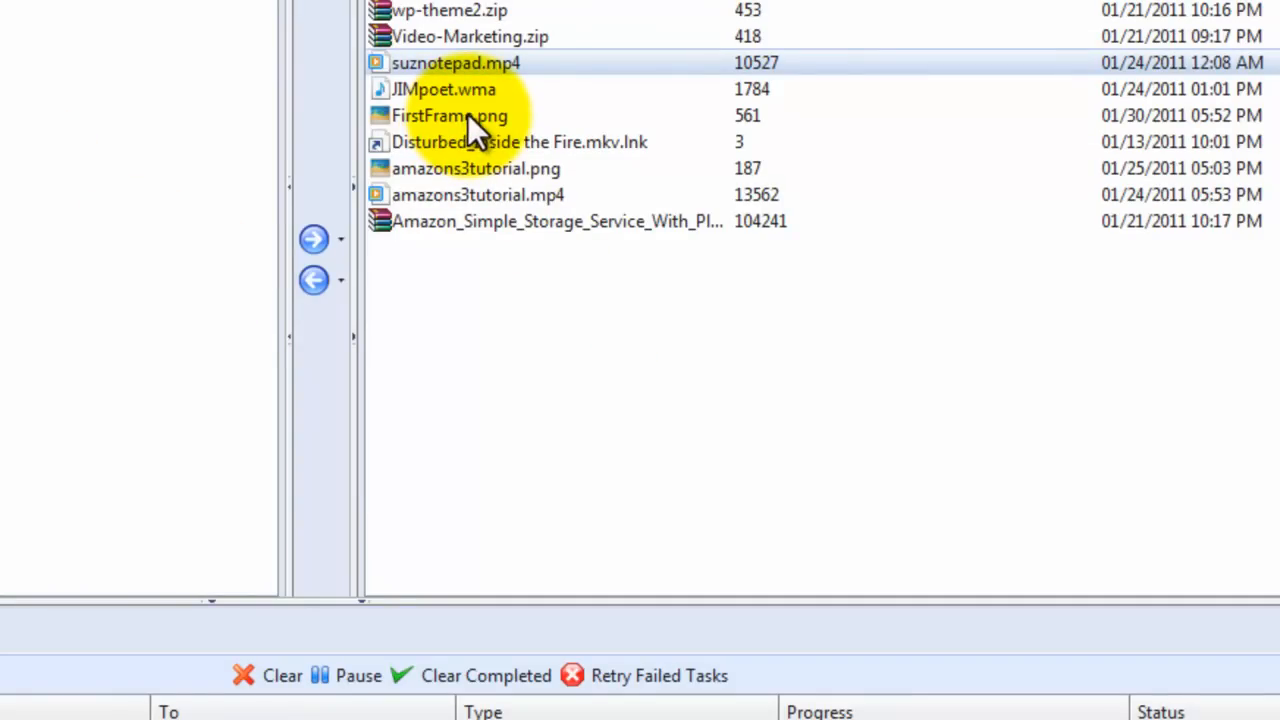
Grant everyone read access to FirstFrame.png in the S3 bucket
click(449, 115)
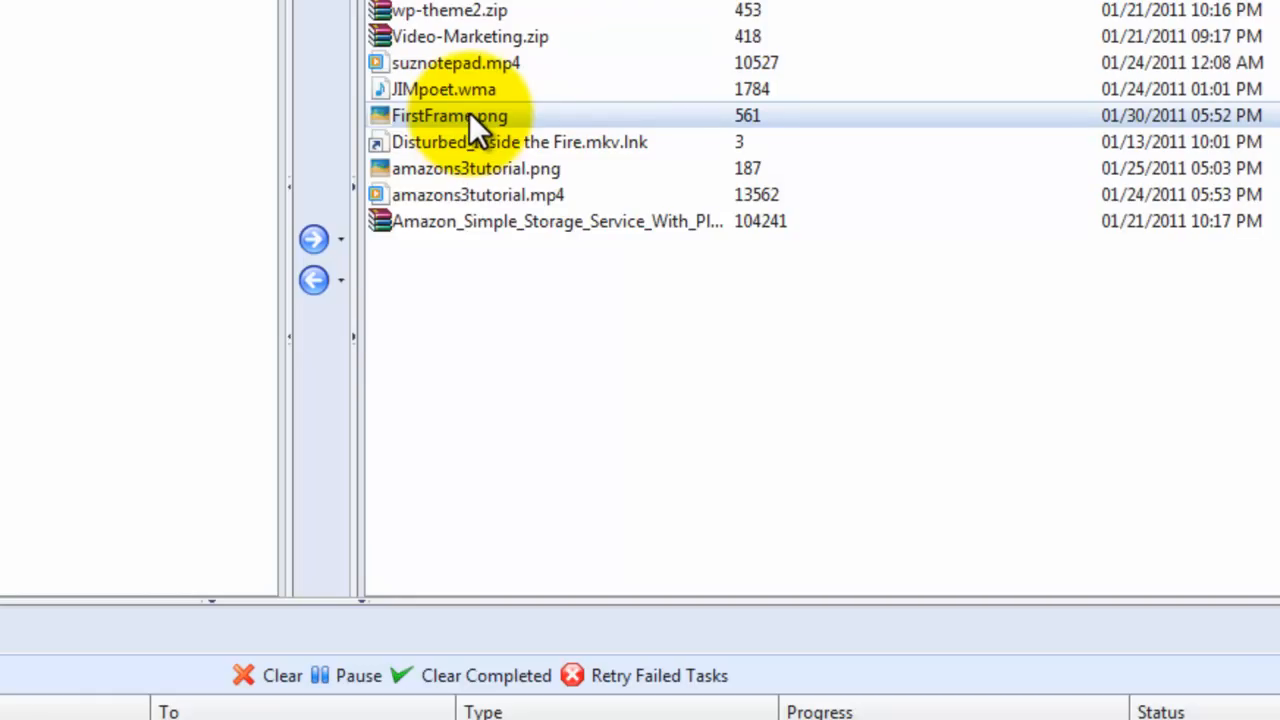
right_click(449, 115)
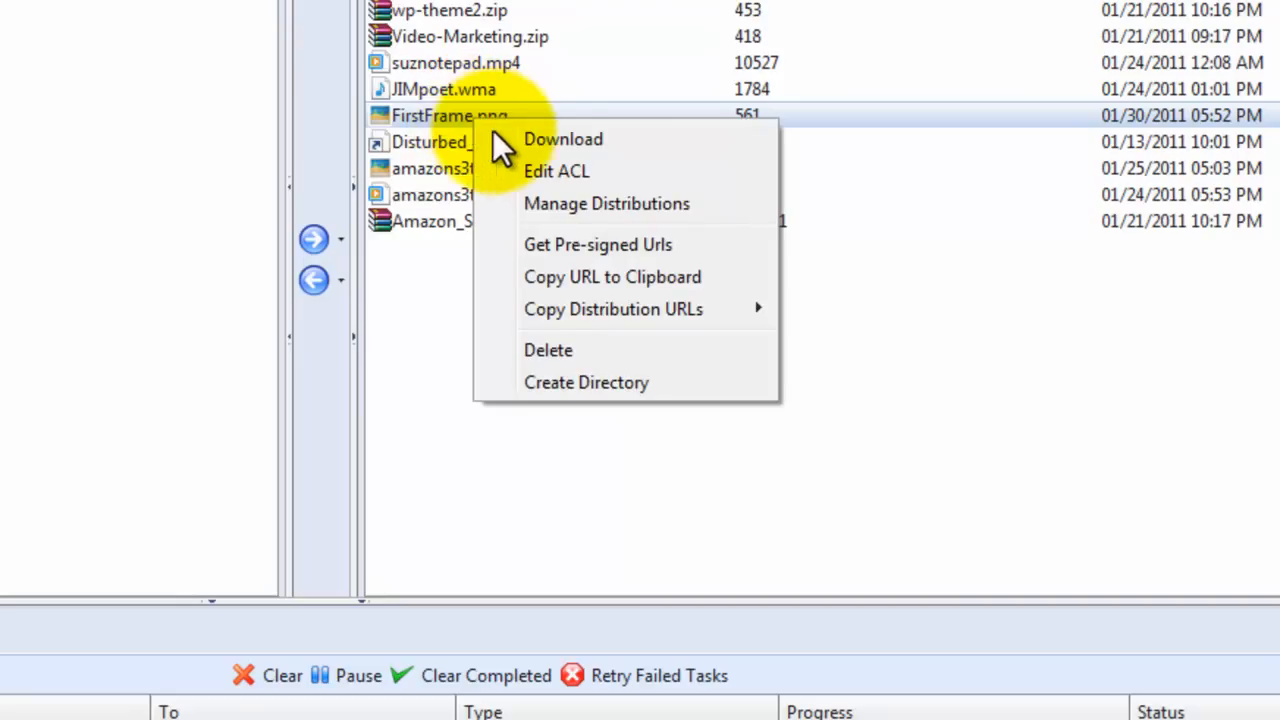
mouse_move(570, 180)
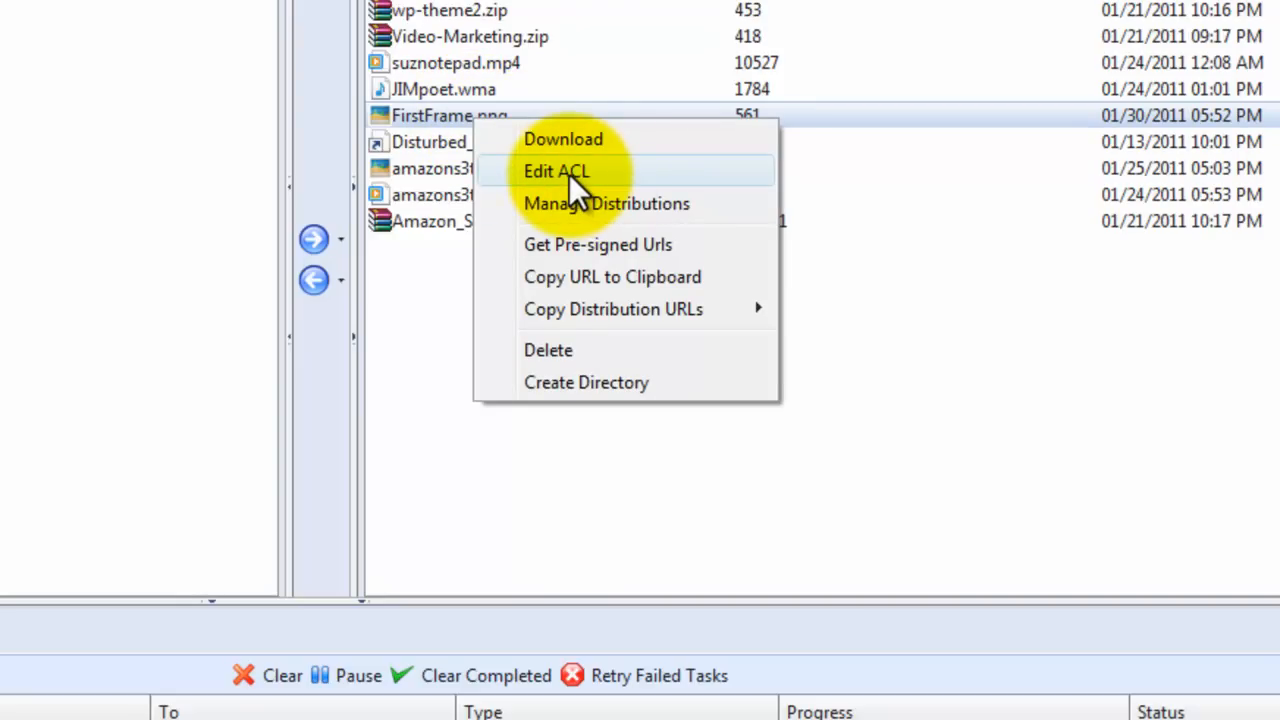
click(557, 171)
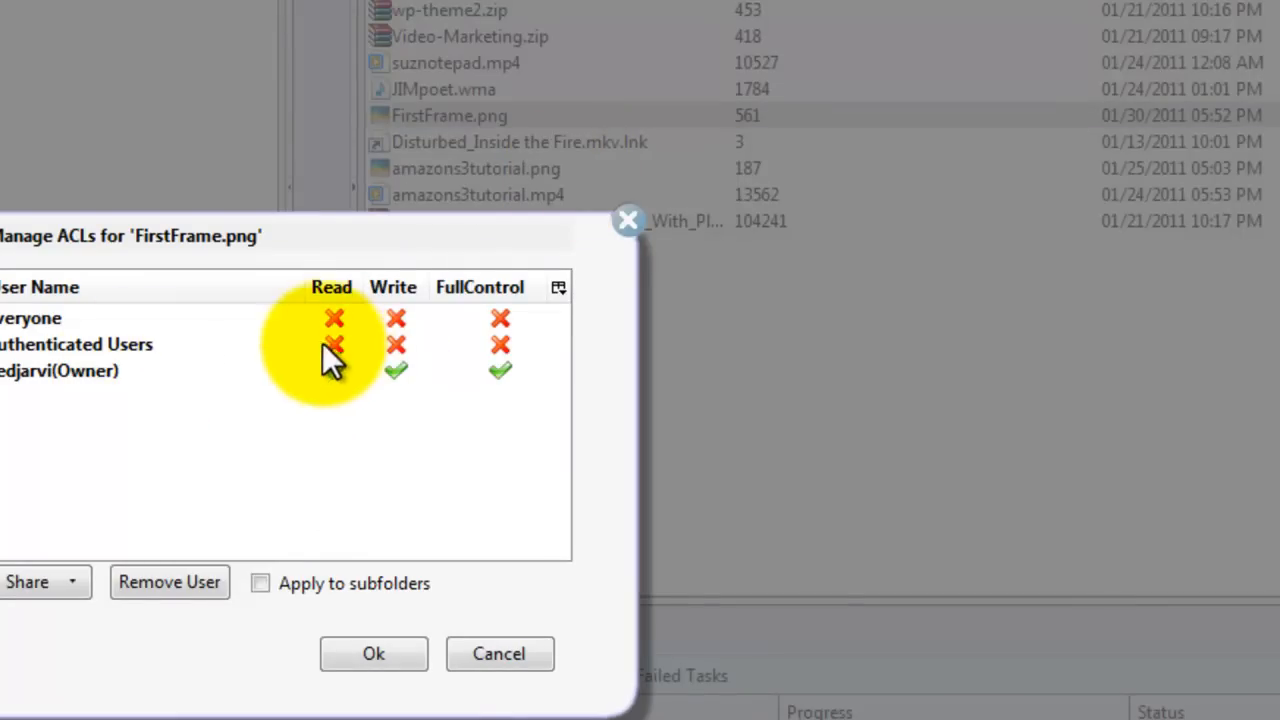
click(334, 318)
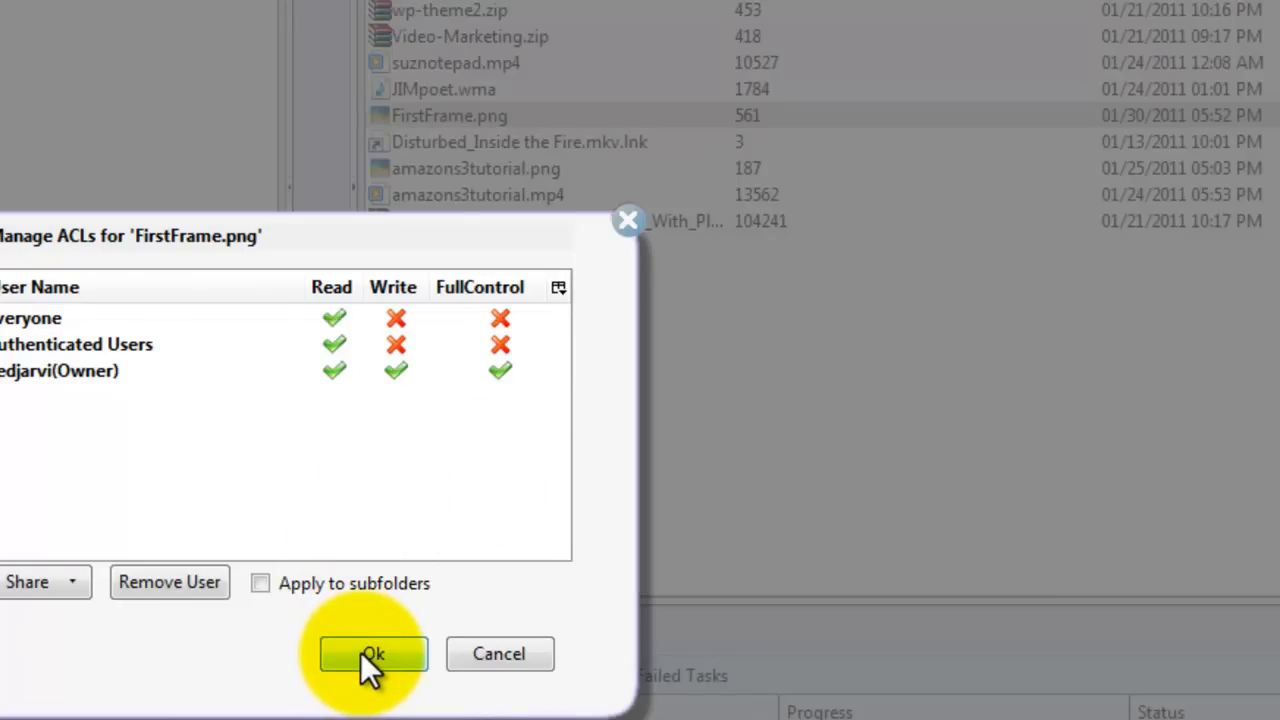
click(373, 653)
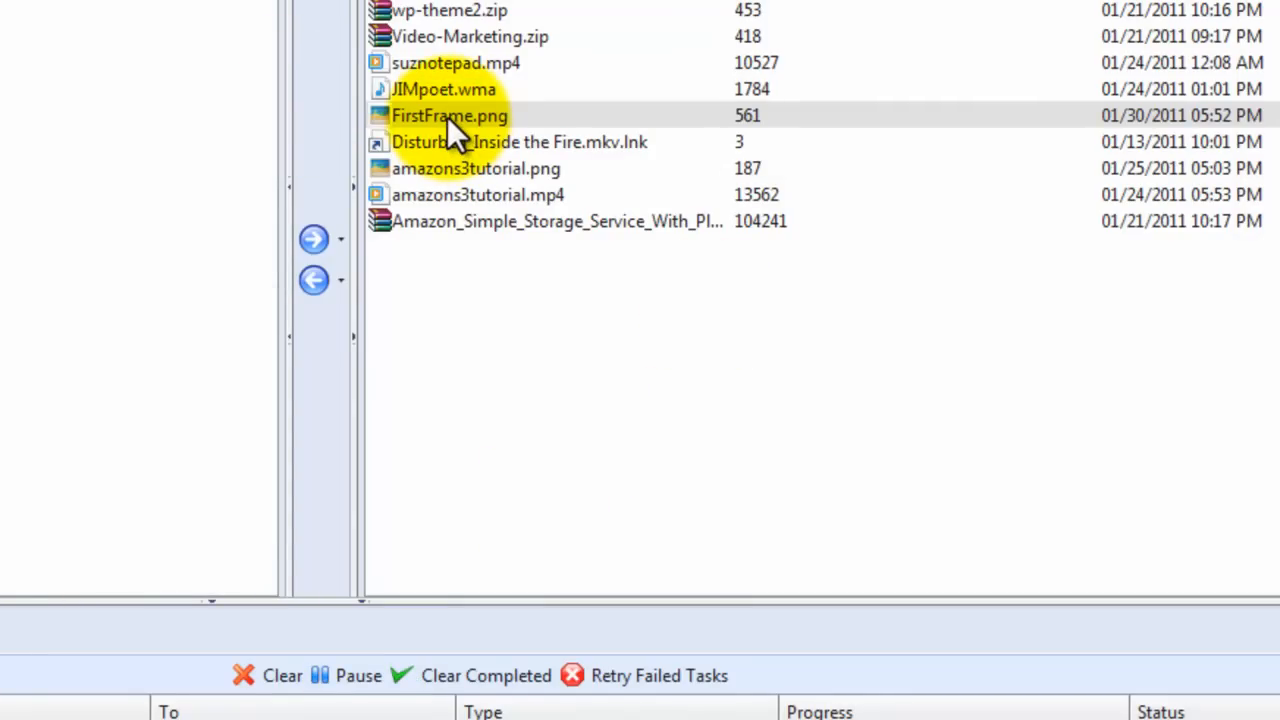
Copy FirstFrame.png's web address to the clipboard and return to the post editor
right_click(449, 115)
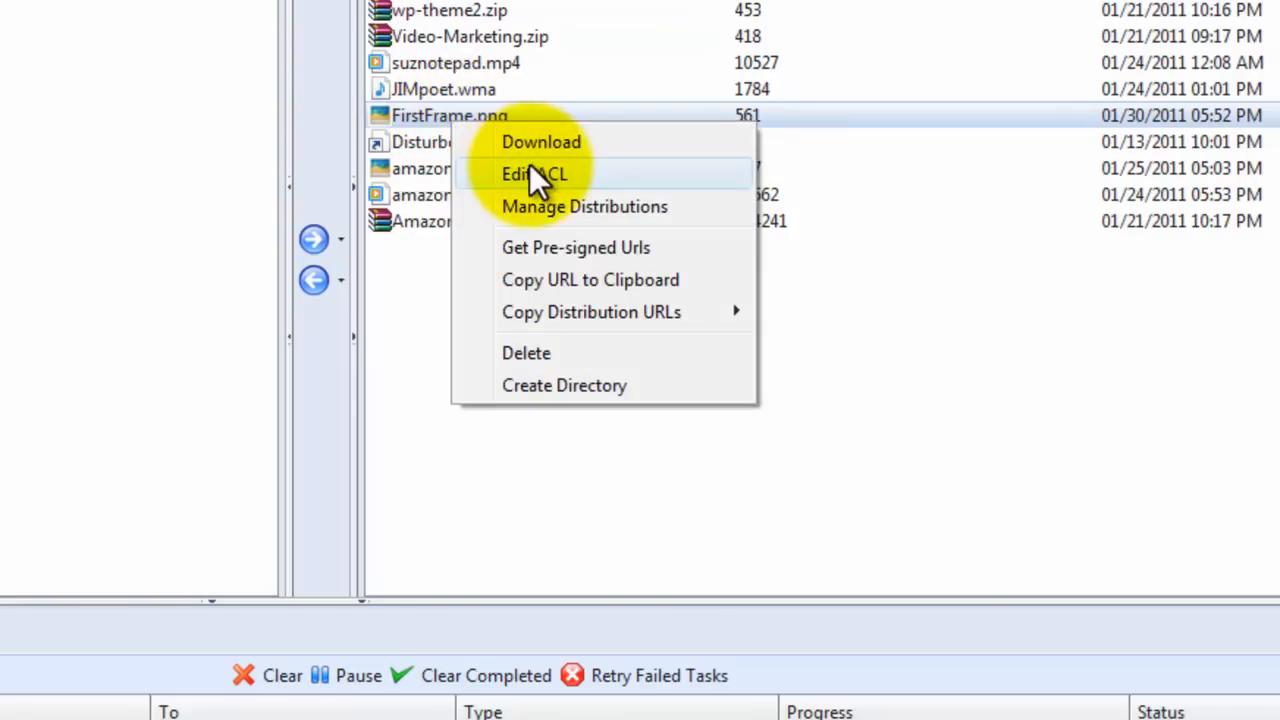
mouse_move(580, 295)
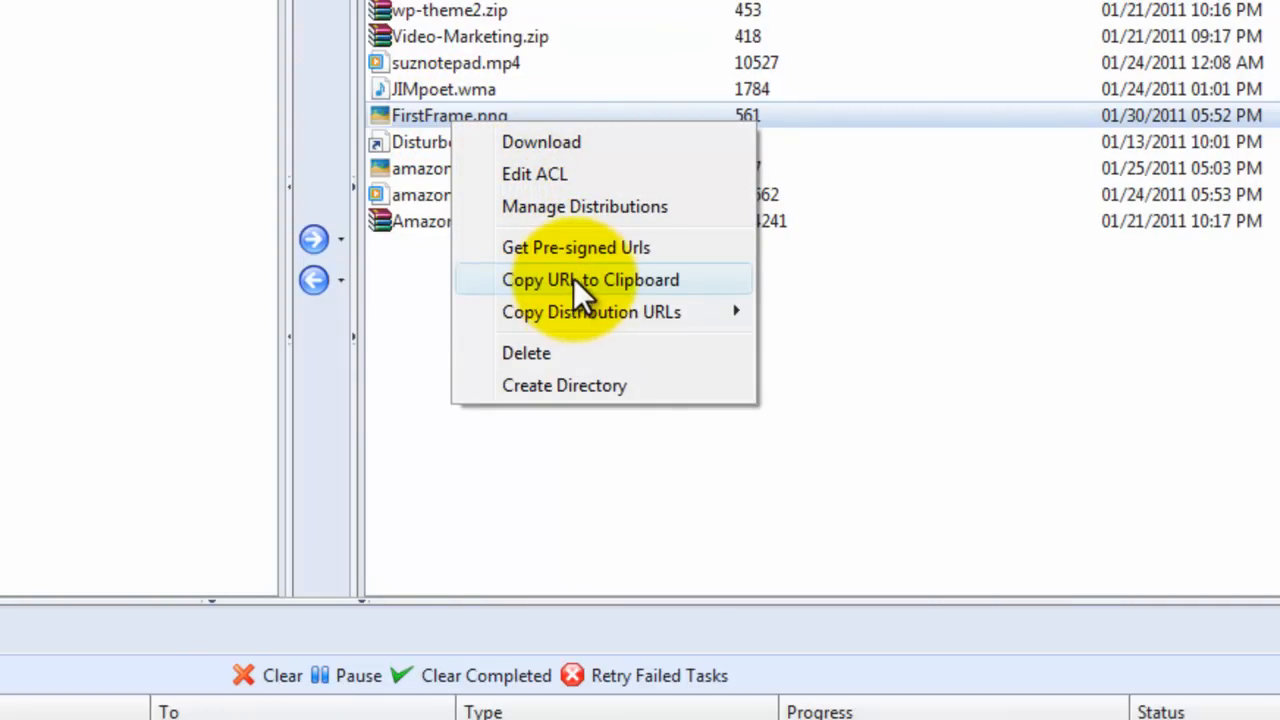
click(589, 279)
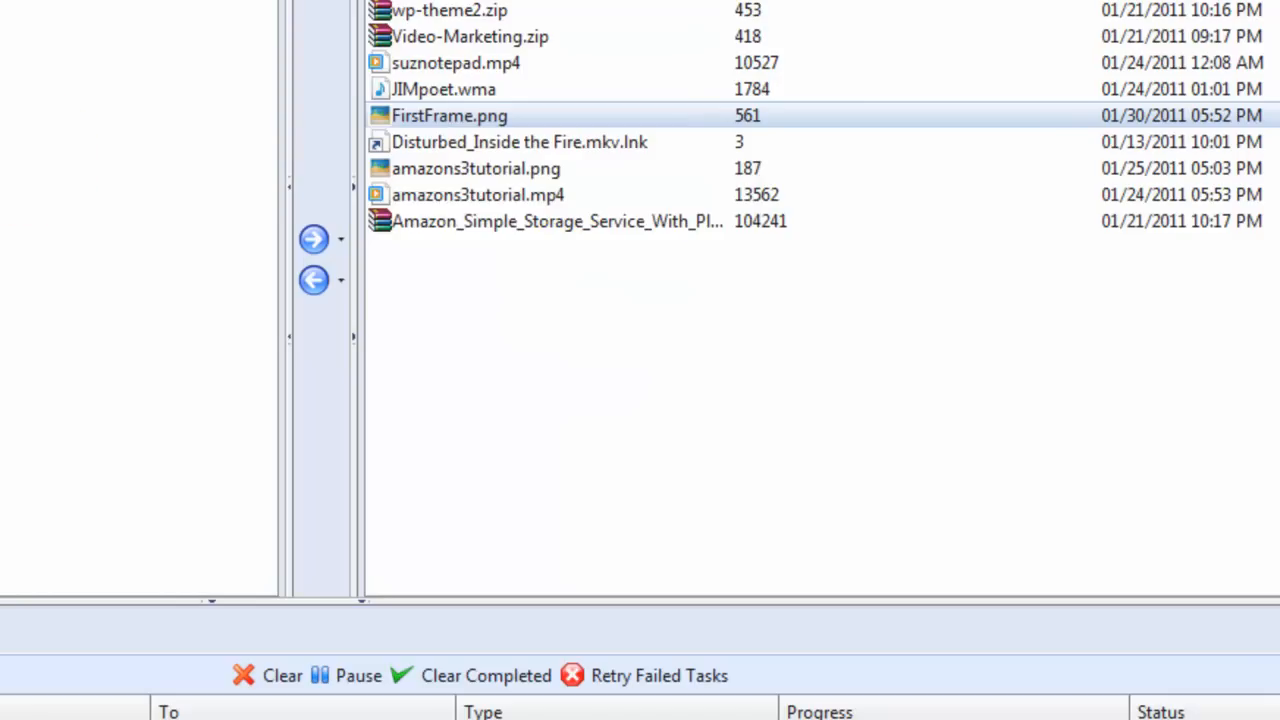
click(710, 16)
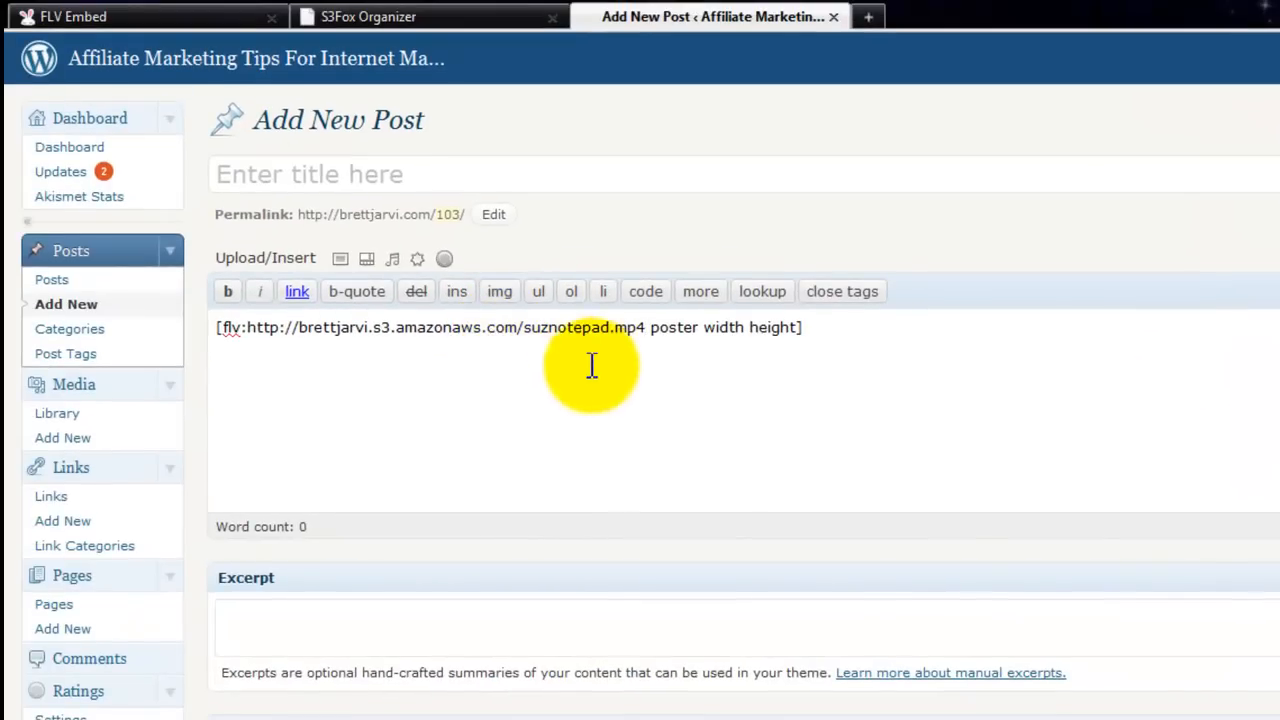
mouse_move(697, 330)
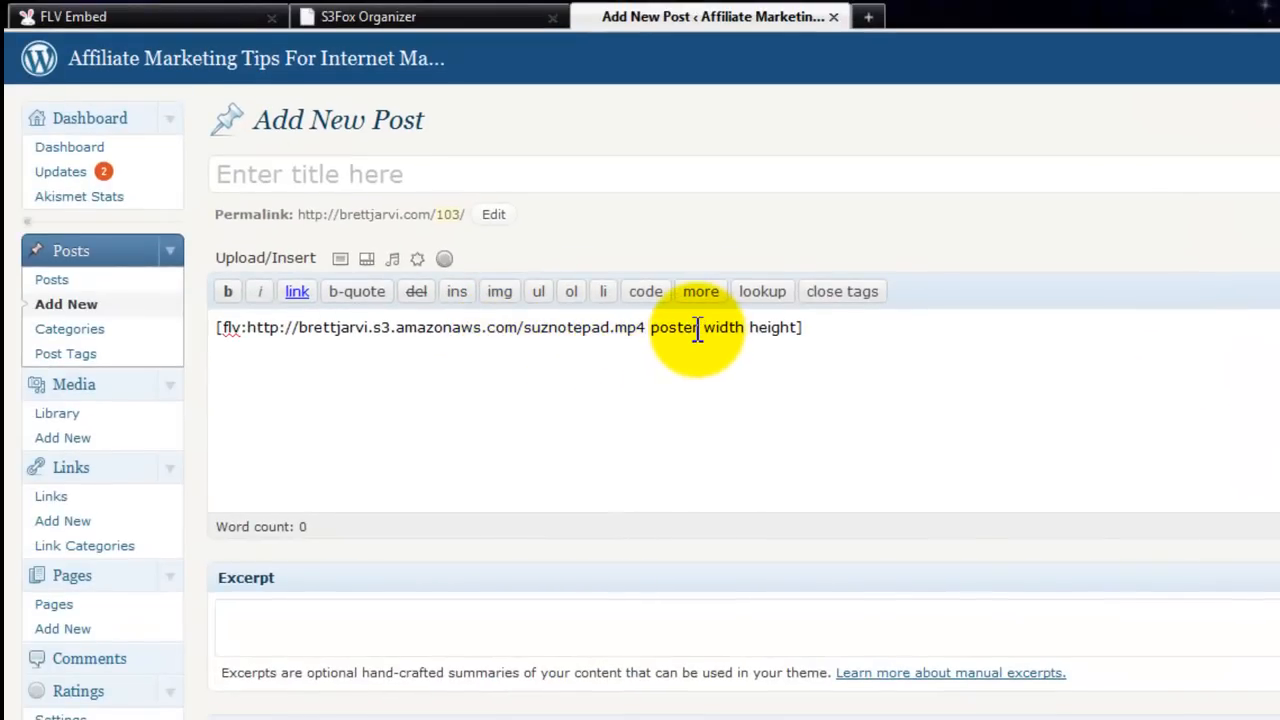
Paste the FirstFrame.png address over the 'poster' placeholder in the FLV tag
double_click(674, 327)
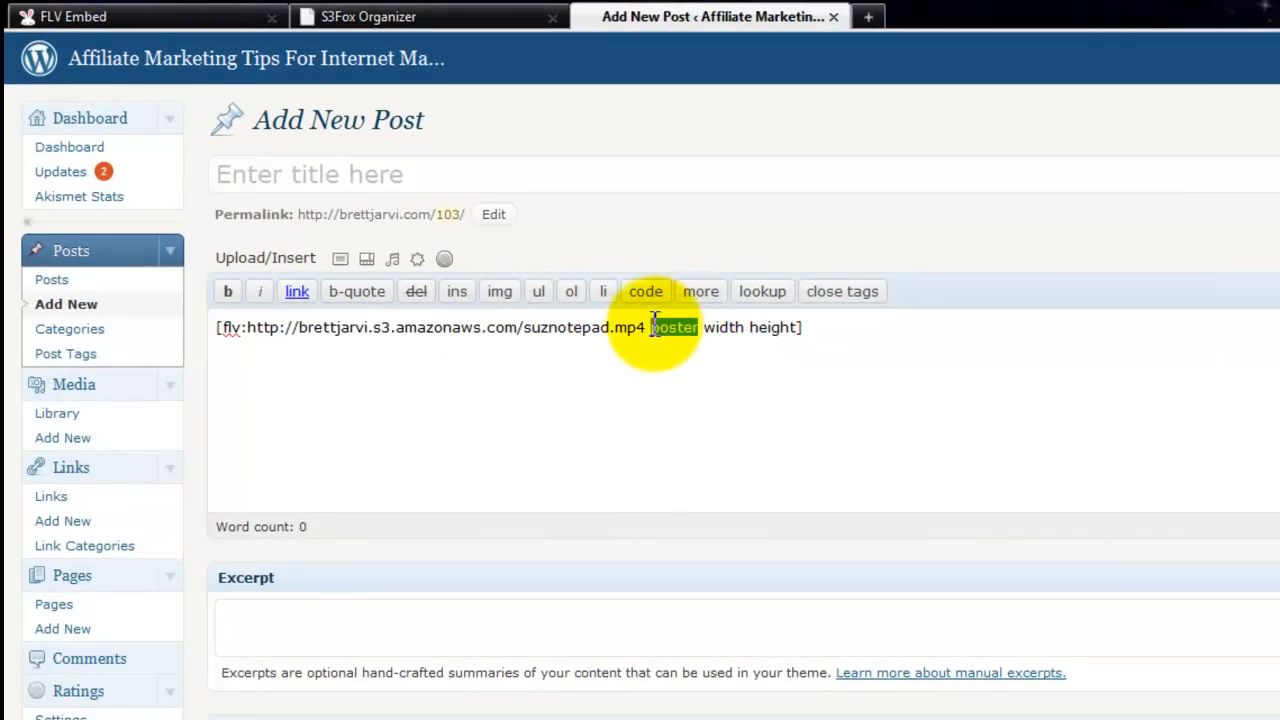
mouse_move(662, 335)
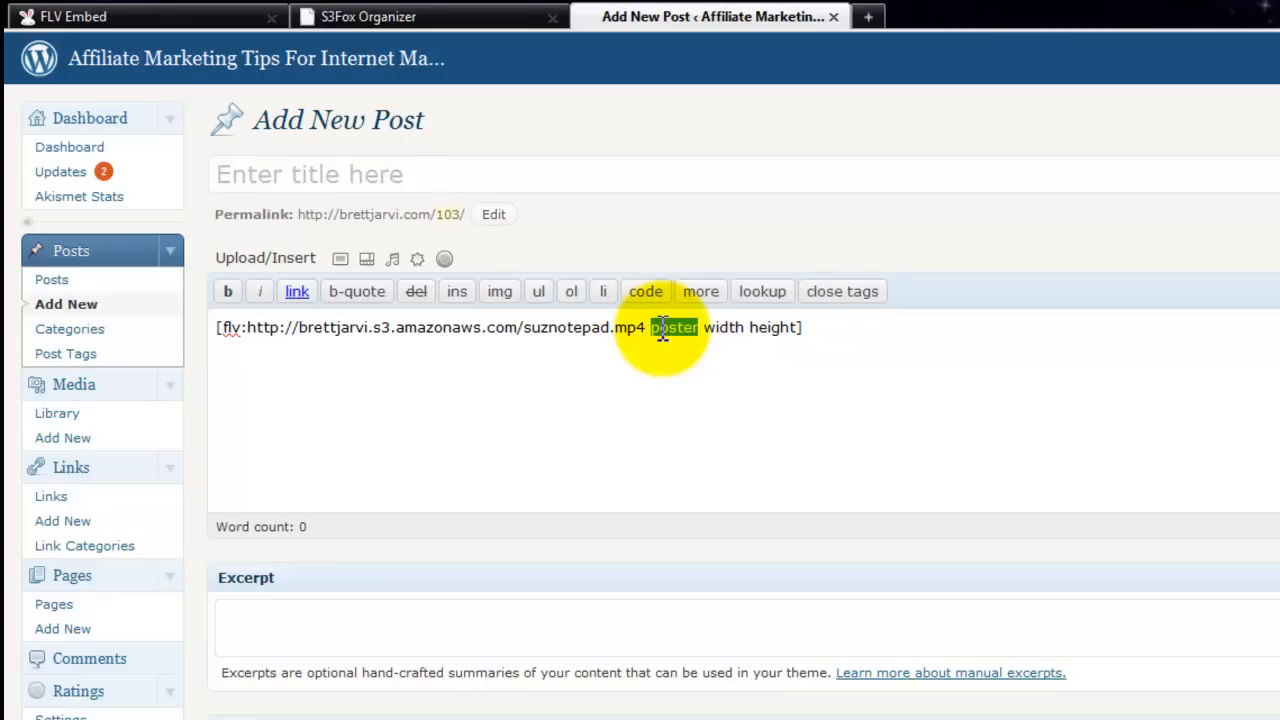
right_click(672, 327)
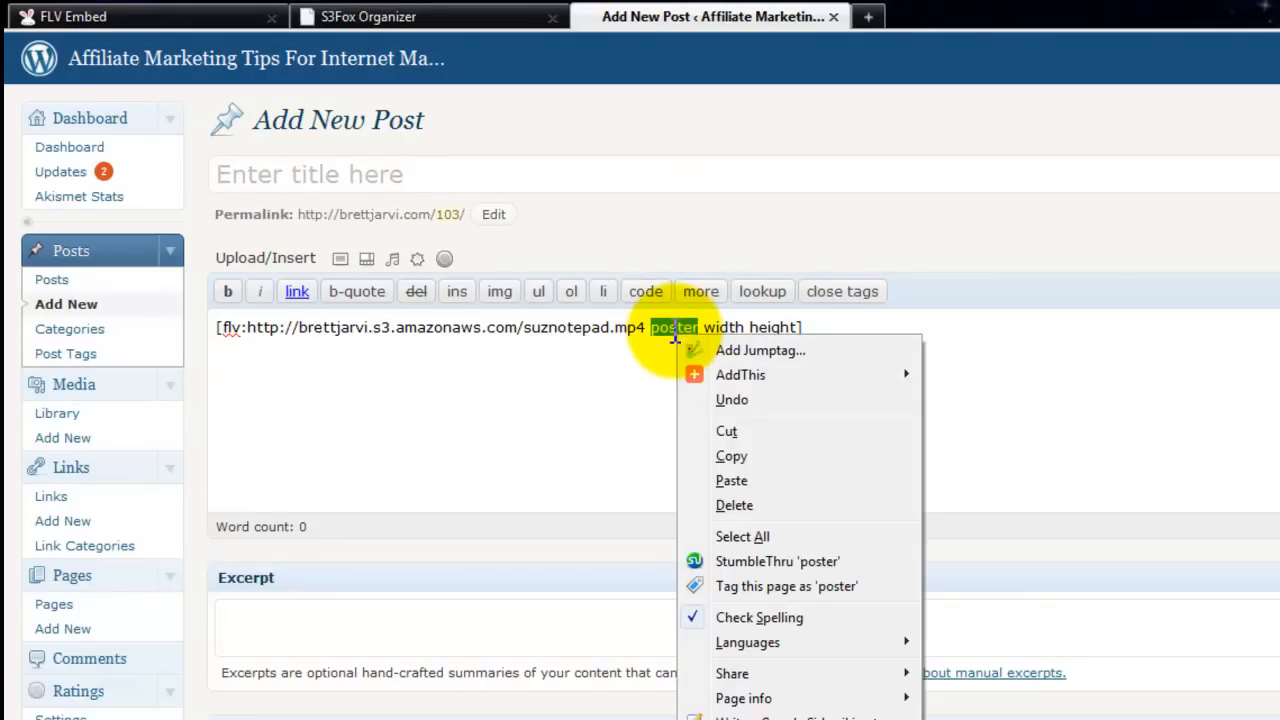
mouse_move(731, 481)
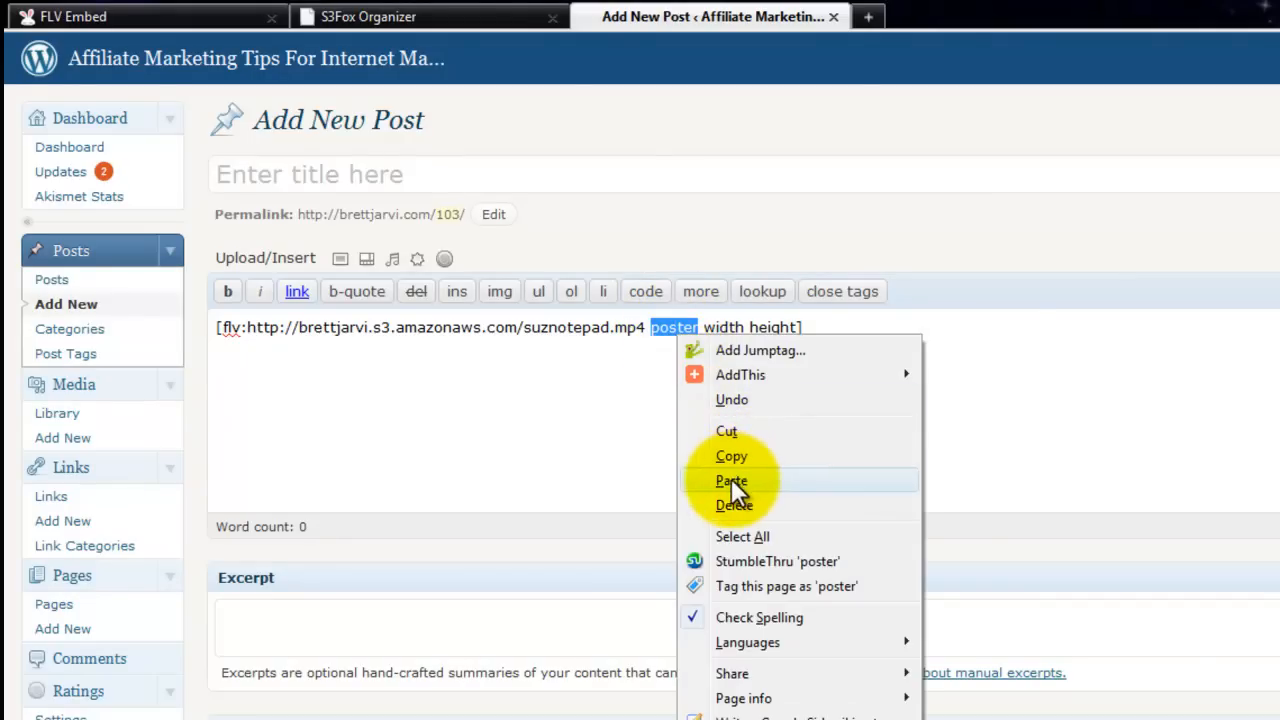
click(731, 481)
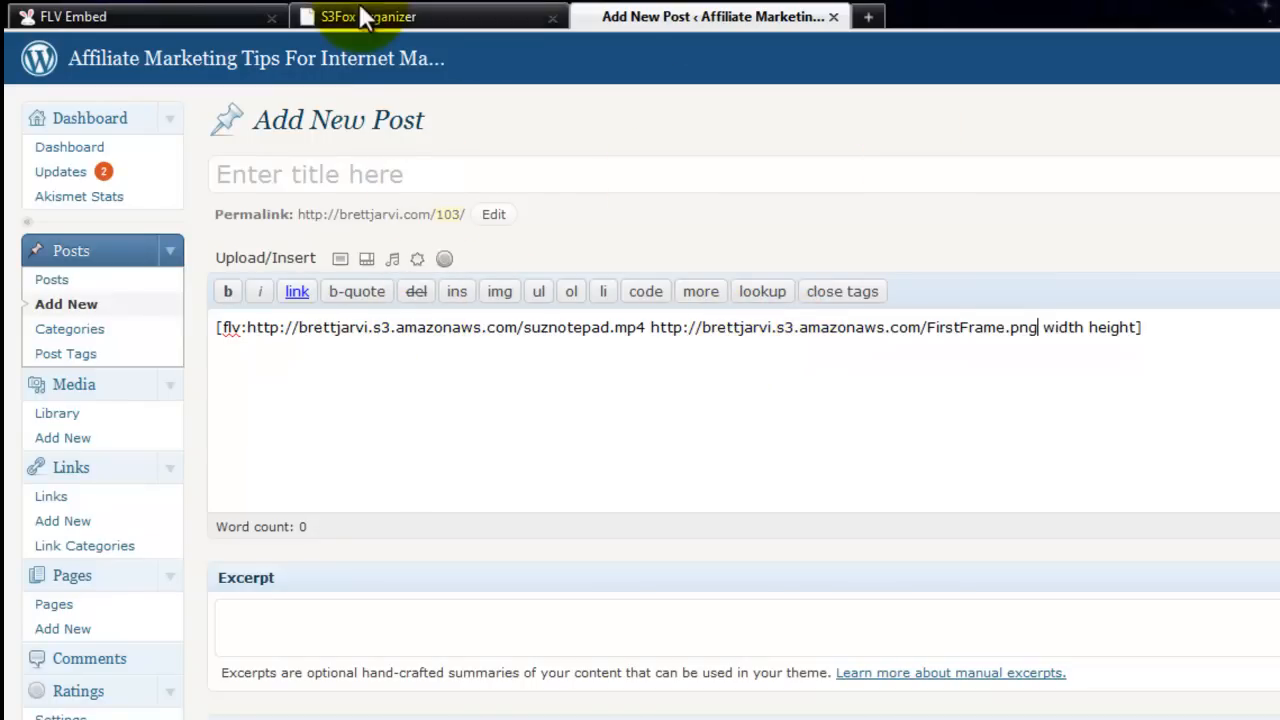
Confirm suznotepad.mp4's ACL in S3Fox, with read access for Everyone
click(360, 16)
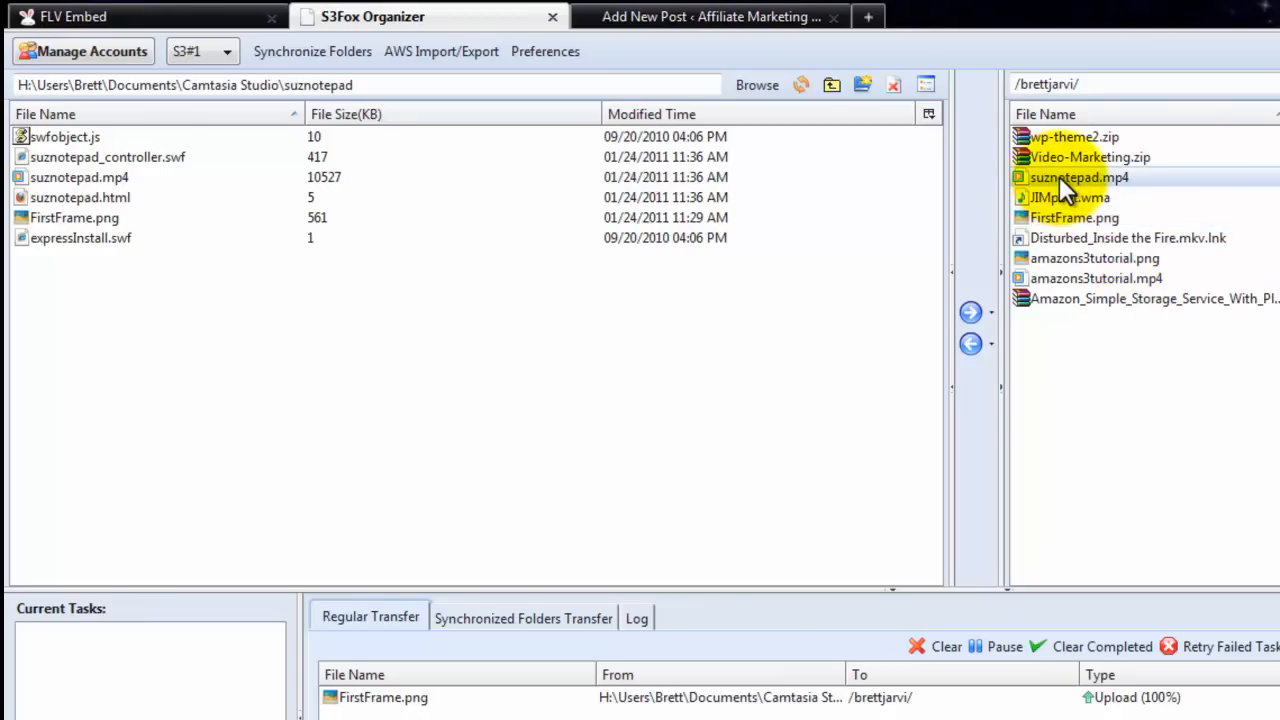
right_click(1079, 177)
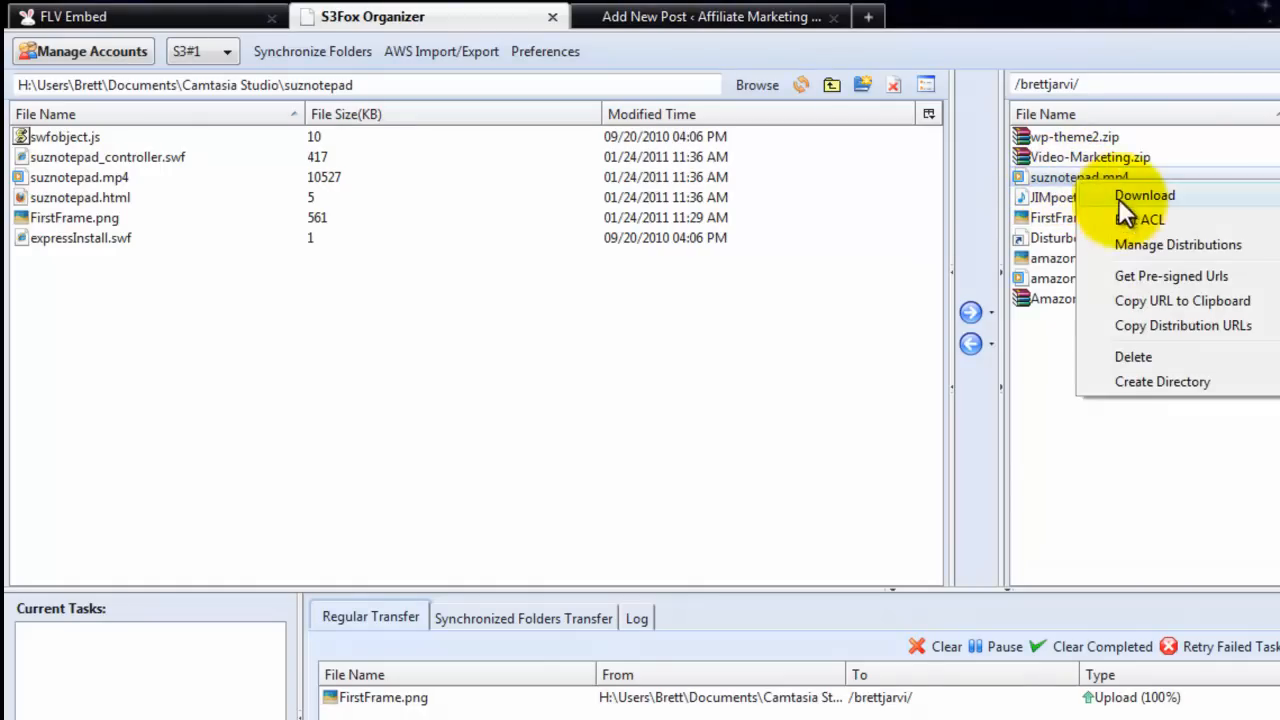
click(1152, 218)
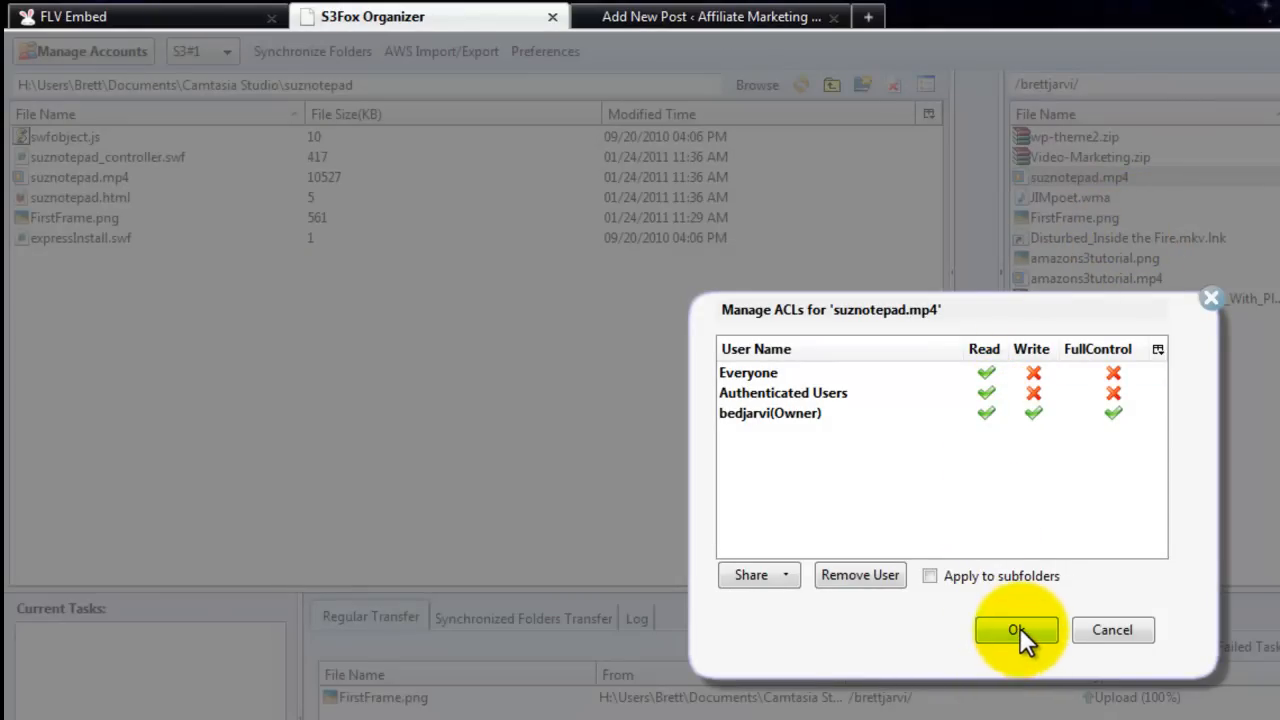
click(1016, 630)
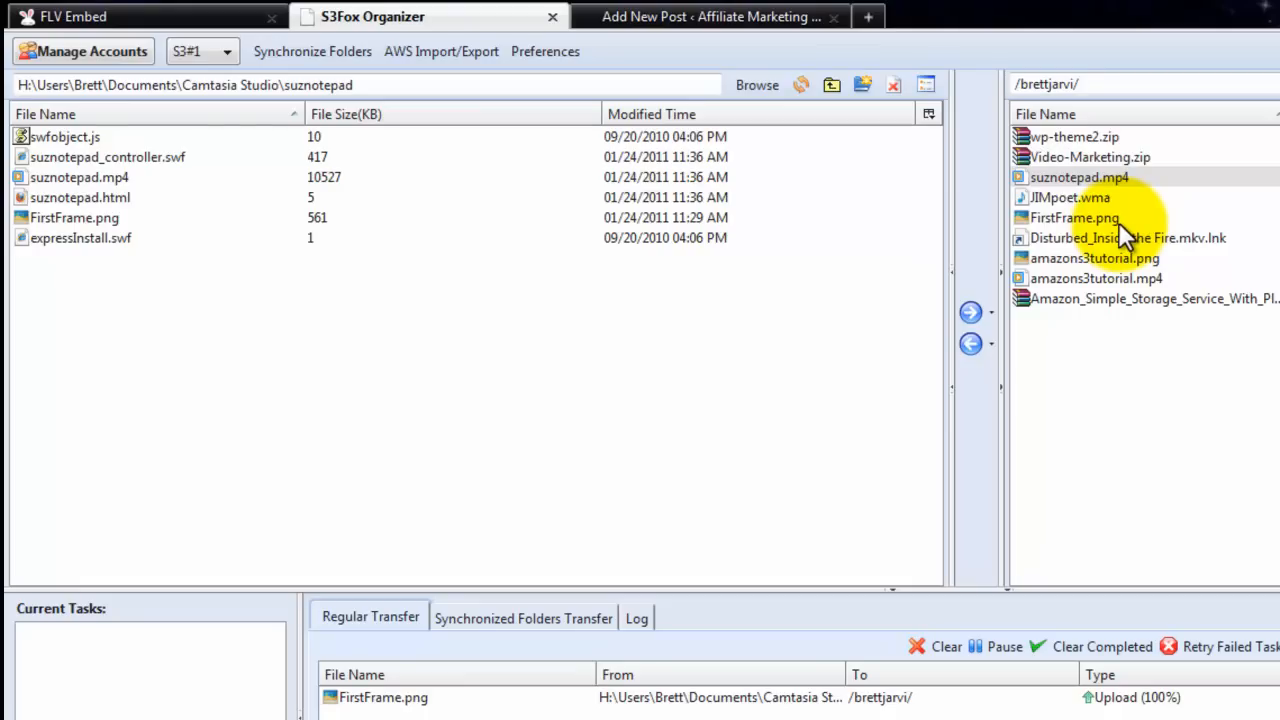
mouse_move(1125, 232)
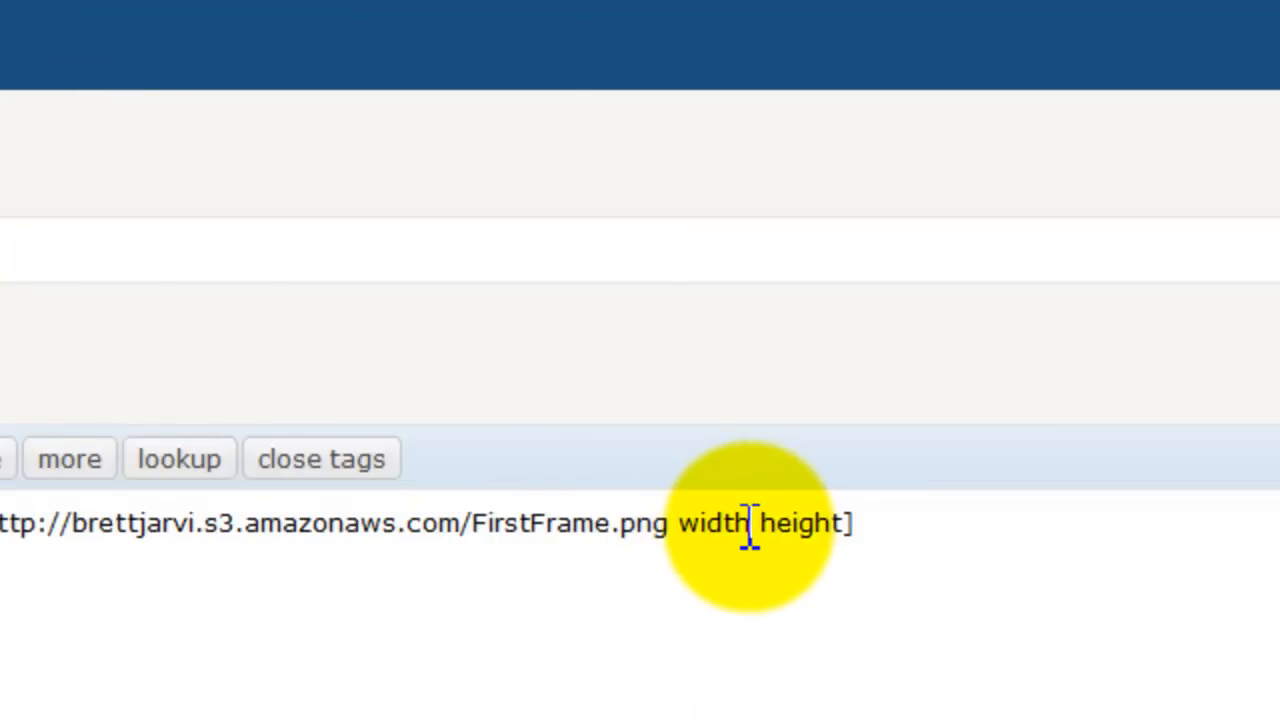
Replace the FLV tag's width and height placeholders with 640 and 360
double_click(713, 523)
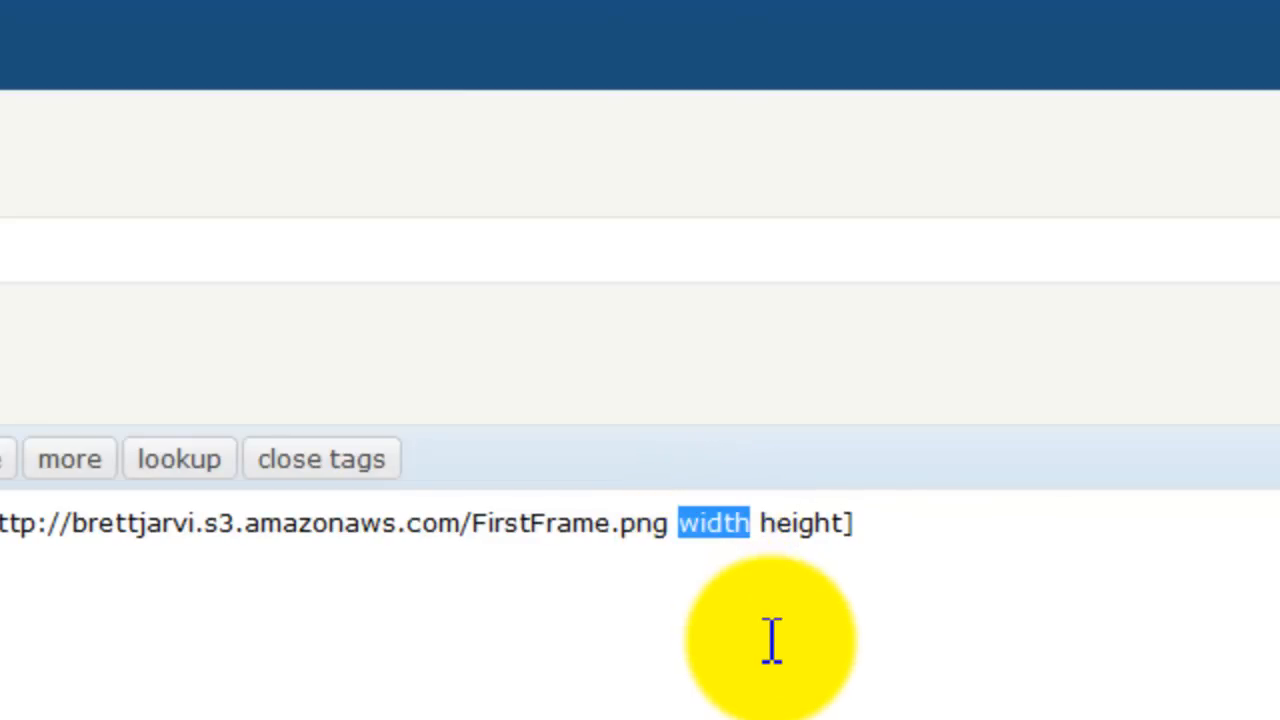
text(640)
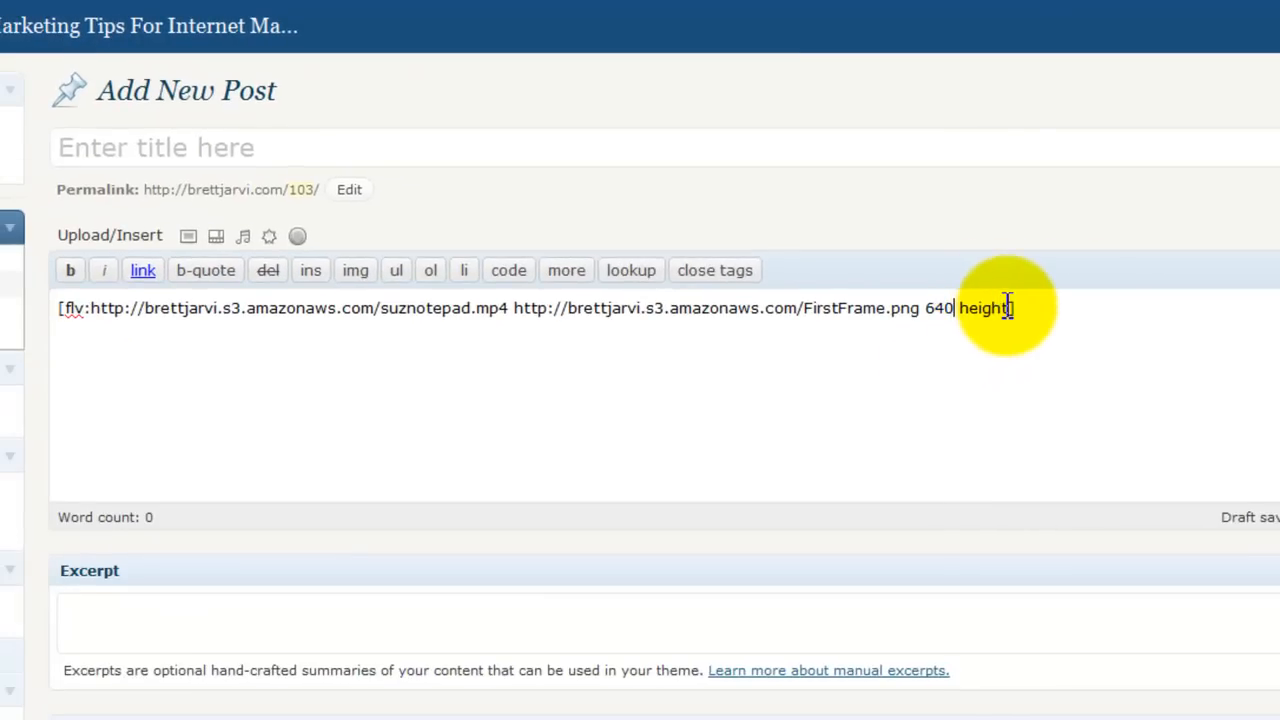
double_click(984, 308)
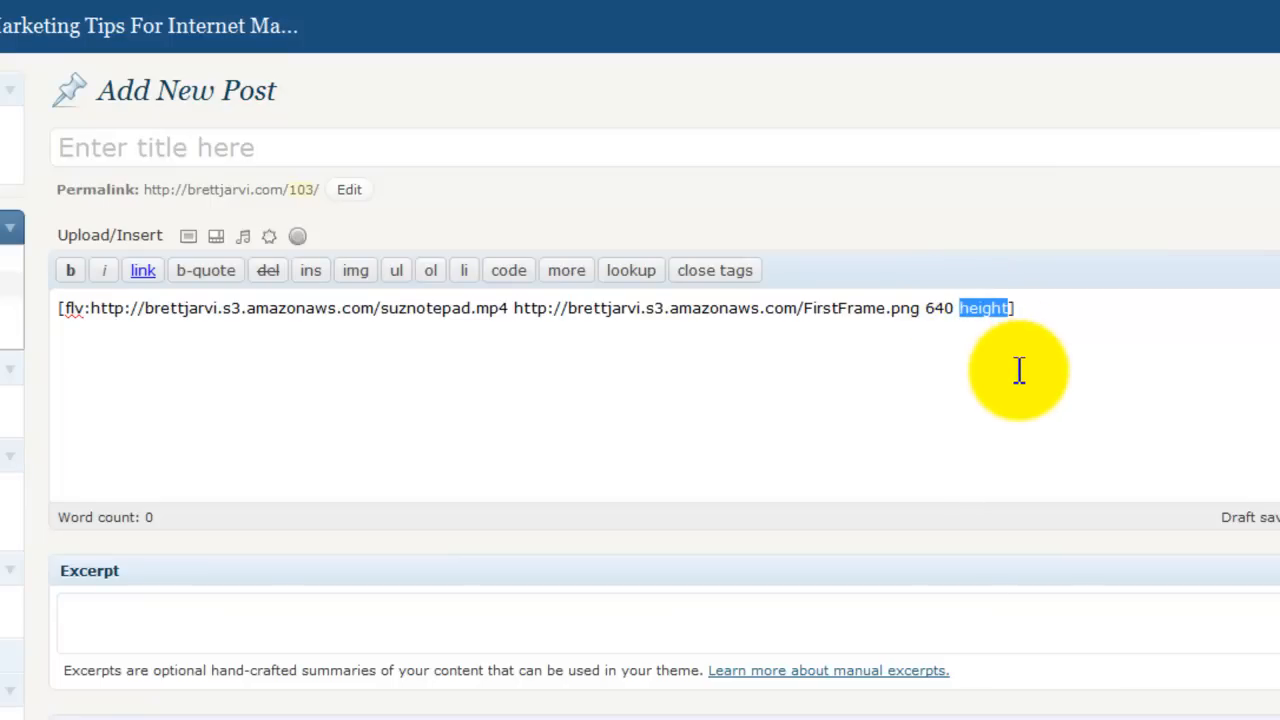
text(36)
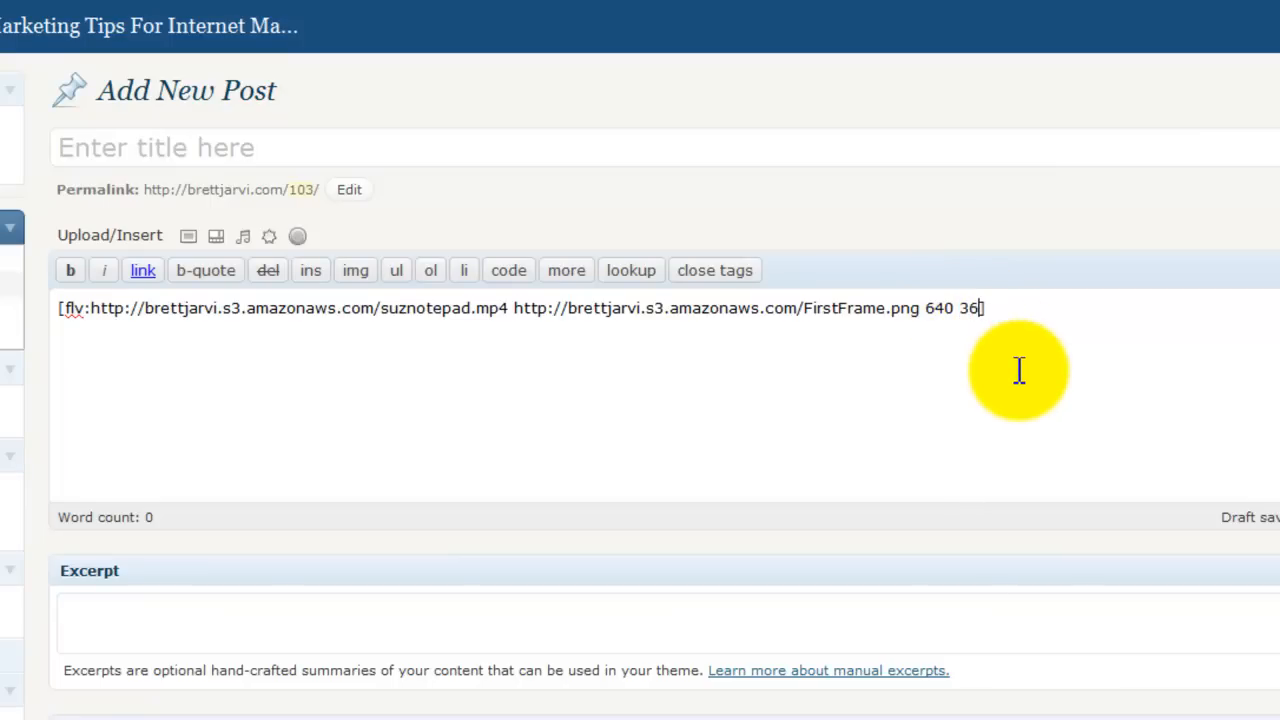
text(0)
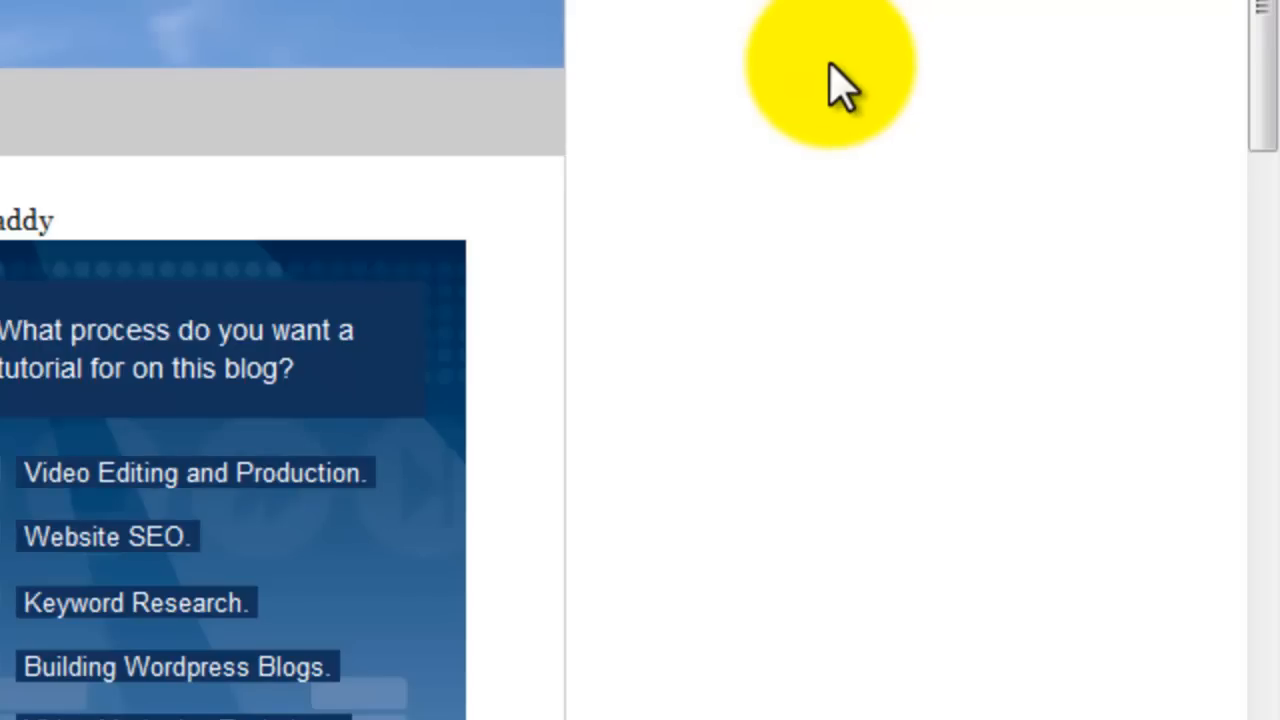
mouse_move(840, 100)
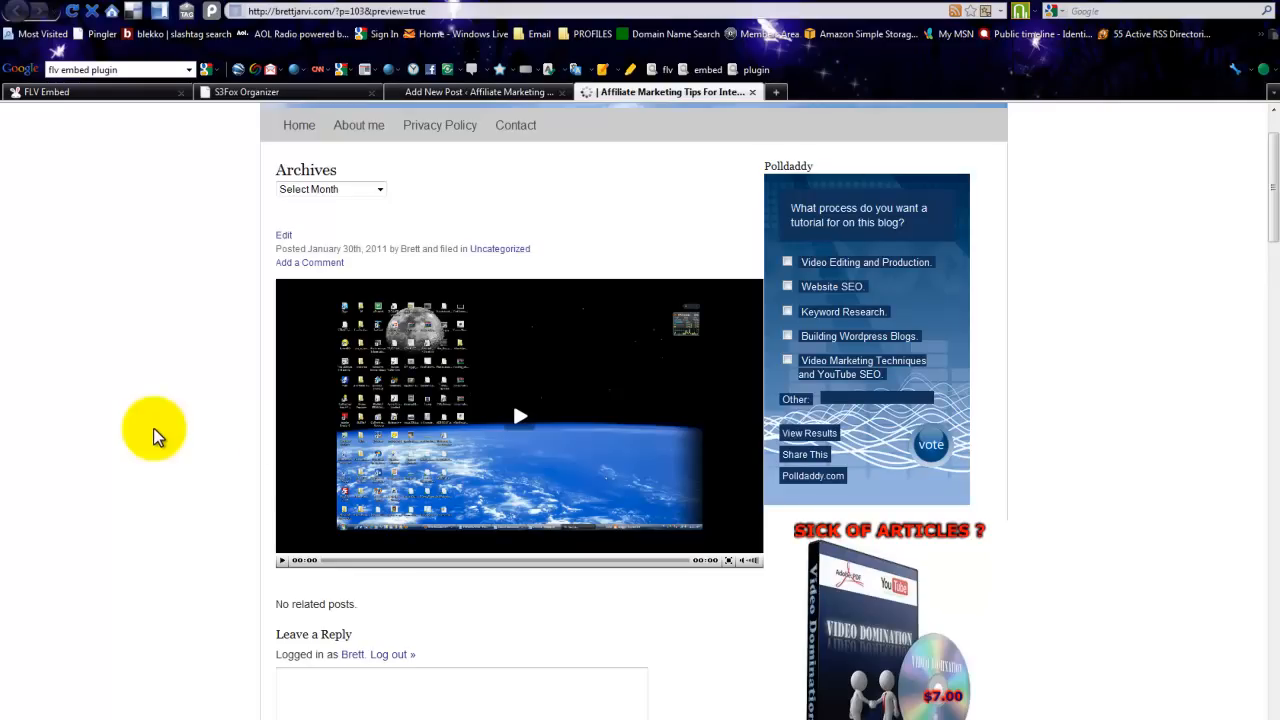
Play the embedded suznotepad video in the post preview for a few seconds, then pause it
click(519, 416)
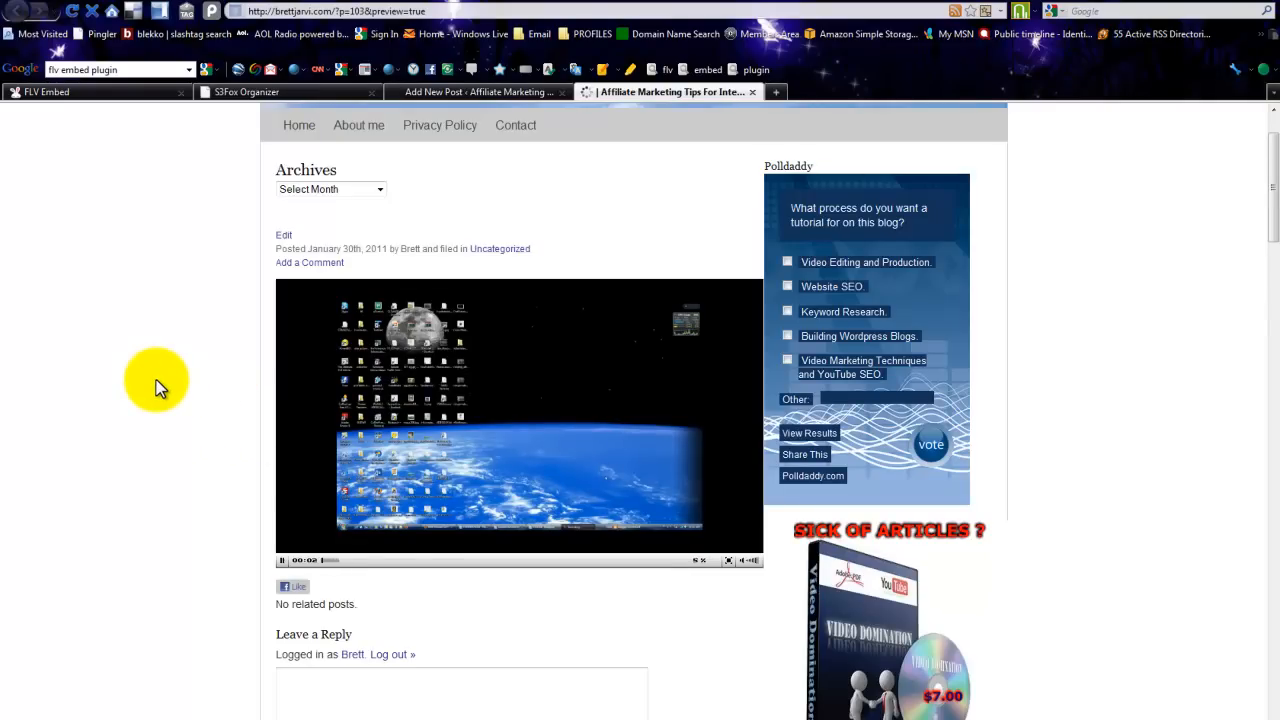
click(283, 560)
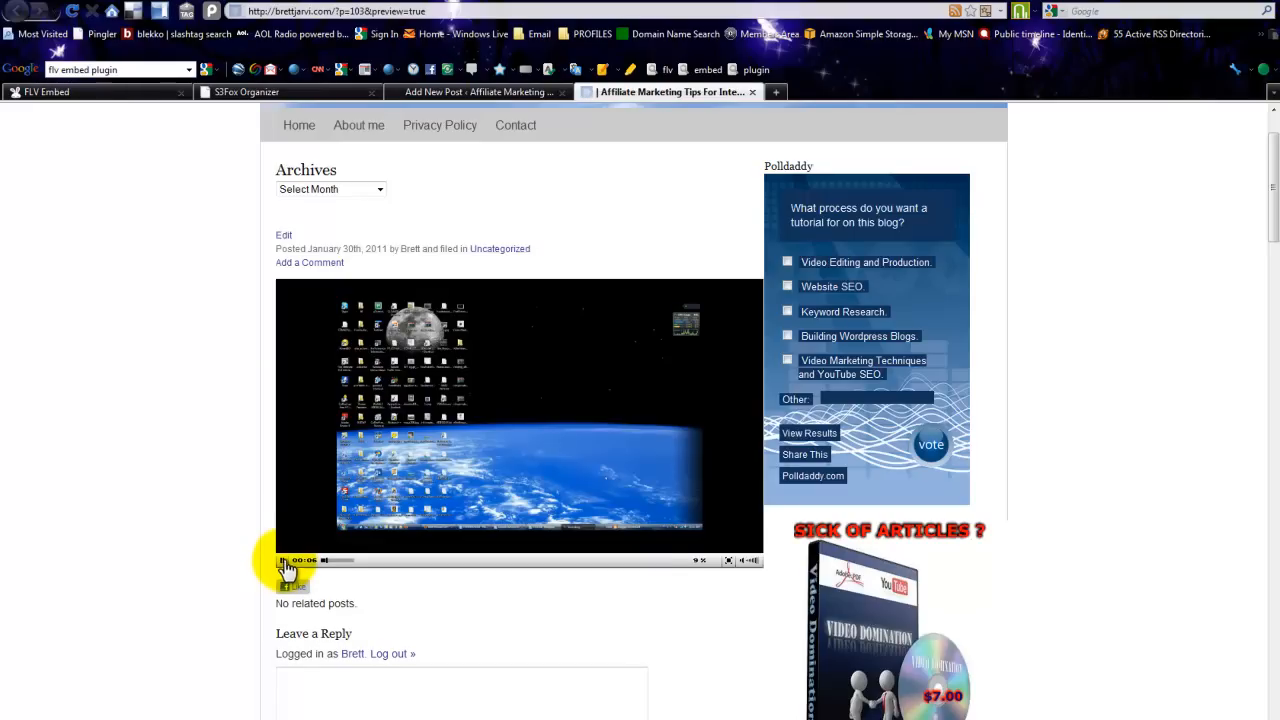
click(283, 560)
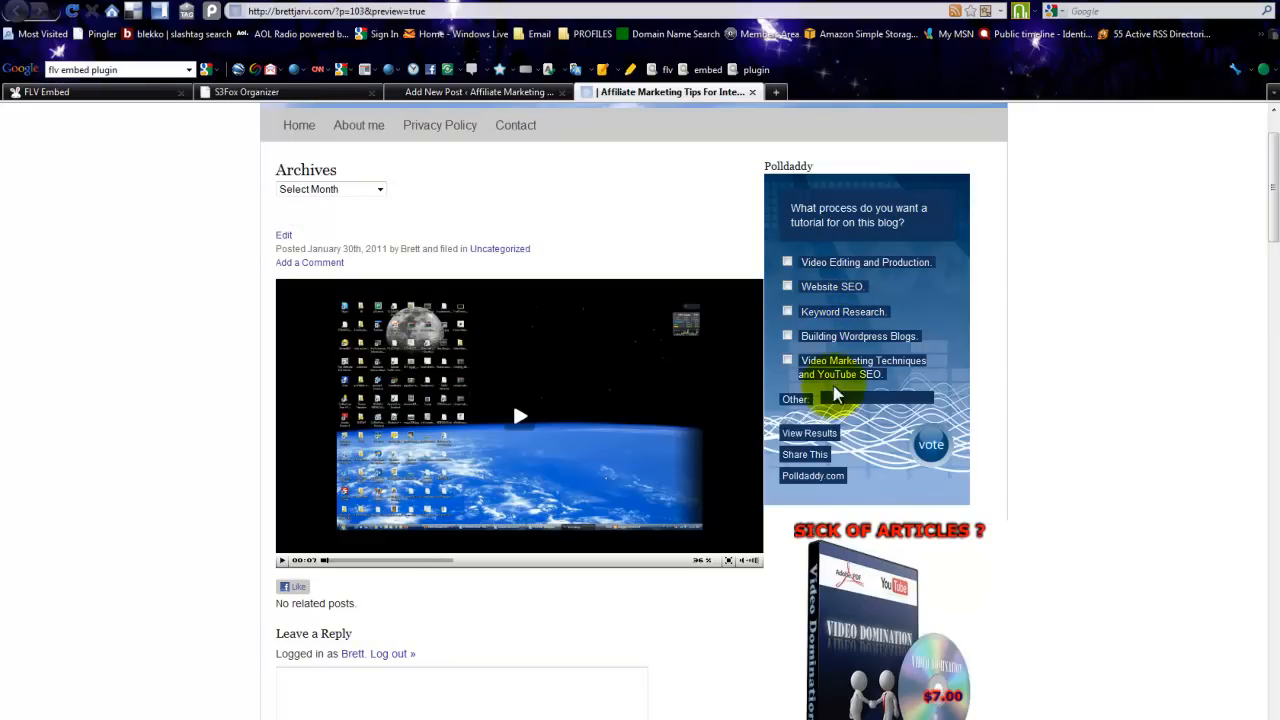
mouse_move(845, 360)
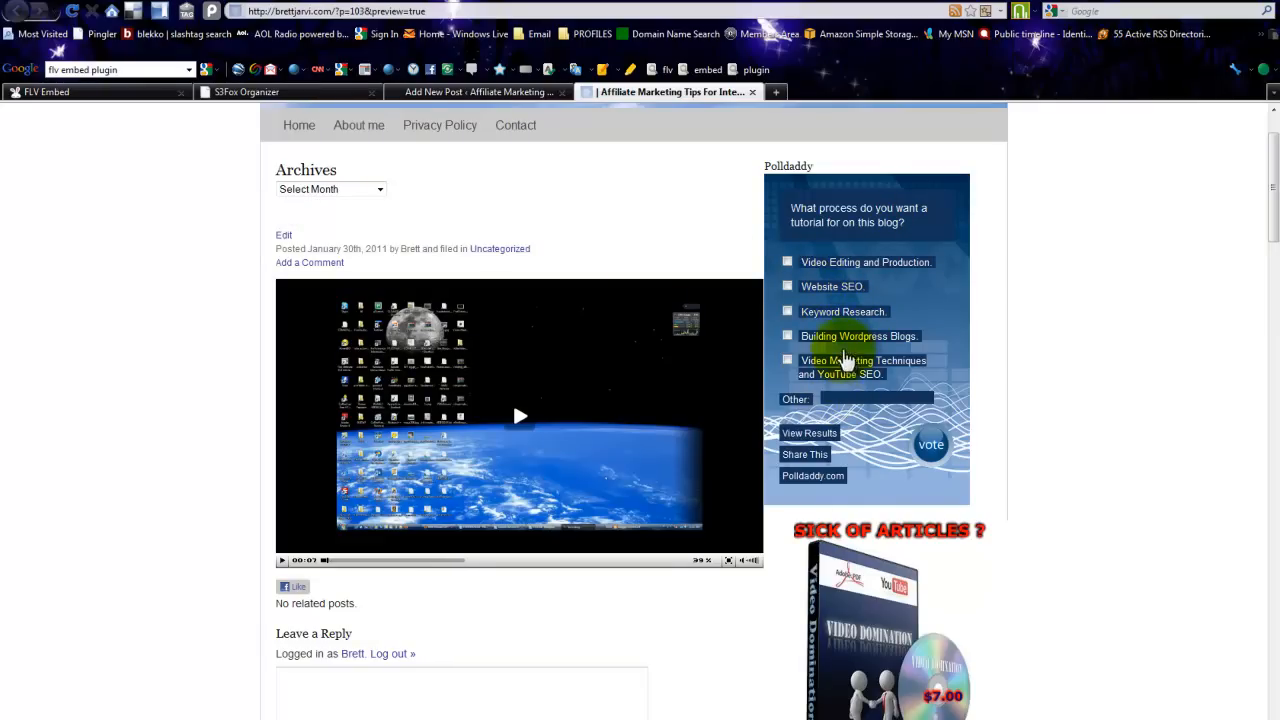